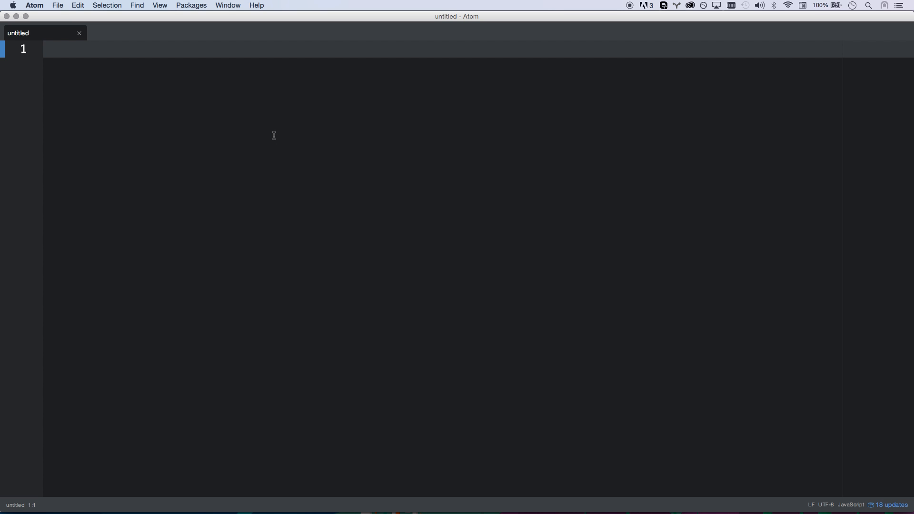
Write a '// instances' comment, then change the word to 'classical prototypal'.
left_click(44, 49)
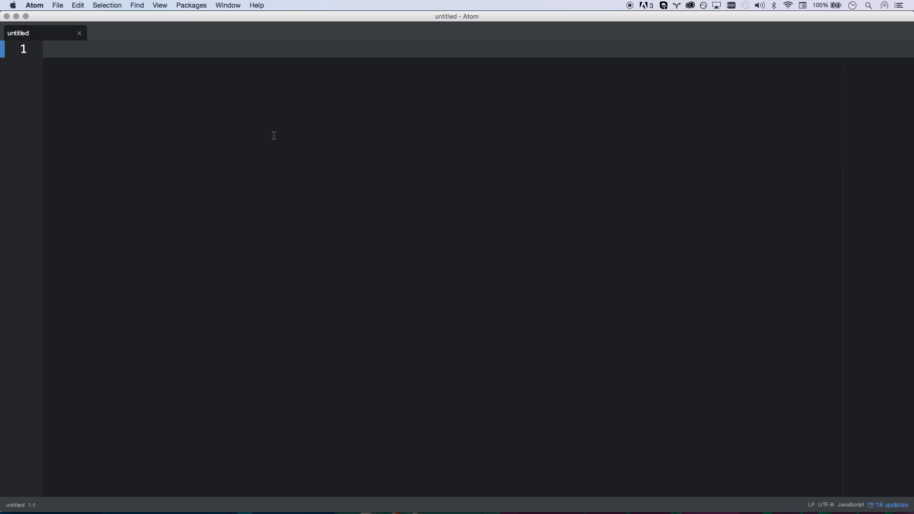
left_click(44, 49)
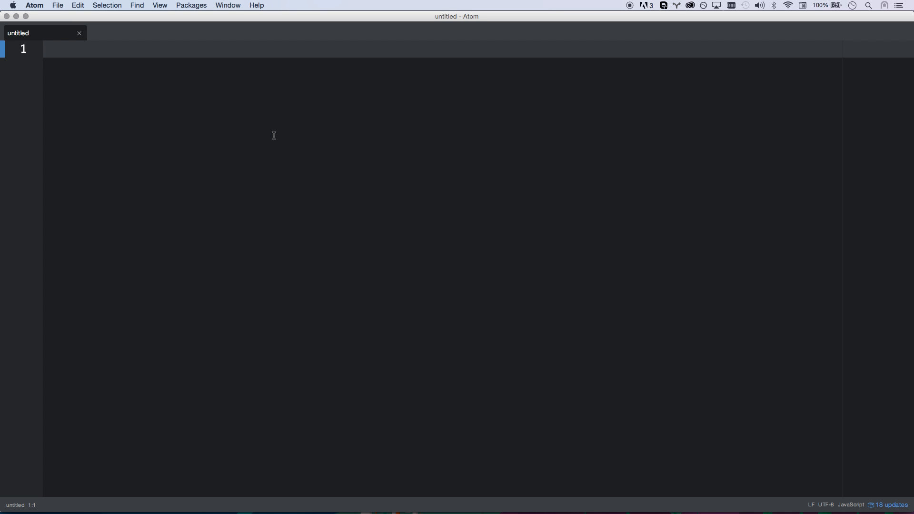
left_click(44, 49)
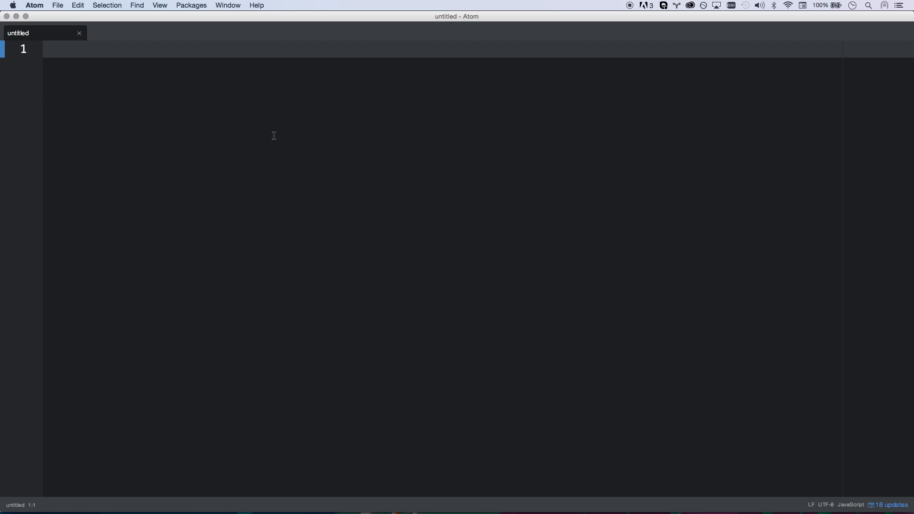
left_click(44, 49)
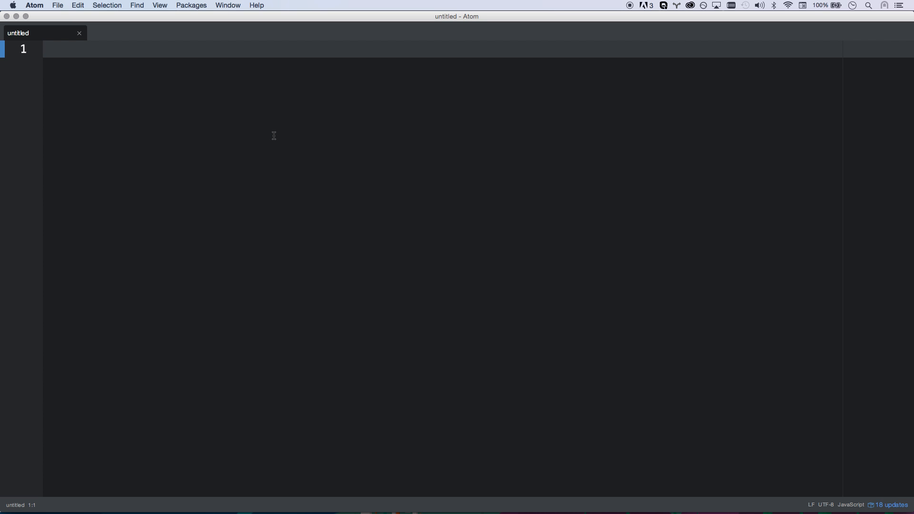
type("//")
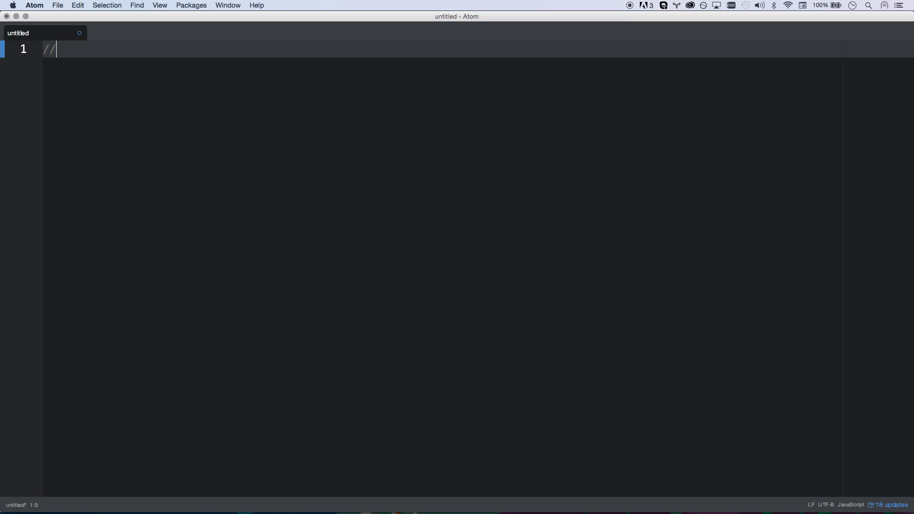
type("instan")
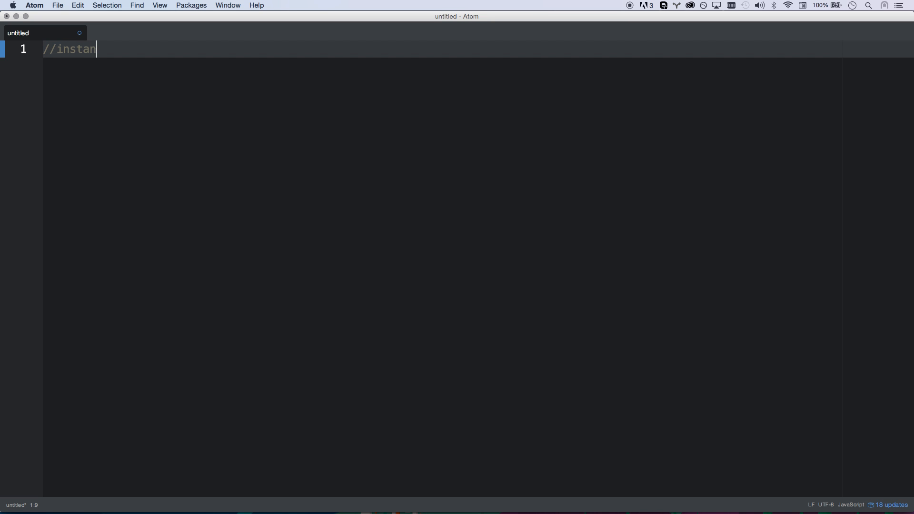
type("ces")
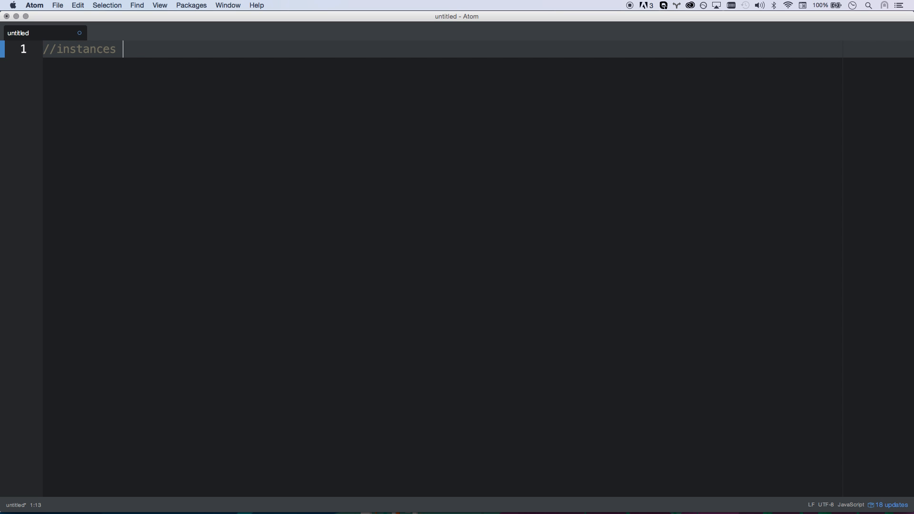
double_click(85, 48)
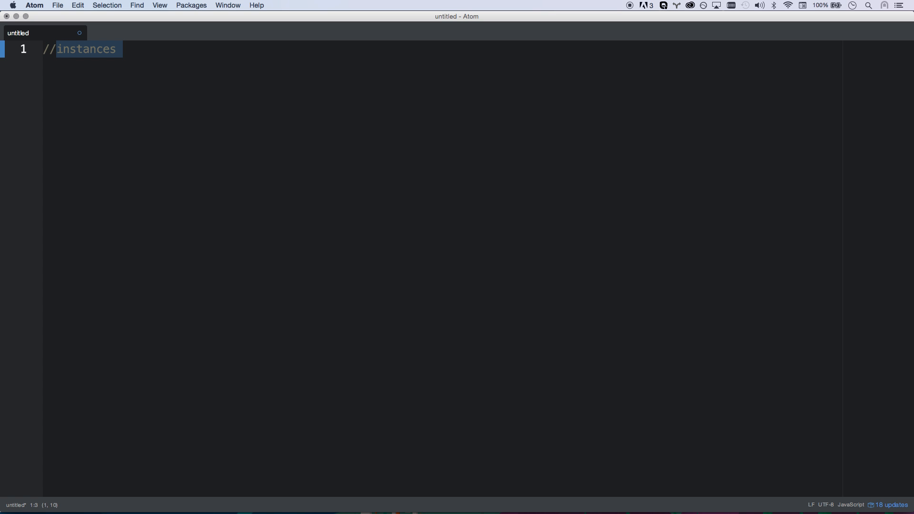
type("class")
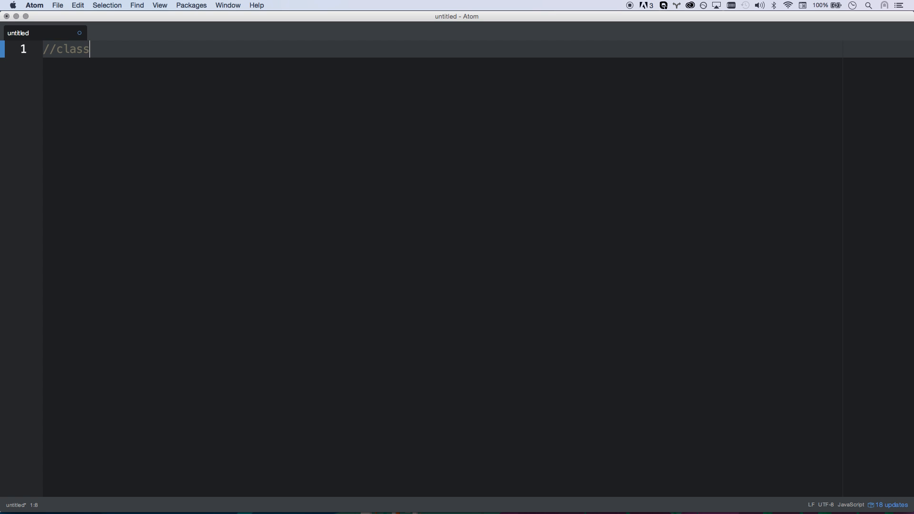
type("ical p")
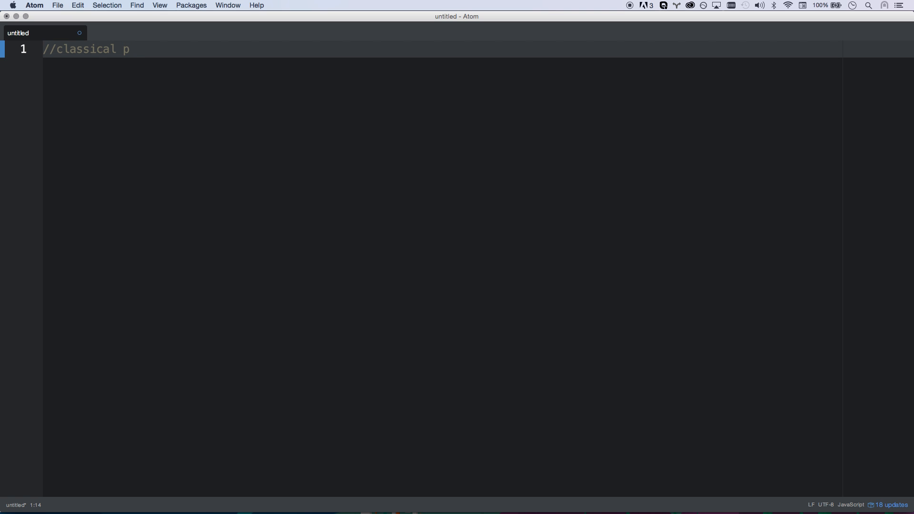
type("rototypal")
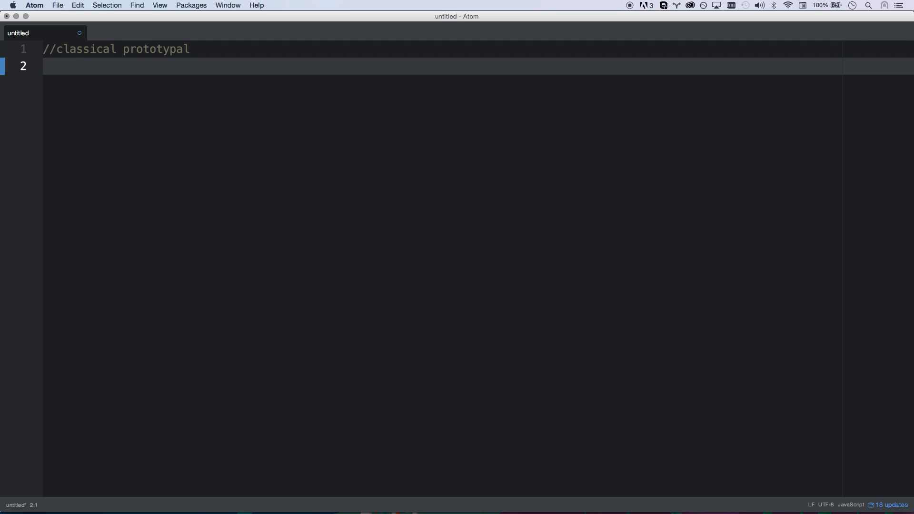
Type a 'class extends someotherclass' example while highlighting 'classical' and 'prototypal'.
type("class e")
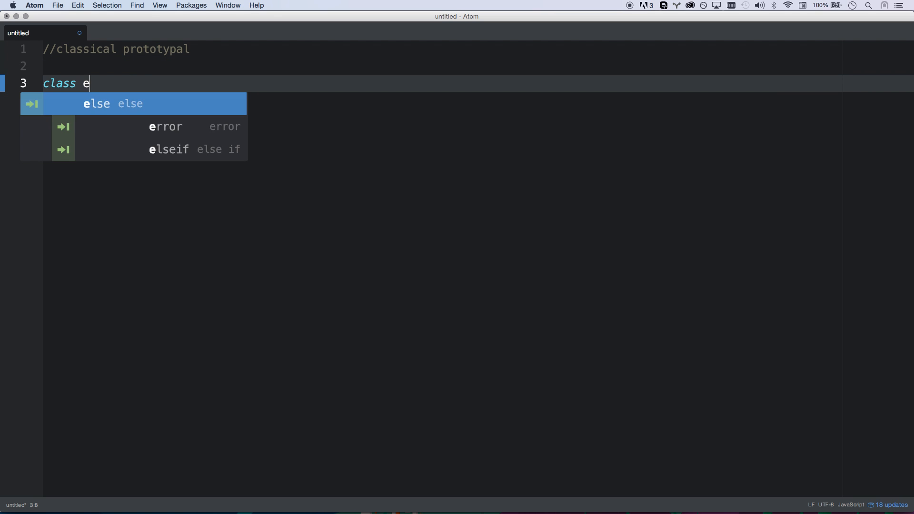
type("xtends some")
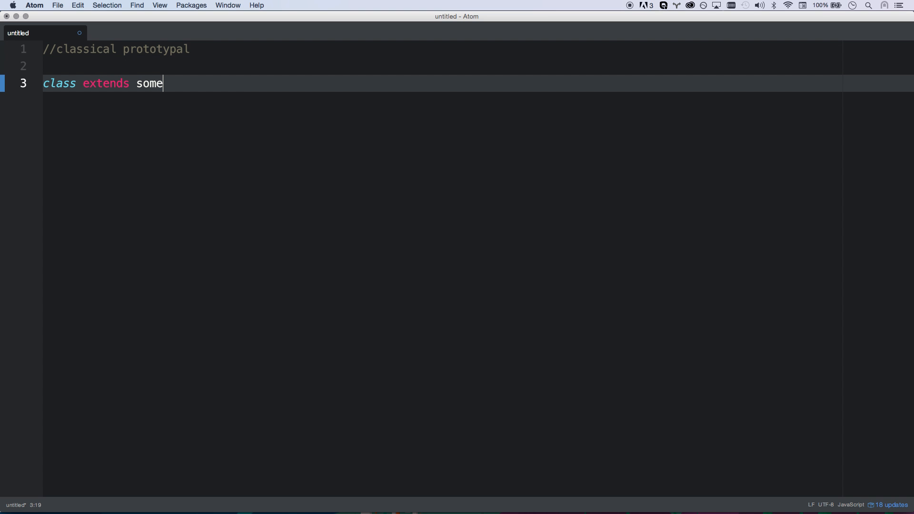
type("otherclass")
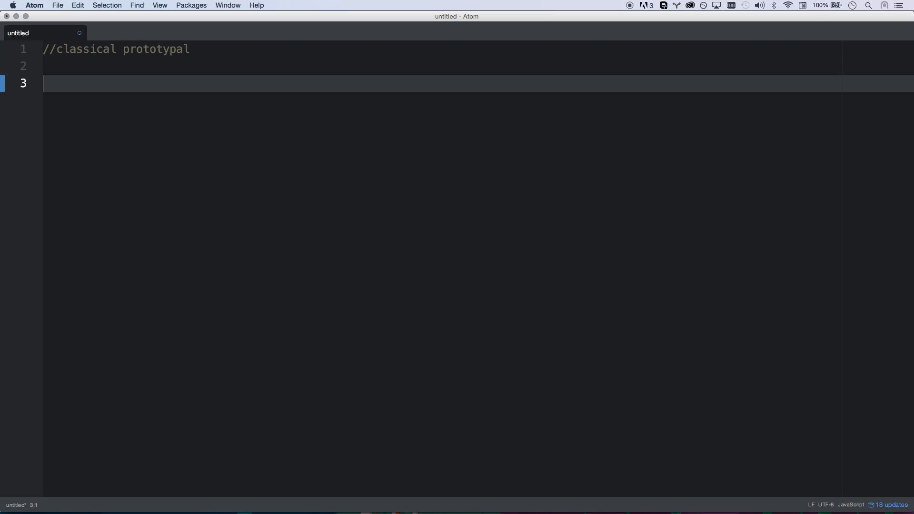
double_click(156, 49)
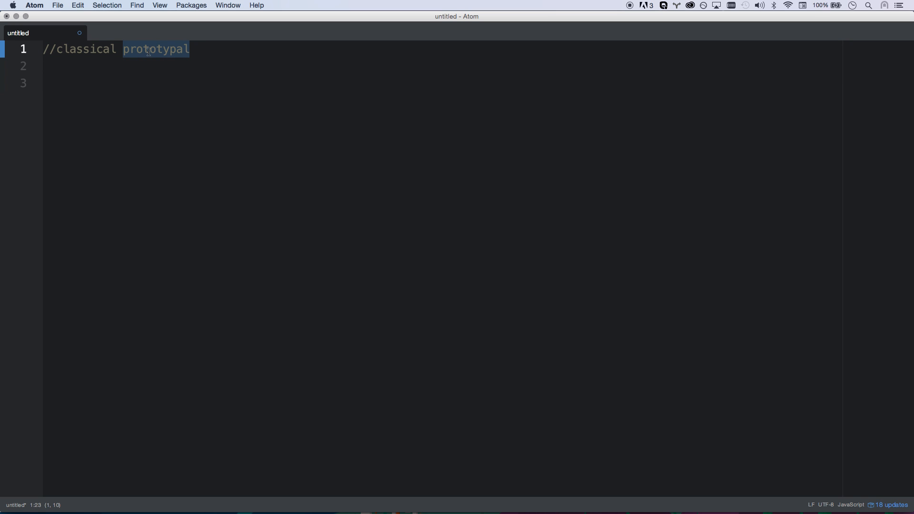
double_click(86, 49)
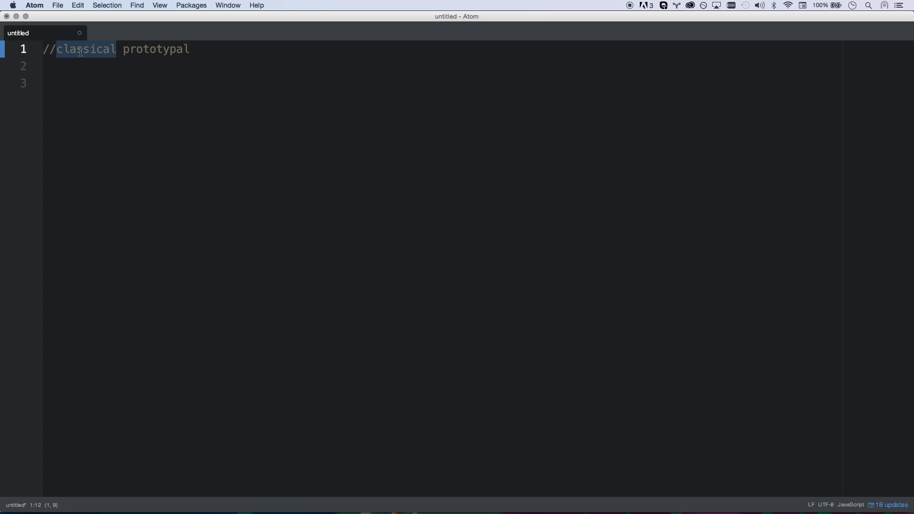
double_click(156, 50)
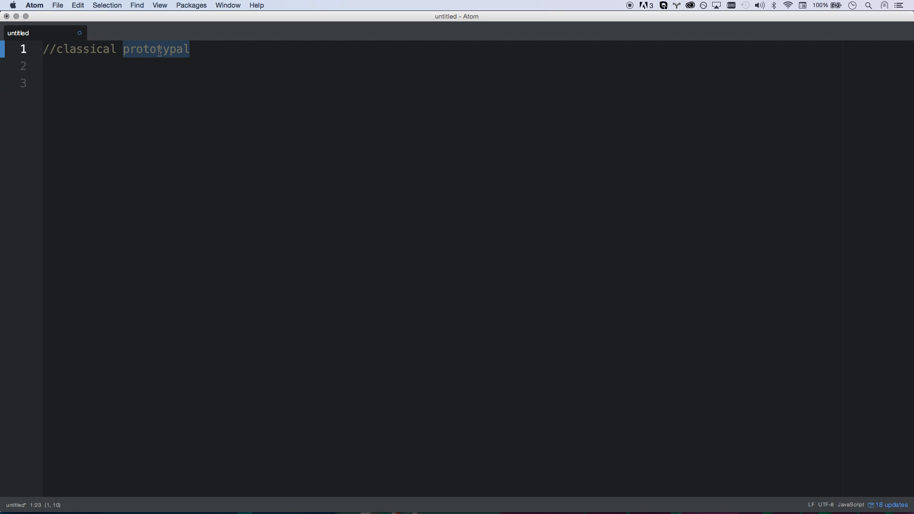
double_click(86, 49)
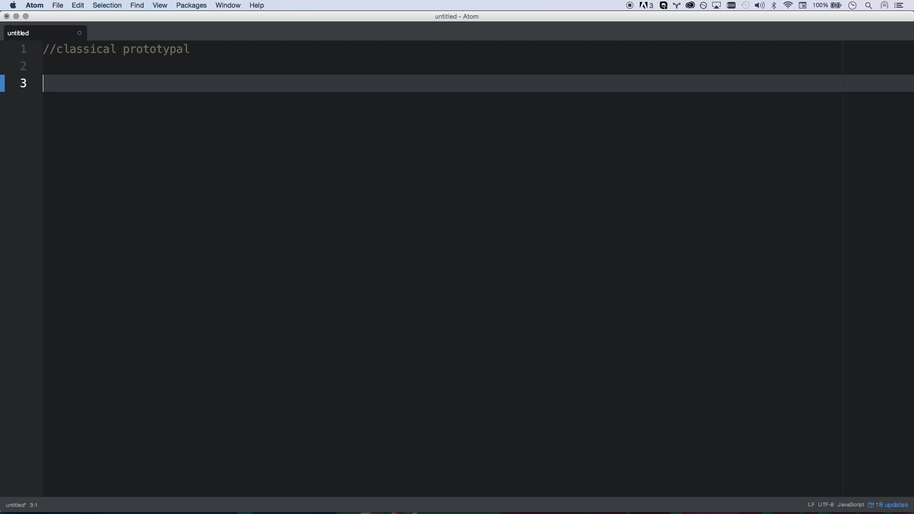
Declare 'var Person = function() { }' with an empty body on line 3.
type("var")
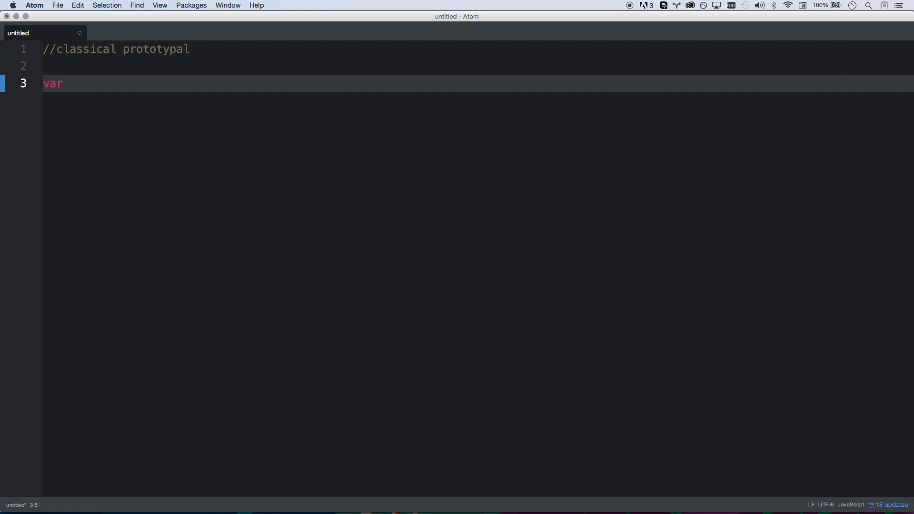
type("Person")
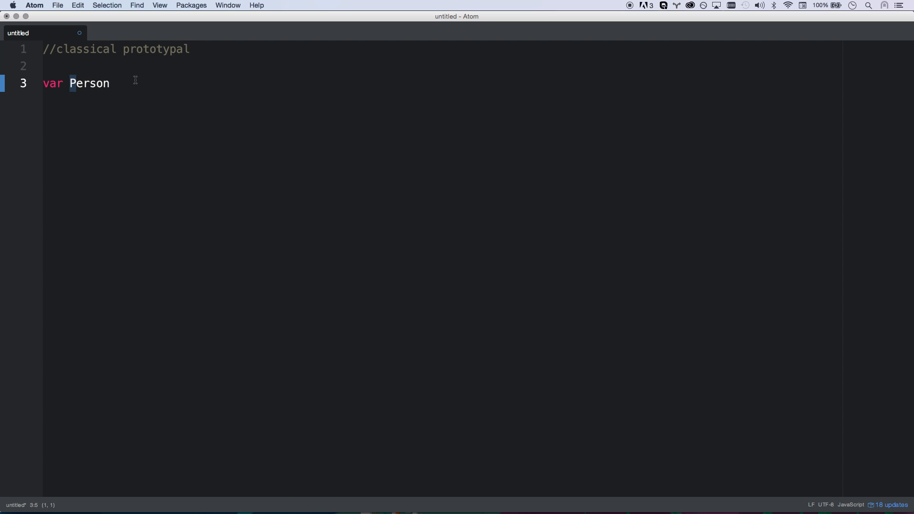
type("=")
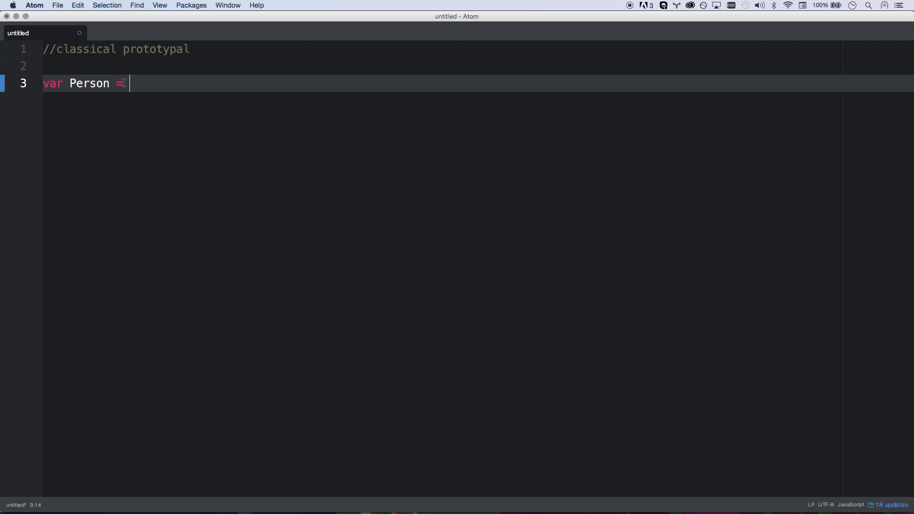
double_click(88, 83)
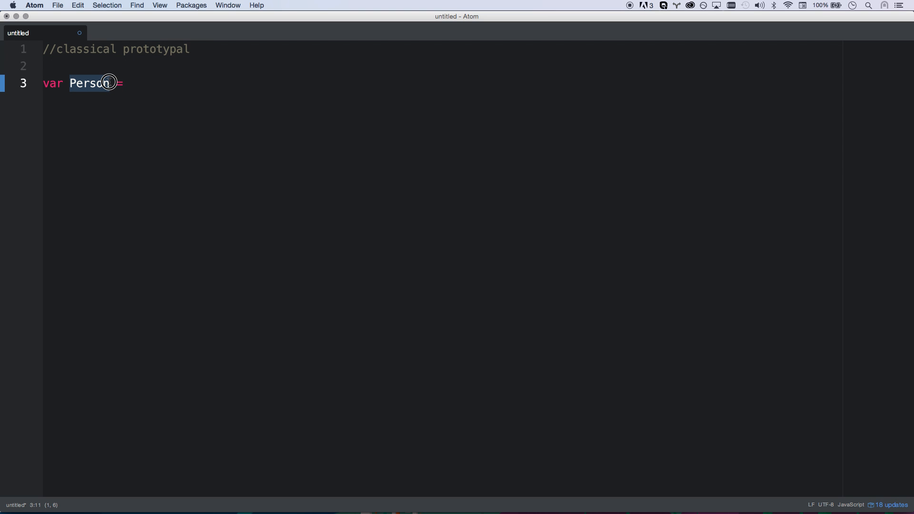
mouse_move(152, 84)
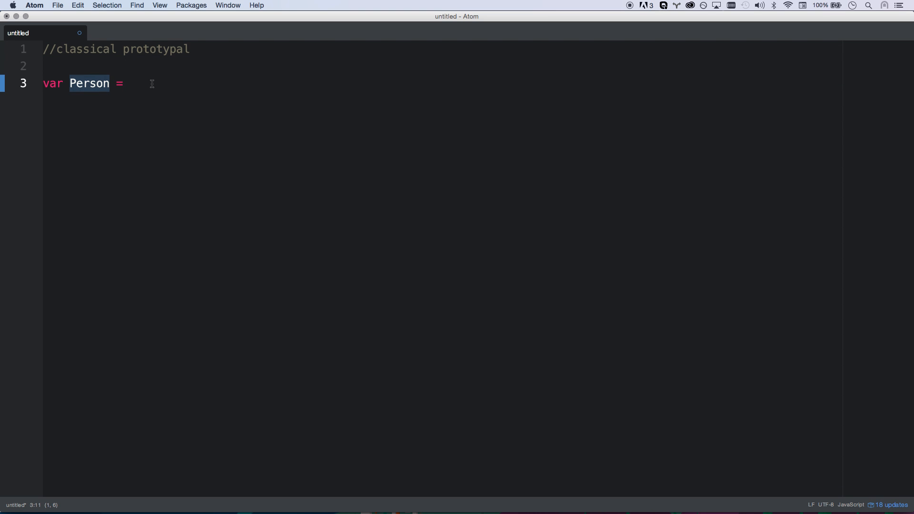
left_click(134, 83)
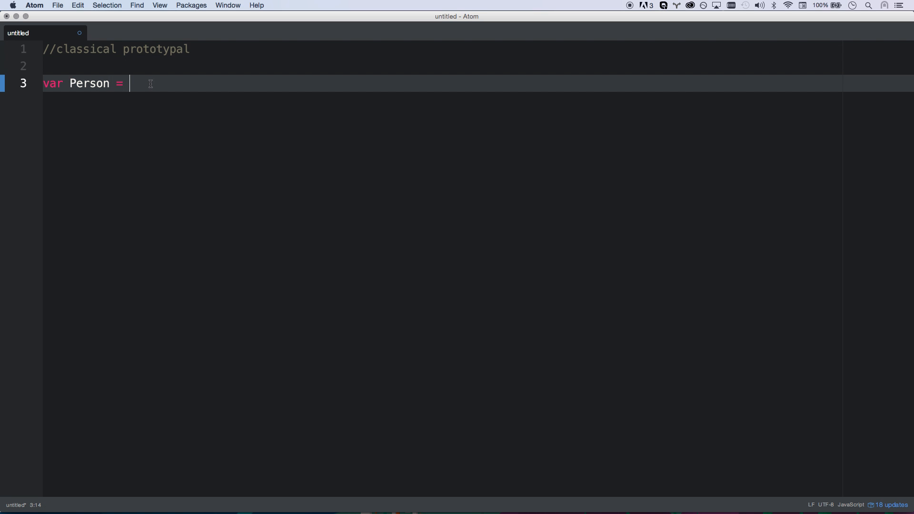
type("function() {")
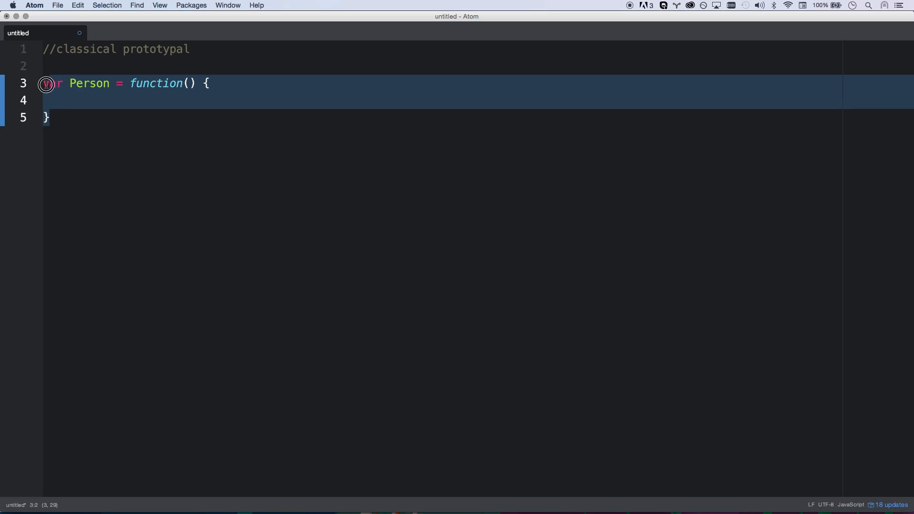
left_click(47, 83)
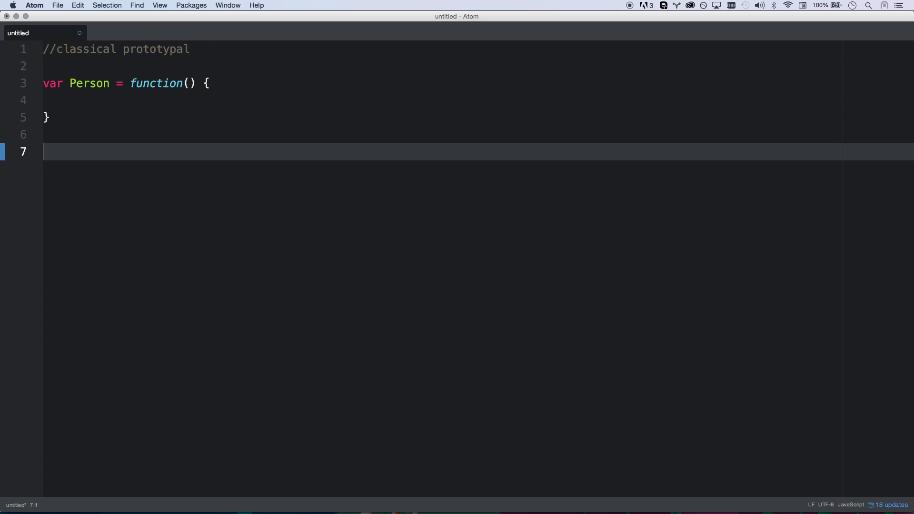
Add 'var john = new Person();' and 'var bobby = new Person();' below the constructor.
type("var joh")
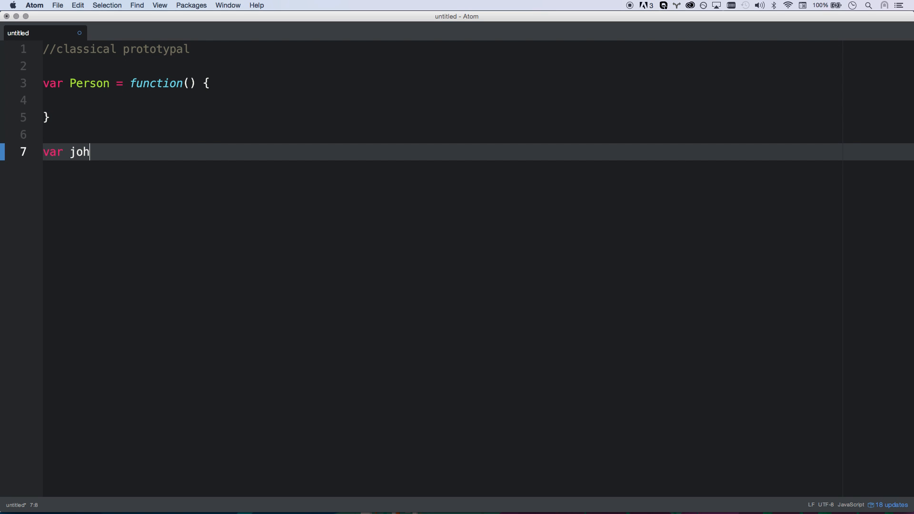
type("n = new Person()")
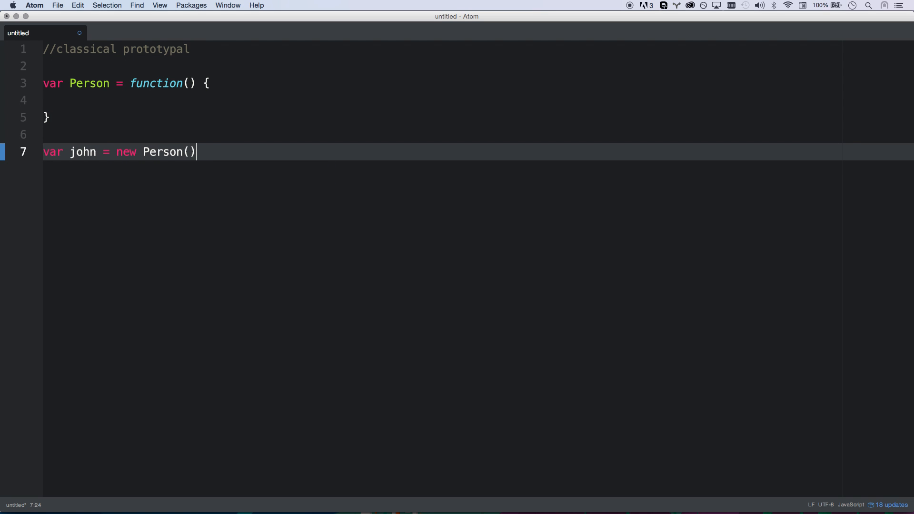
type(";")
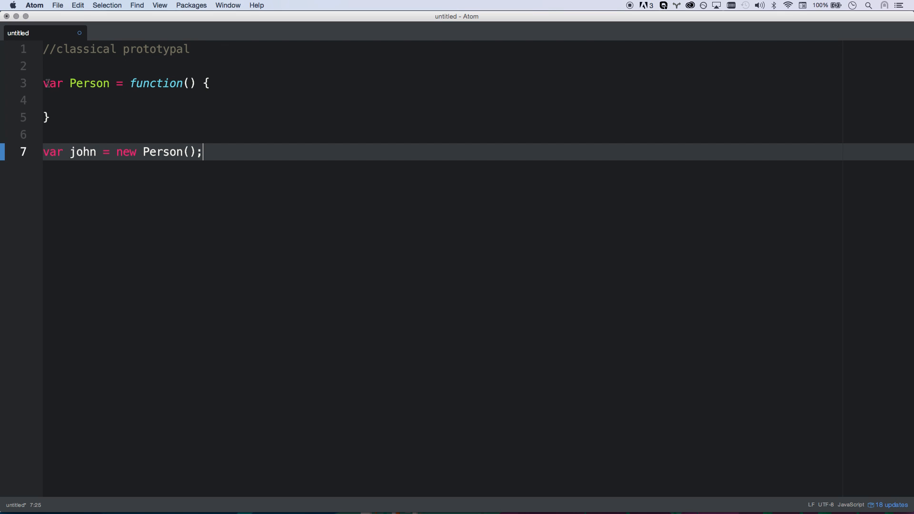
left_click(46, 117)
type(";")
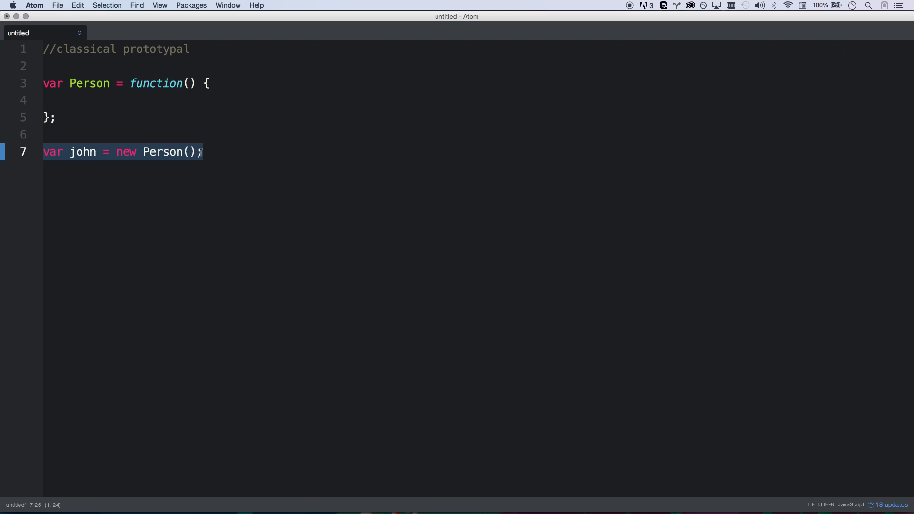
left_click(205, 152)
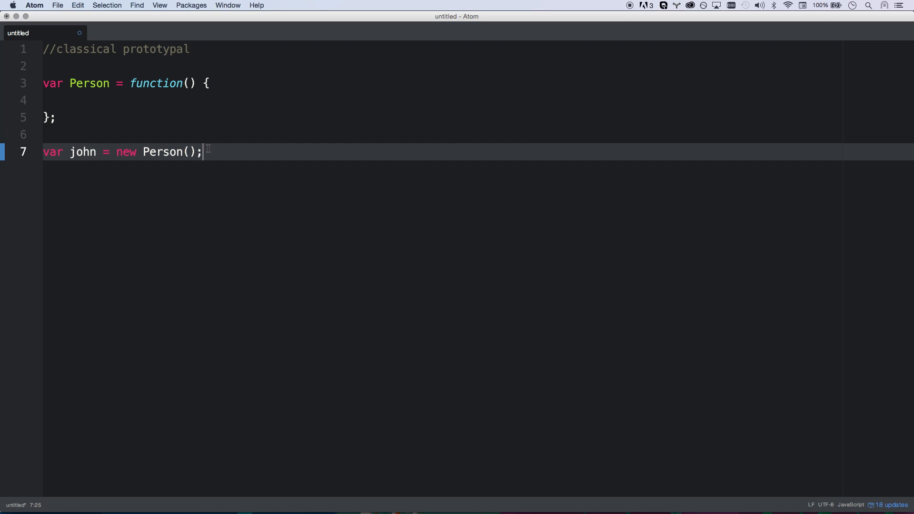
type("var bobby = ne")
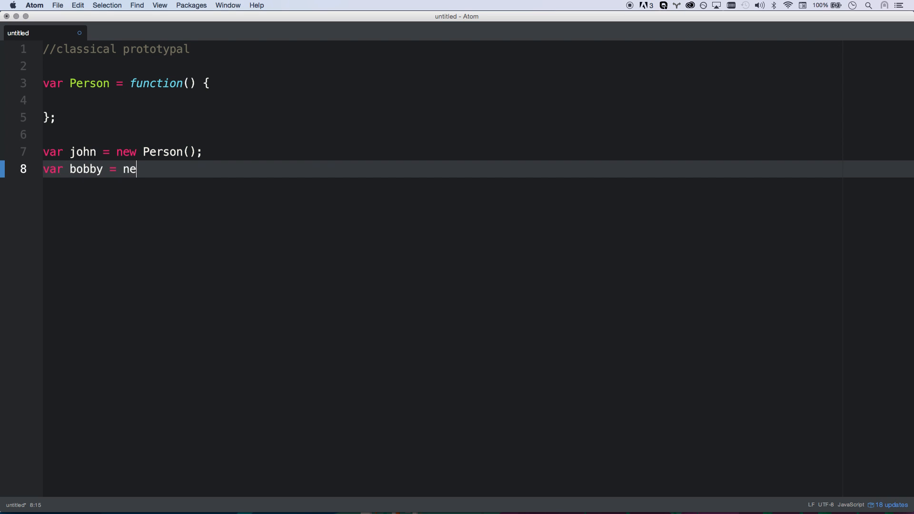
type("w Person();")
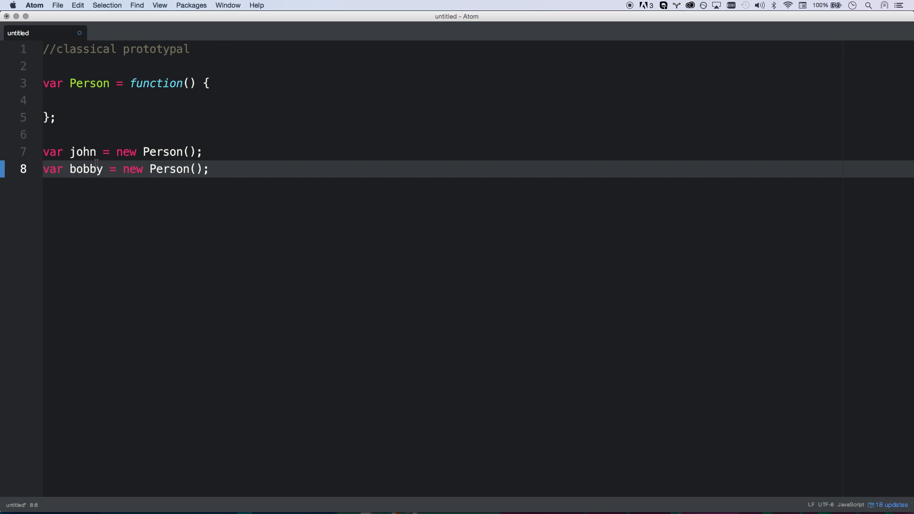
left_click(53, 117)
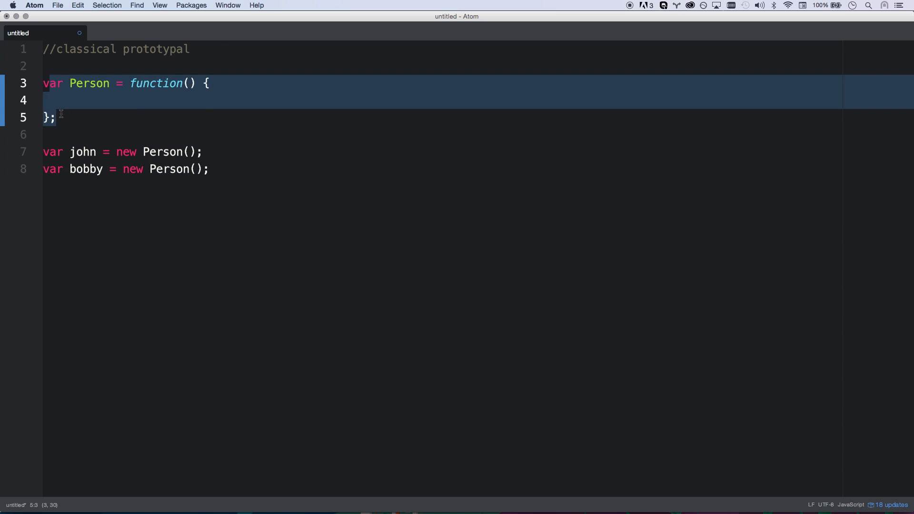
Pass "john" and "bobby" to the Person calls and add a name parameter.
left_click(189, 151)
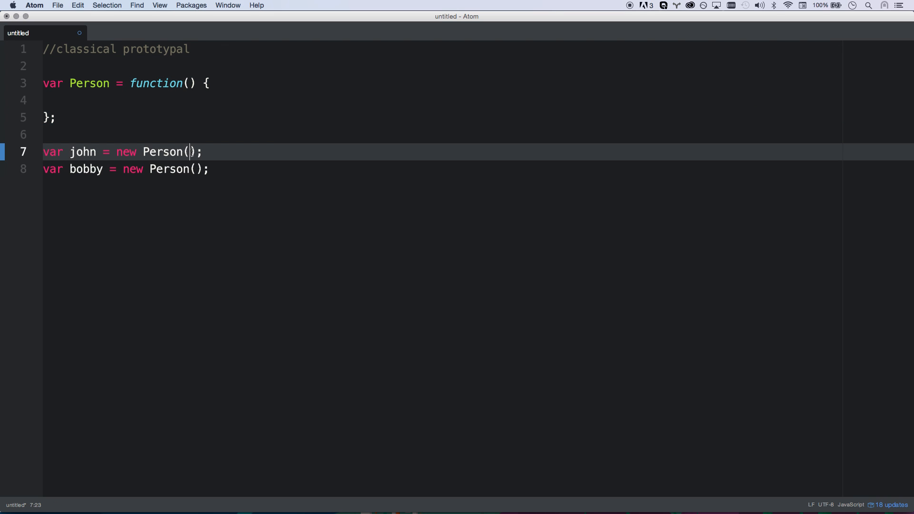
type("\"john")
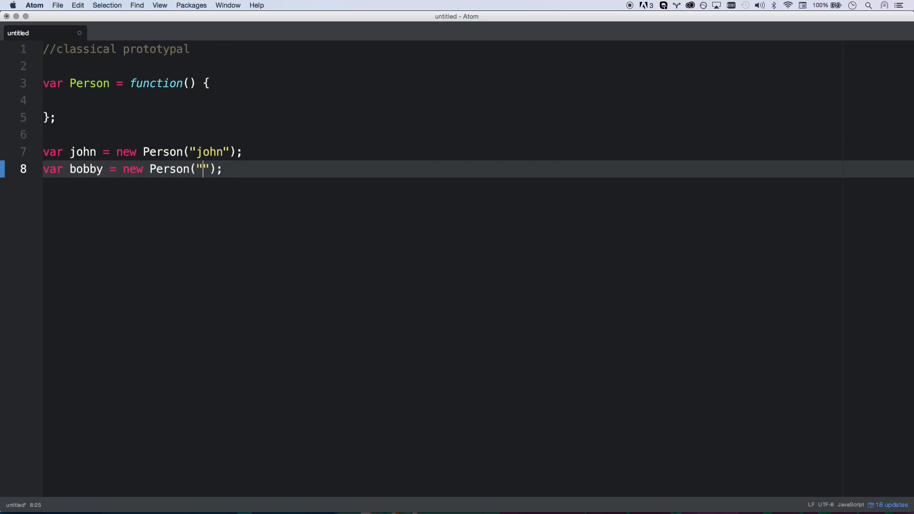
type("bobby")
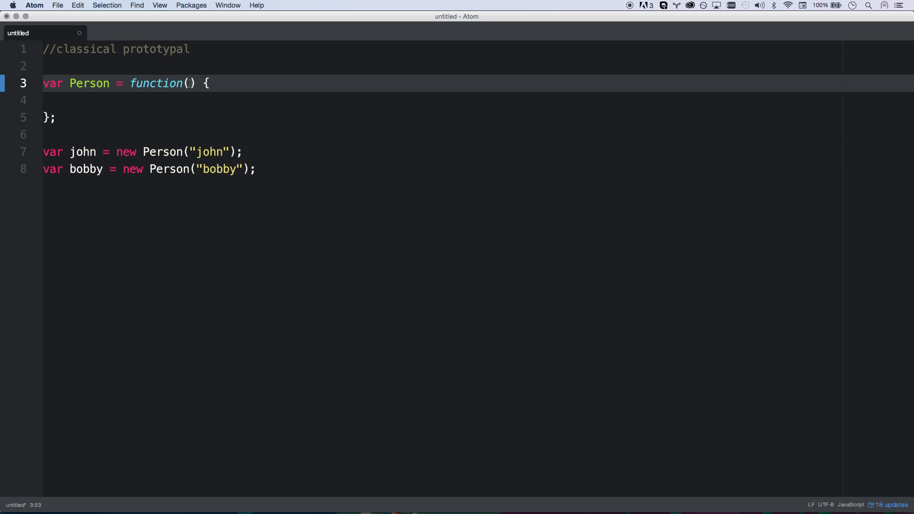
type("name")
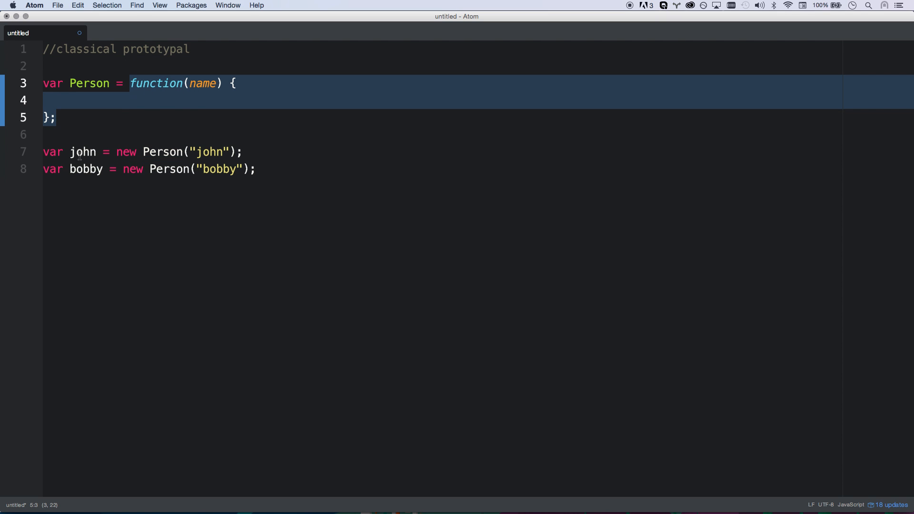
Store the parameter in the constructor body with 'this.name = name;'.
left_click(90, 101)
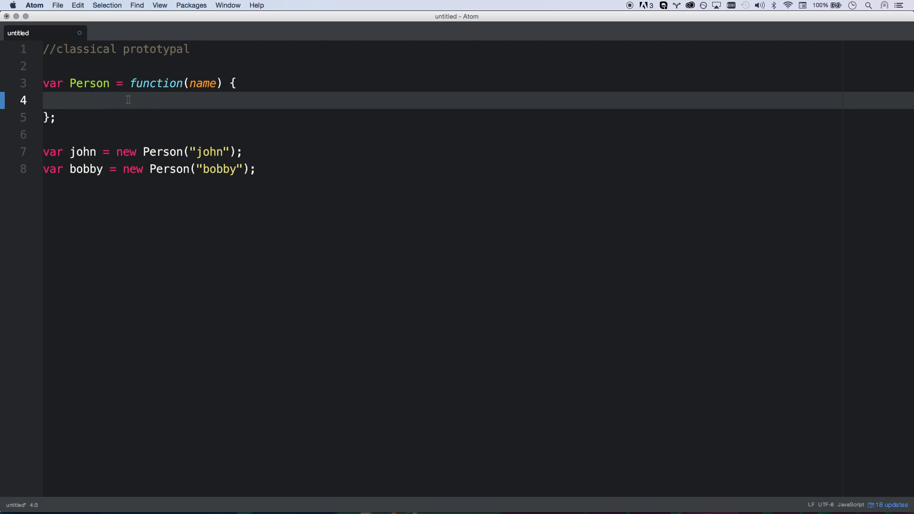
type("this")
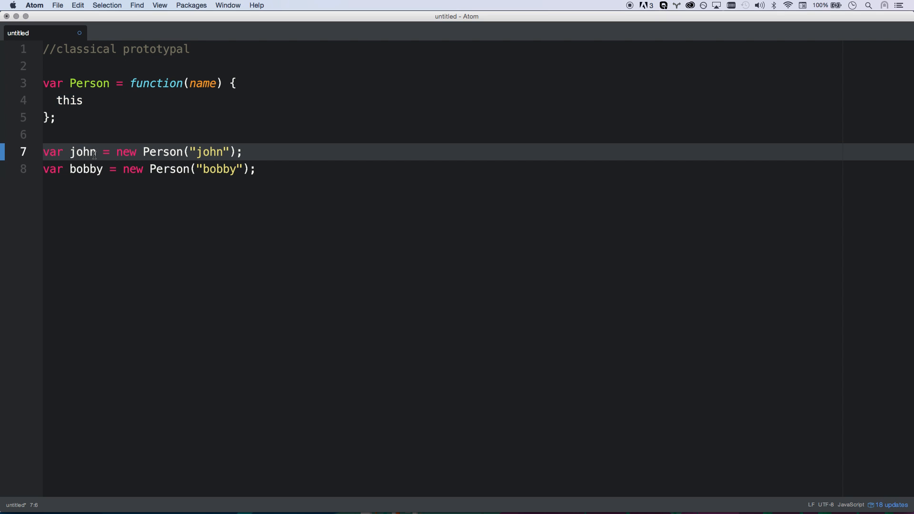
left_click(67, 100)
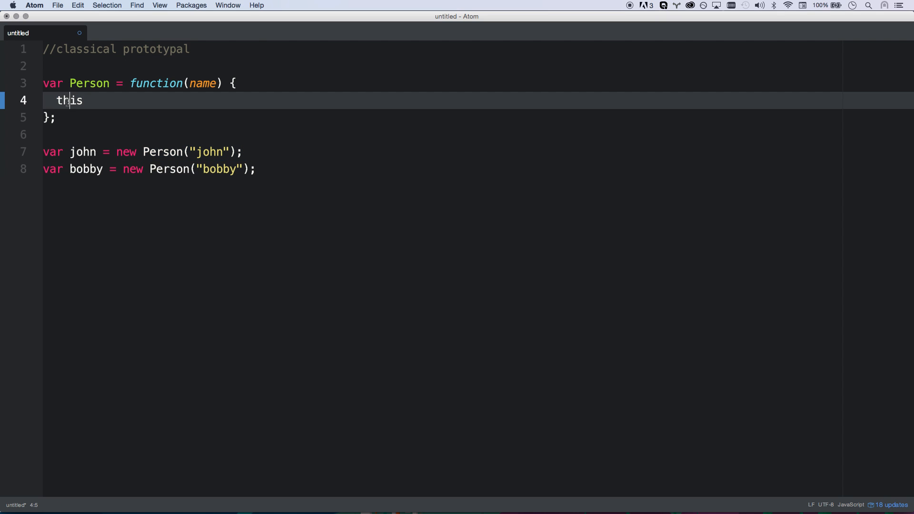
double_click(82, 151)
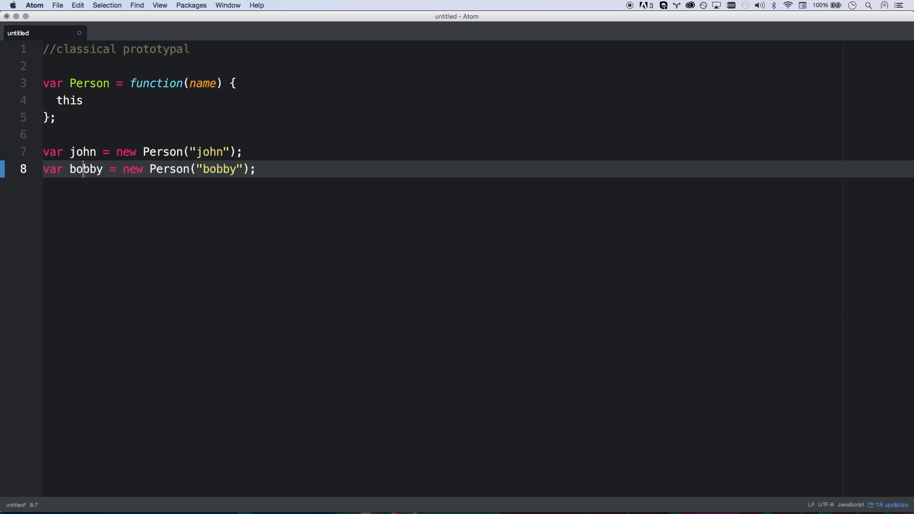
type(".name")
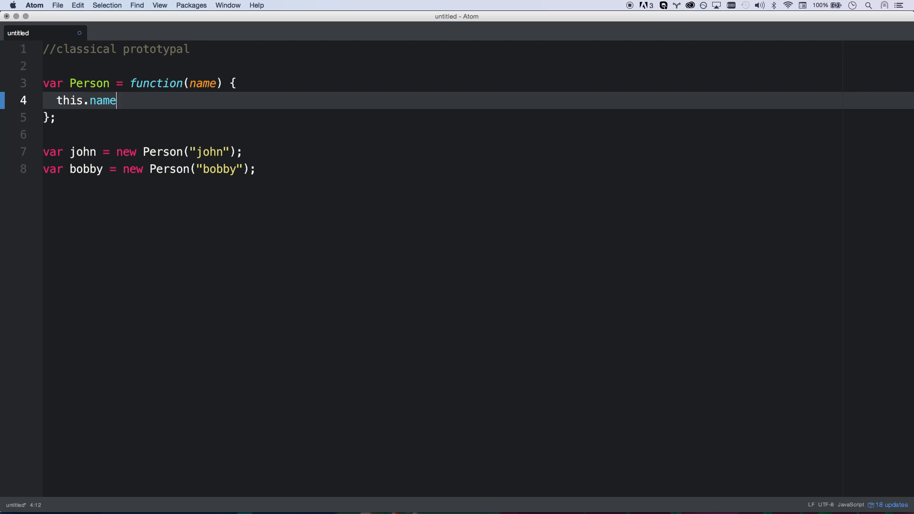
type("= name;")
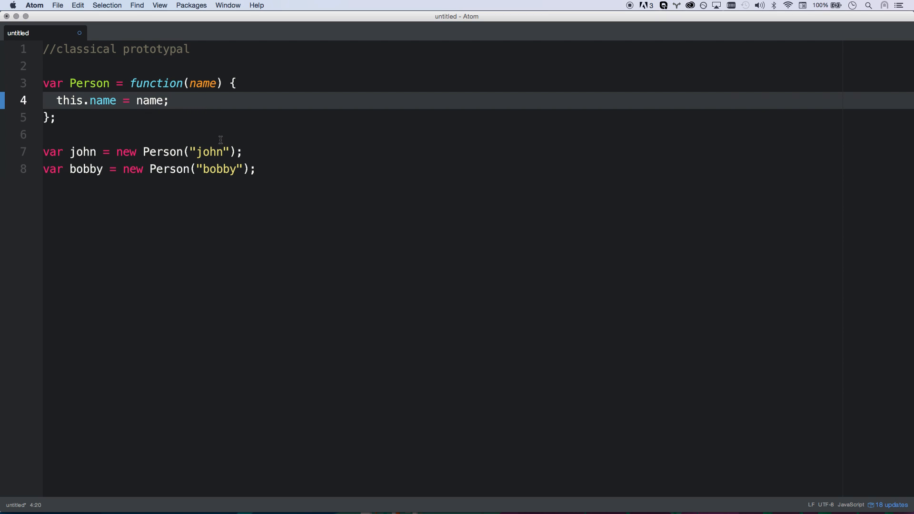
left_click(256, 169)
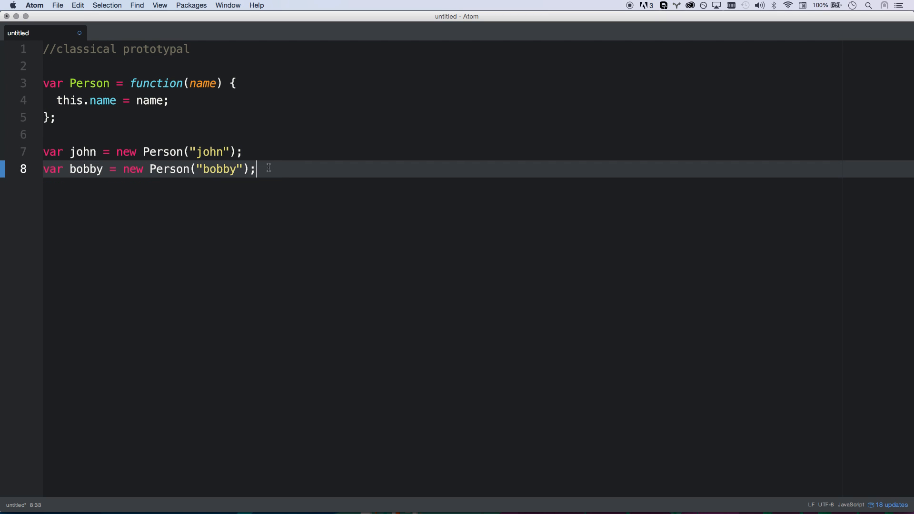
Add blank lines and a test 'alert(john.name);' line, then delete the alert.
key("enter")
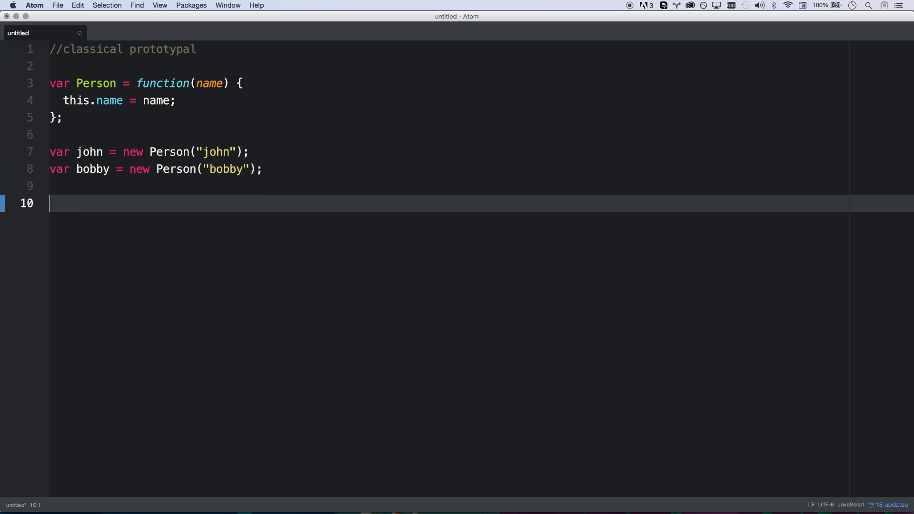
type("alert")
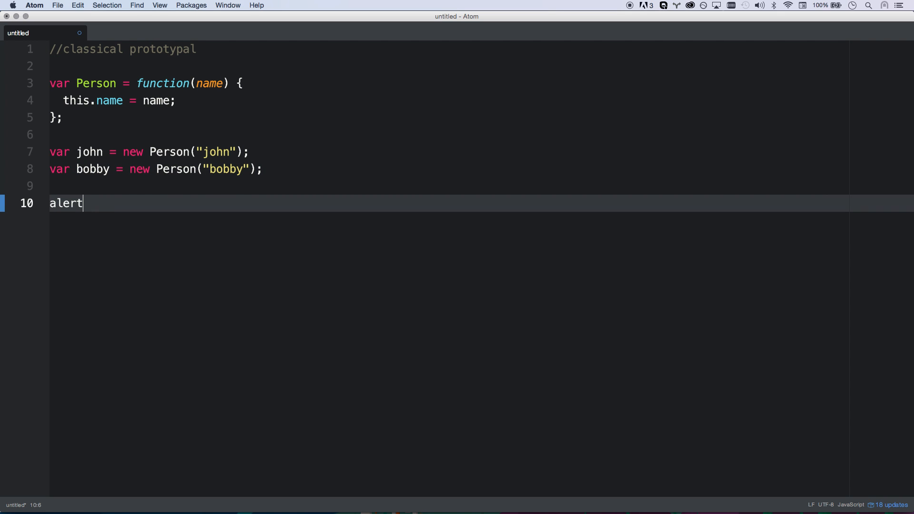
type("(john.name)")
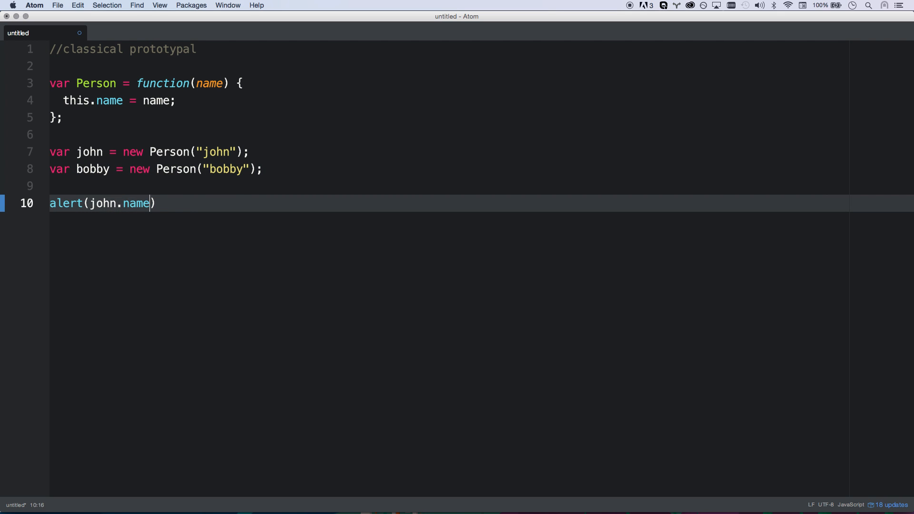
type("; //")
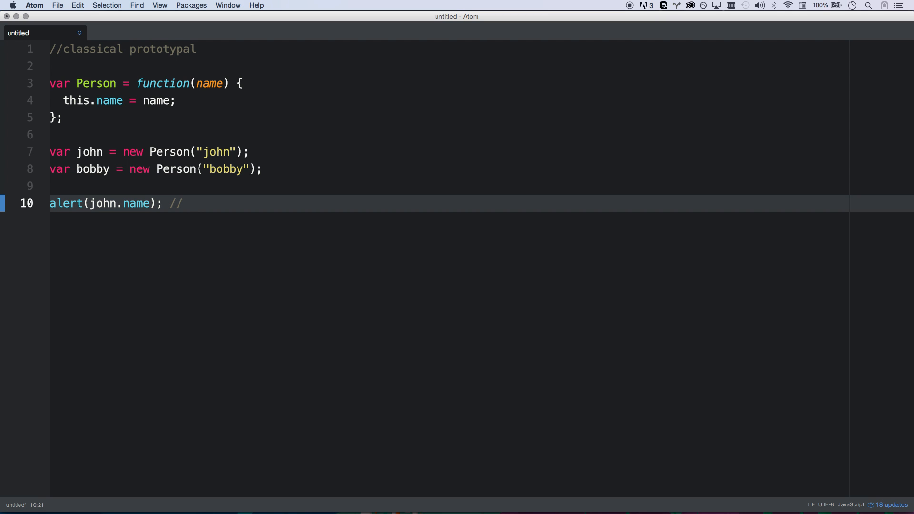
key("cmd+backspace")
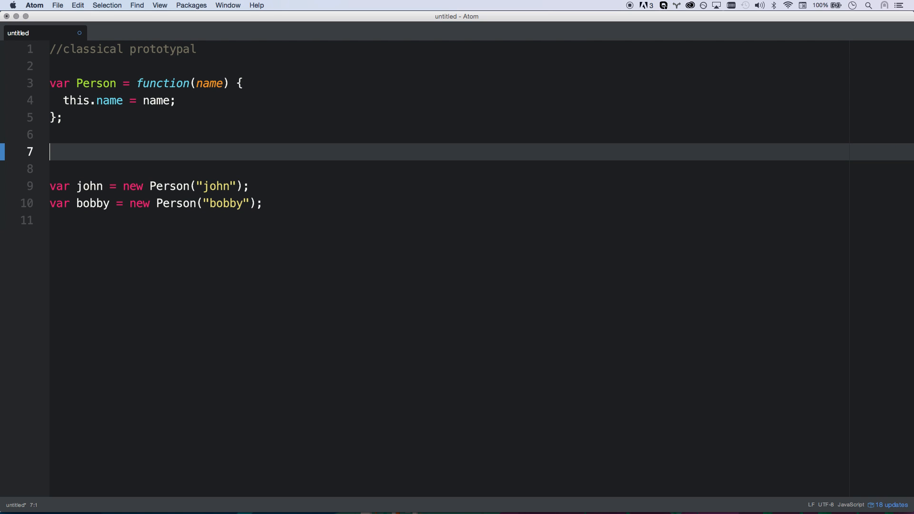
Try a 'Person.prototype = {};' assignment above the instances, then delete it.
type("Perons")
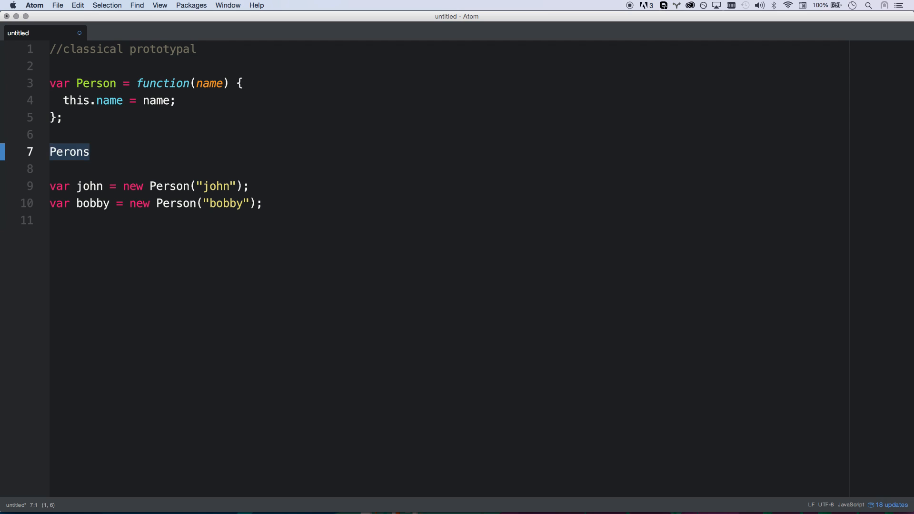
left_click(67, 101)
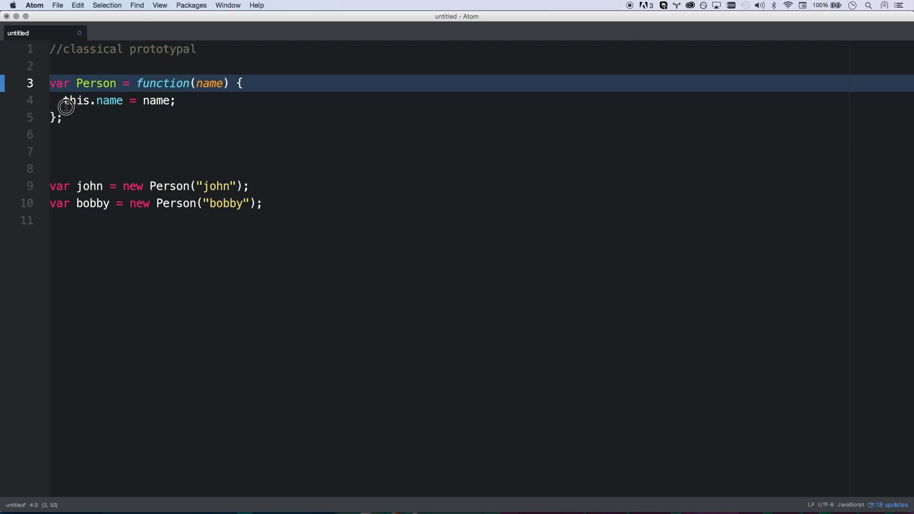
left_click(62, 151)
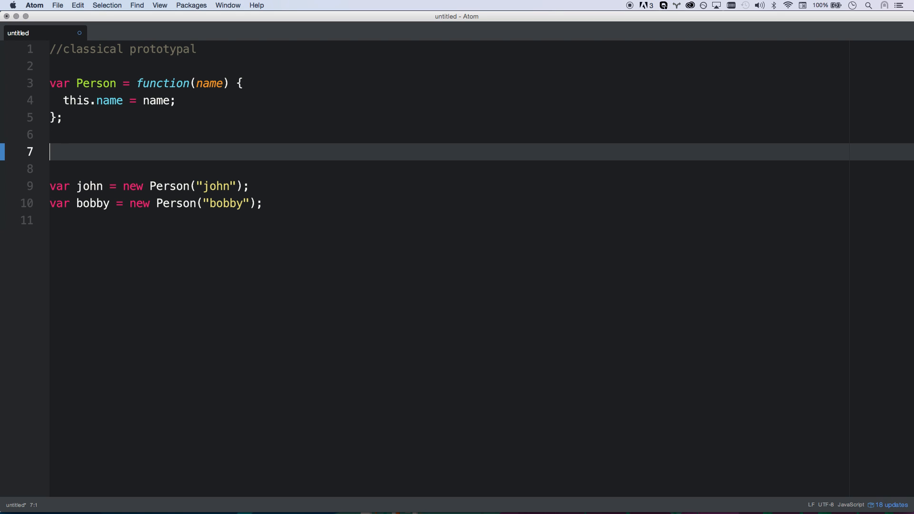
type("Person.proto")
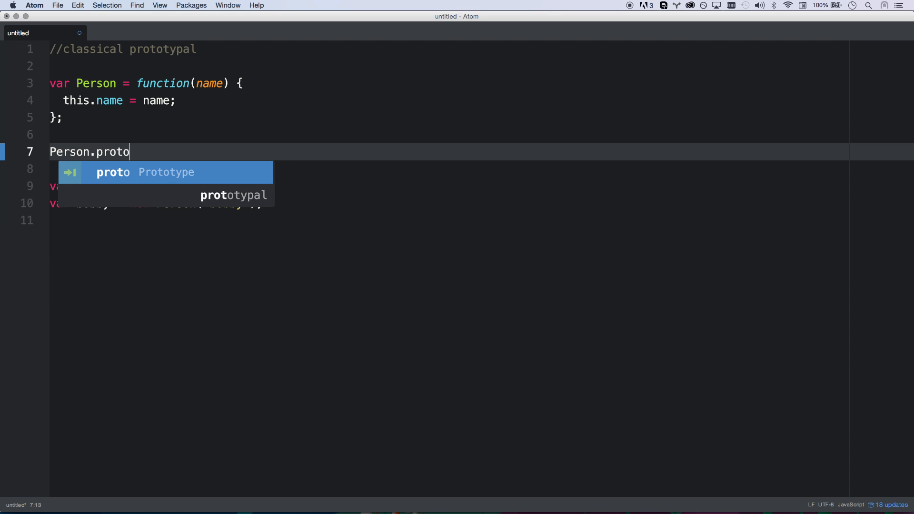
key("Tab")
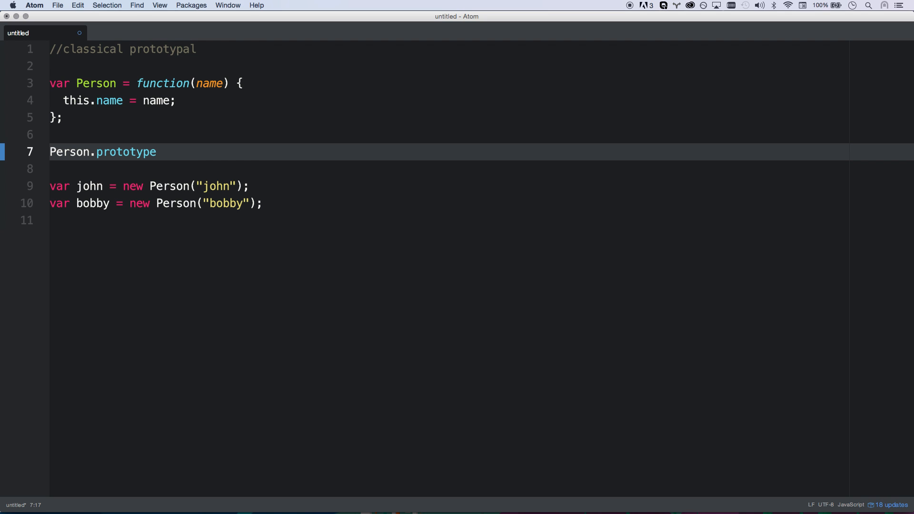
left_click(156, 151)
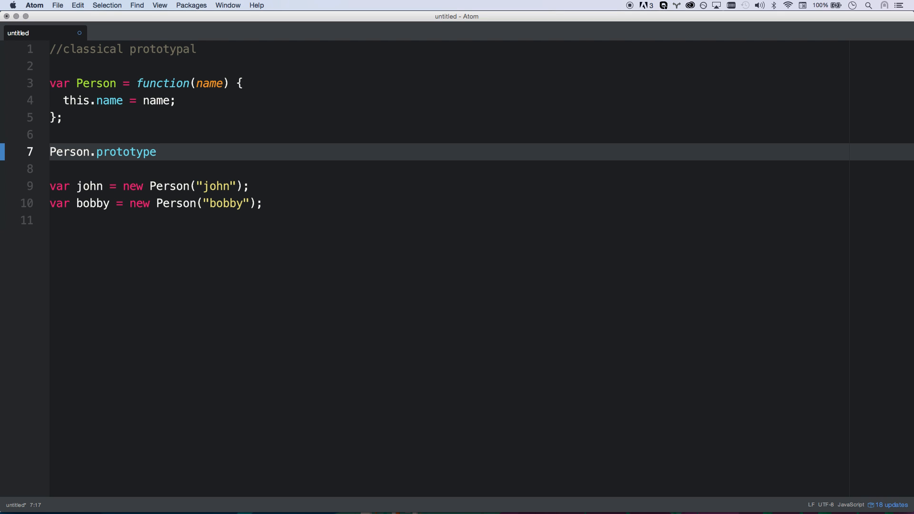
left_click(156, 151)
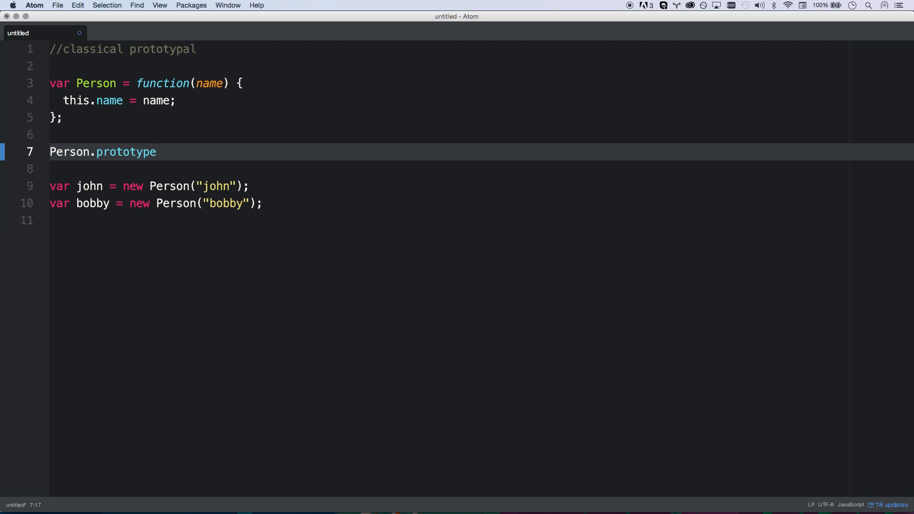
type("=")
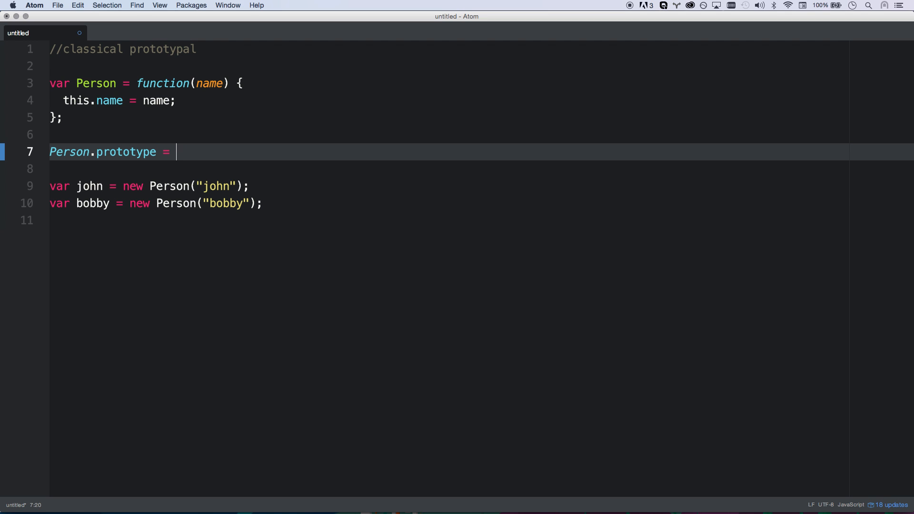
type("{};")
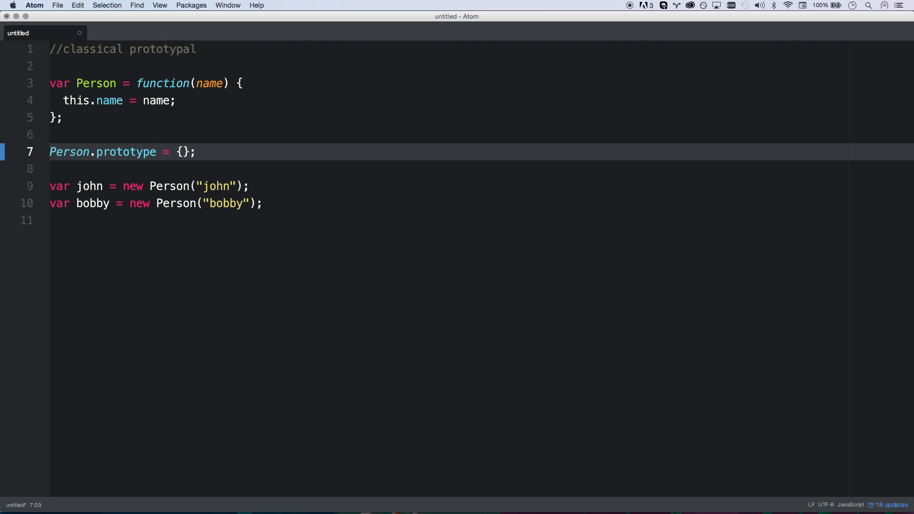
double_click(89, 187)
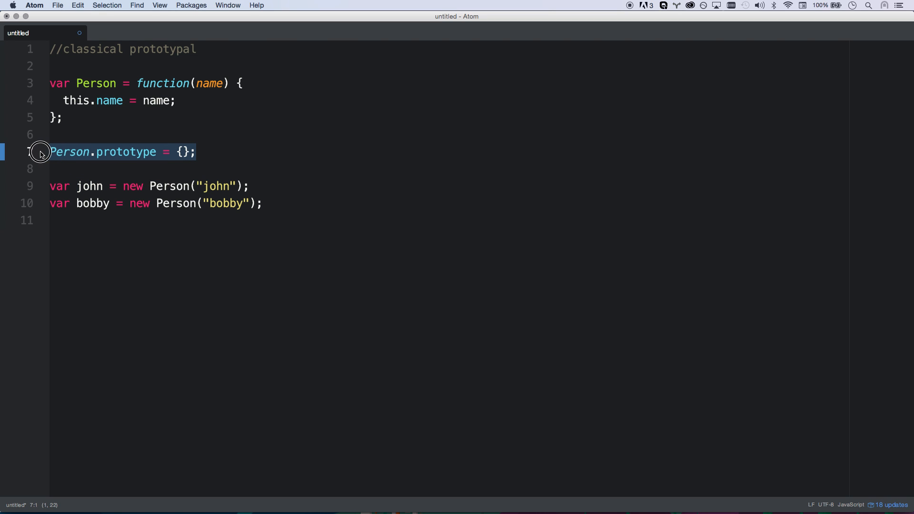
key("Backspace")
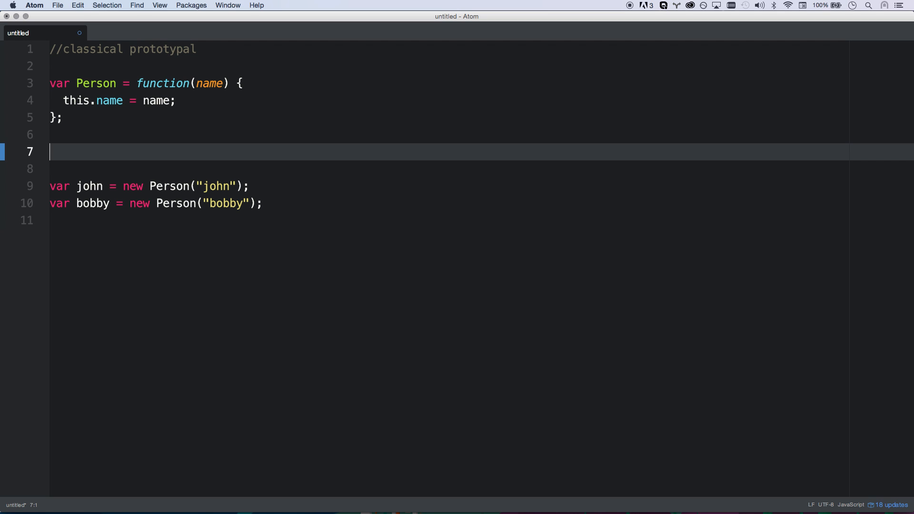
Type 'Person.prototype.sayName = funct' on the empty line instead.
type("P")
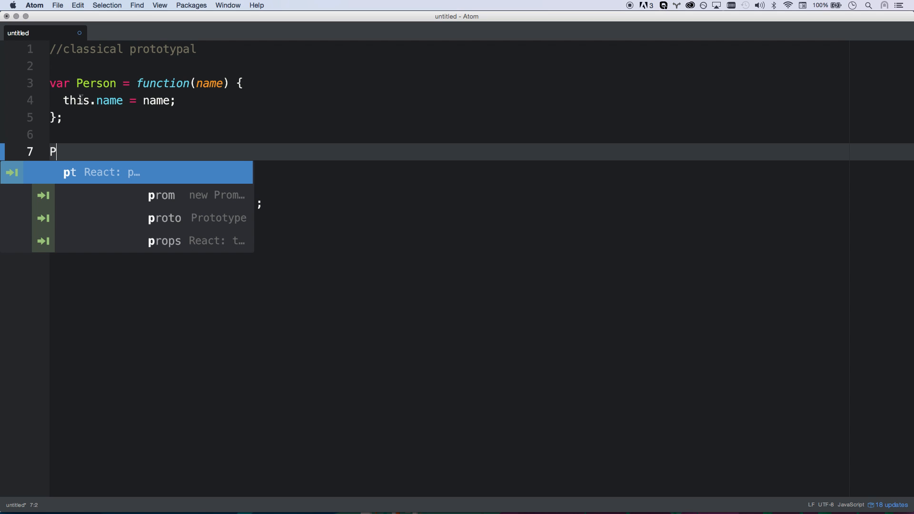
type("erson.")
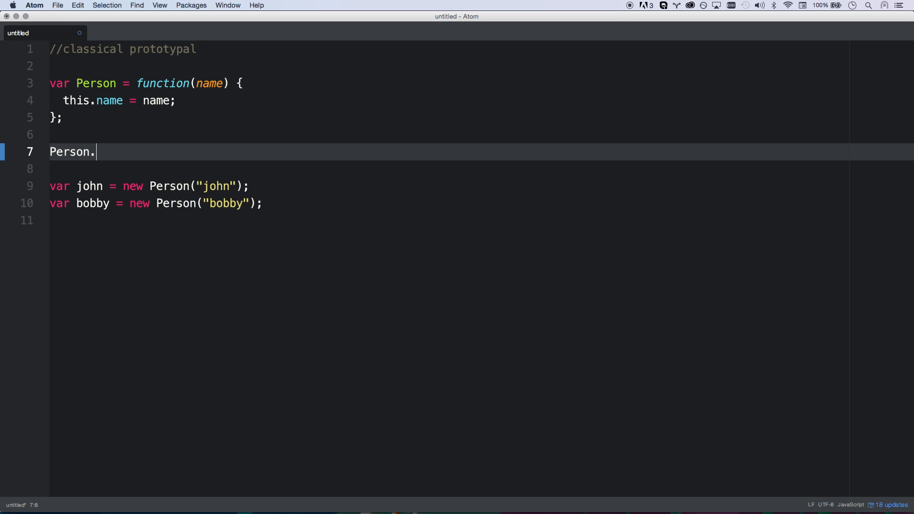
type("proto")
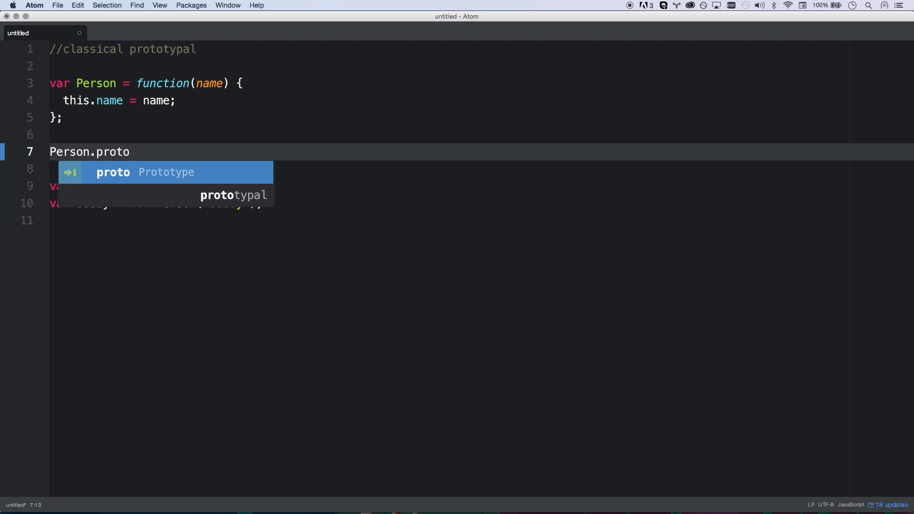
key("Escape")
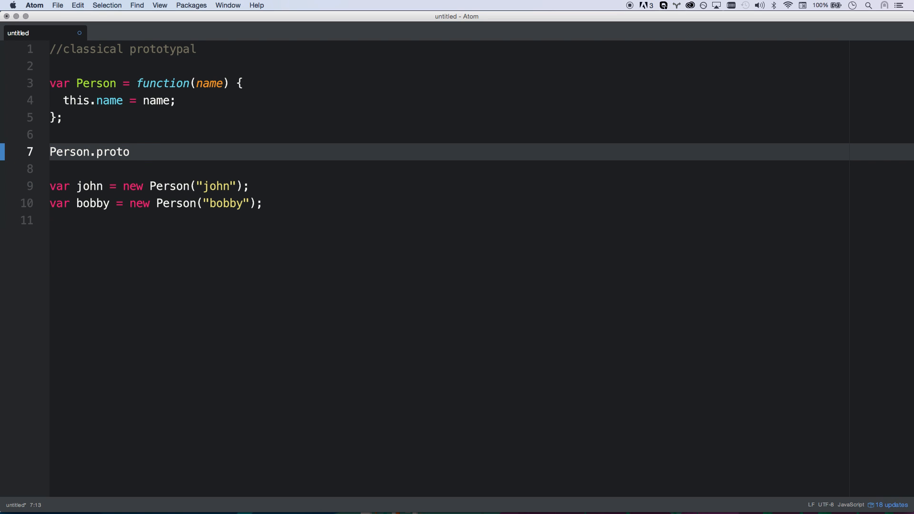
type("type.")
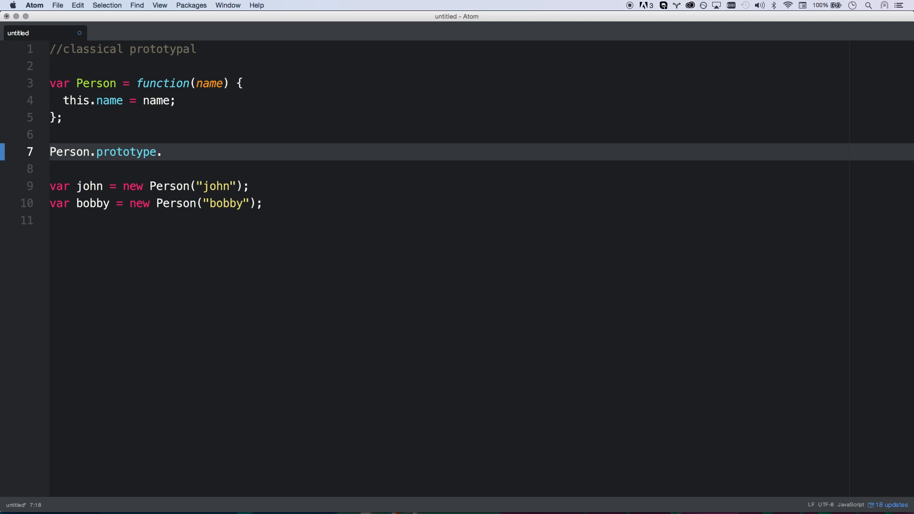
type("sayName = function() {")
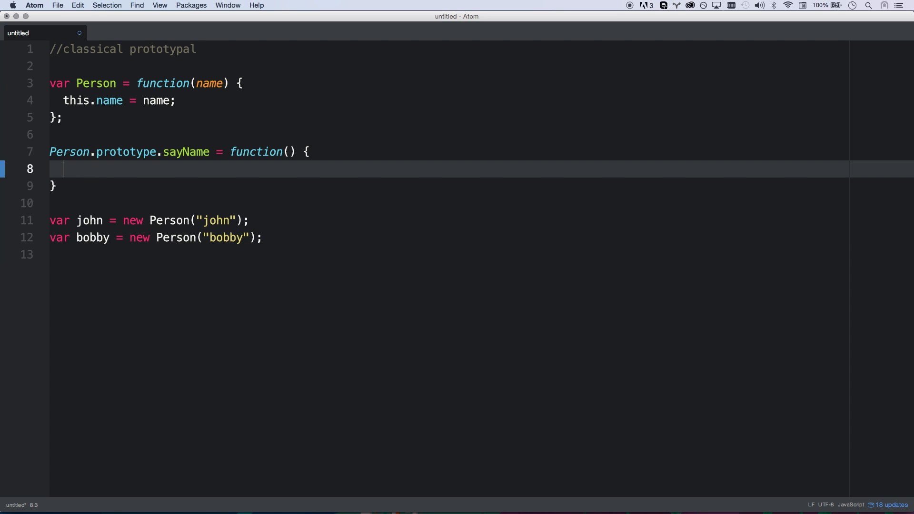
Type console.log into the sayName method body.
type("console.log(this.name);")
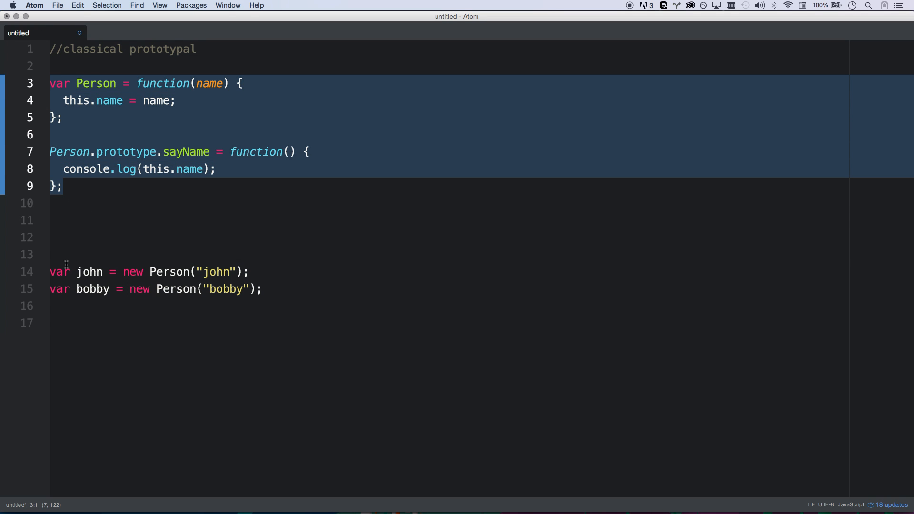
Call john.sayName() and make the log message "Hi my name is " plus the name.
left_click(102, 323)
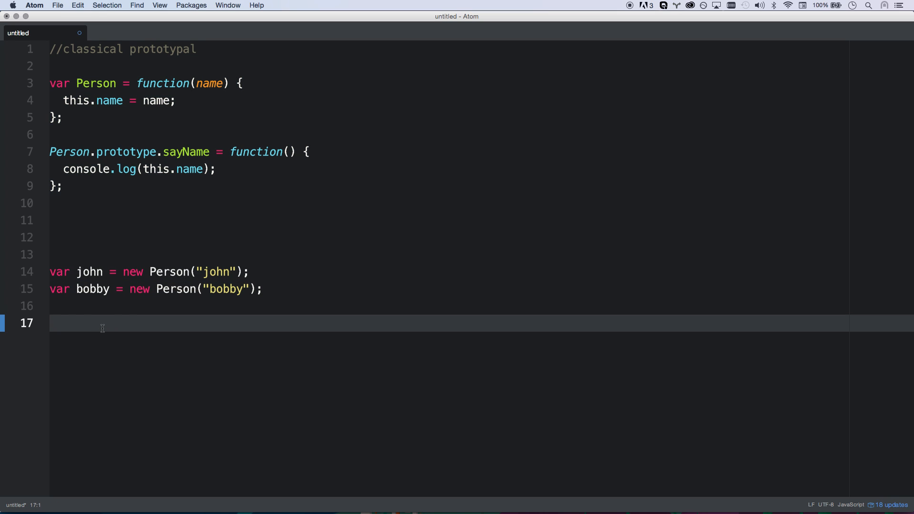
type("john.")
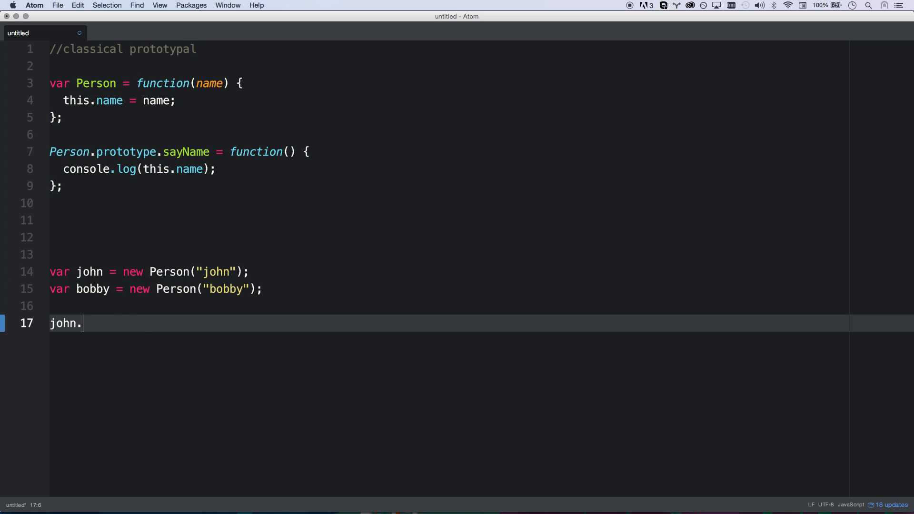
type("sayName(); //john")
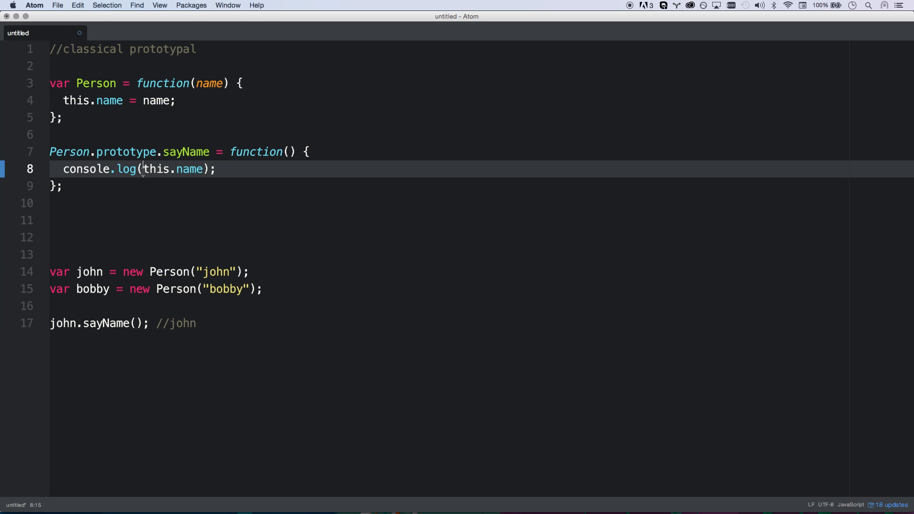
type("\"Hi I'm")
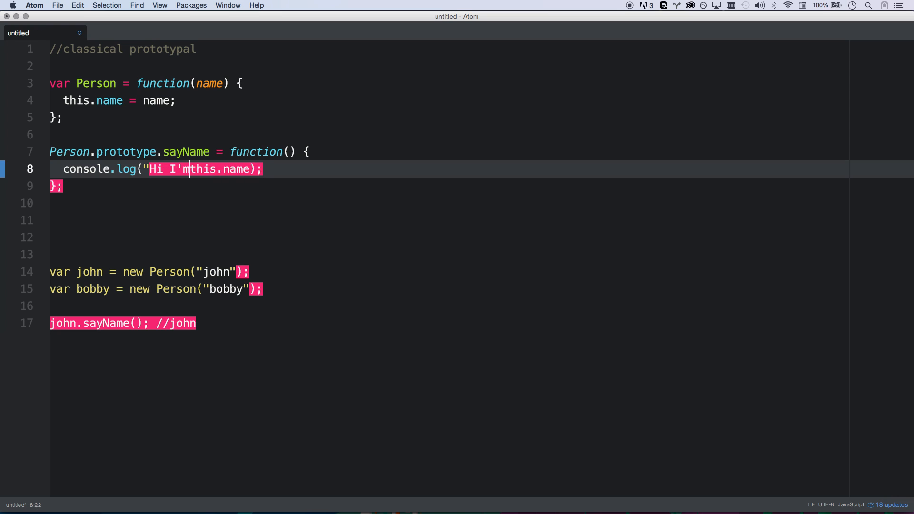
type("my")
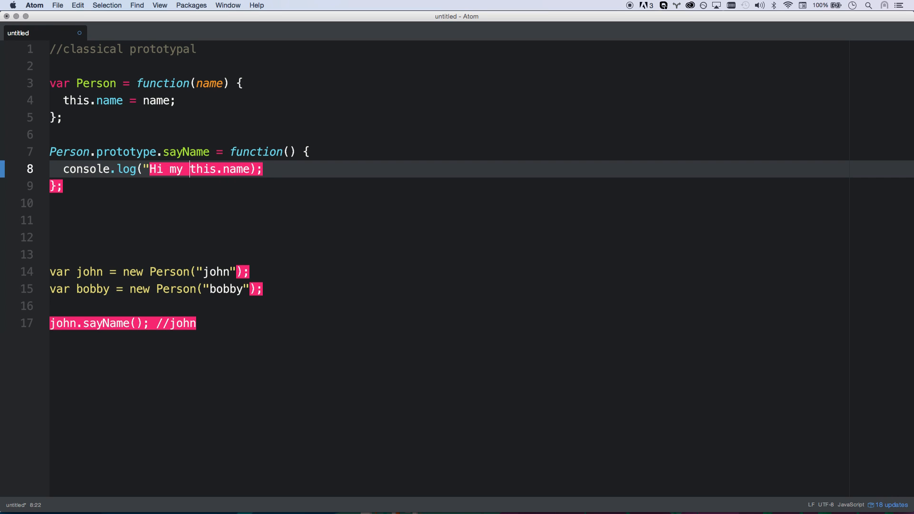
type("name is\" +")
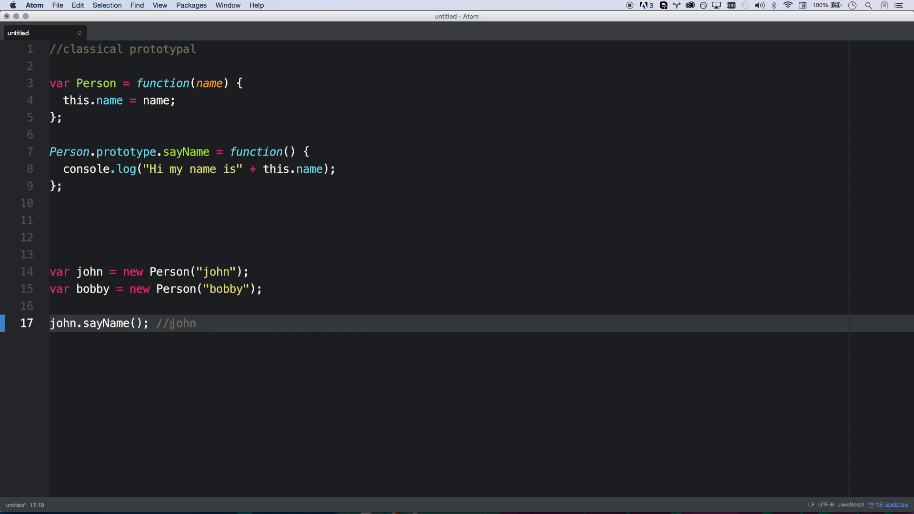
type("Hi")
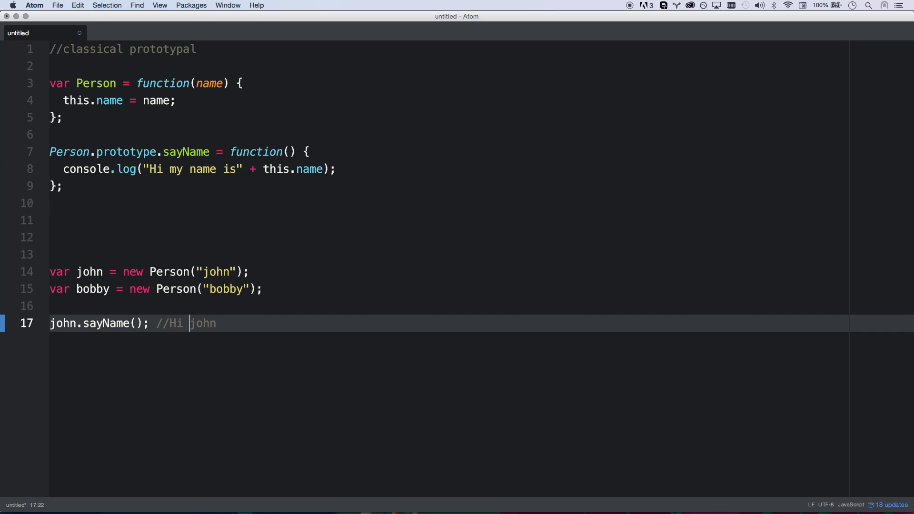
type("my name is")
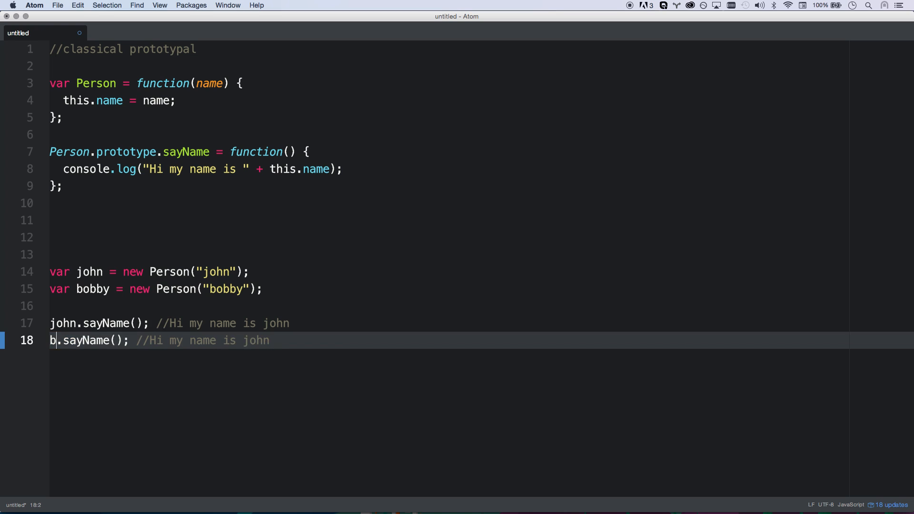
Add bobby's call and a 'john.name = "johnn"' line.
type("obby")
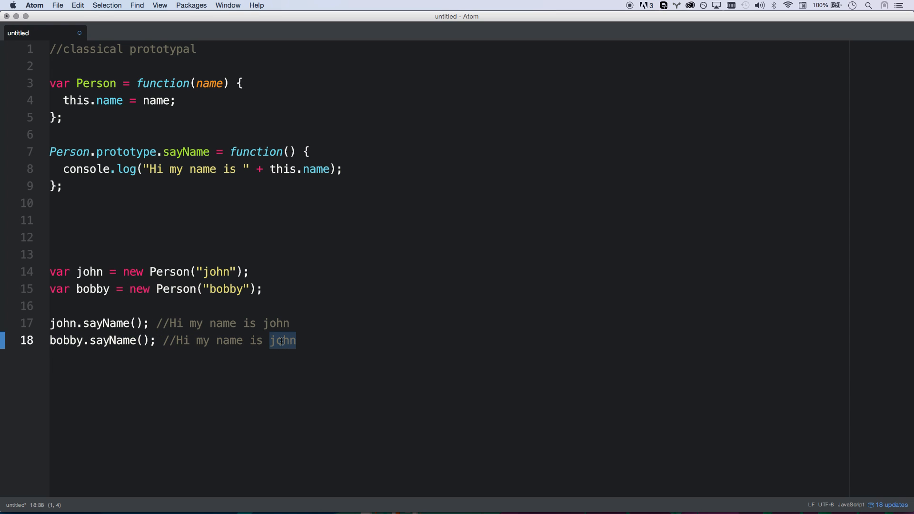
type("bobby")
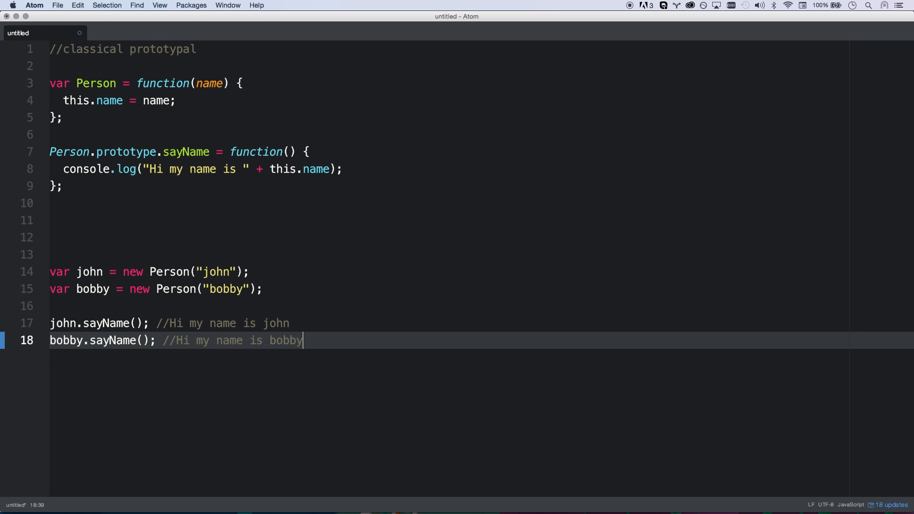
type("john.")
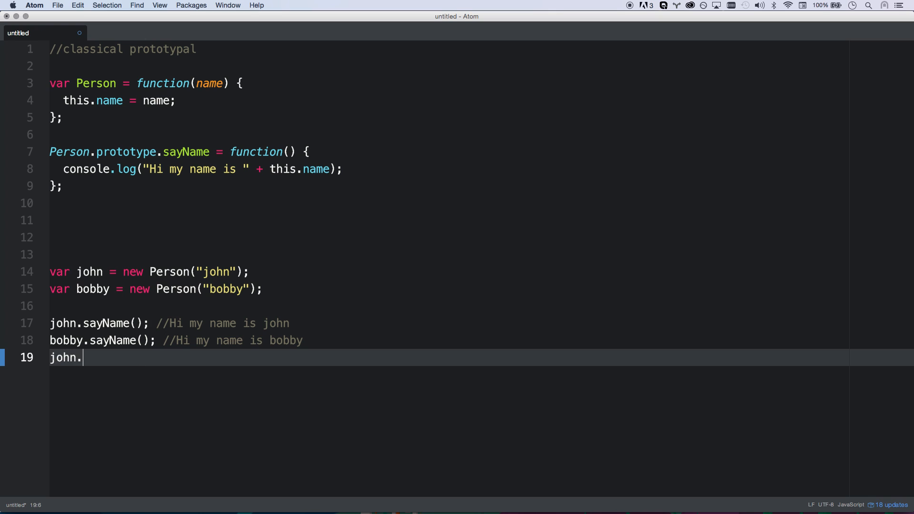
type("name")
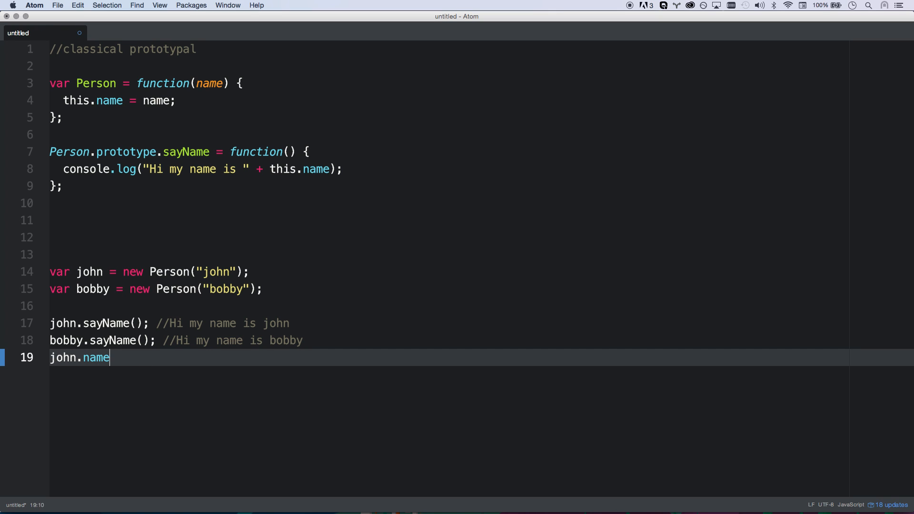
type("= \"johnn\"")
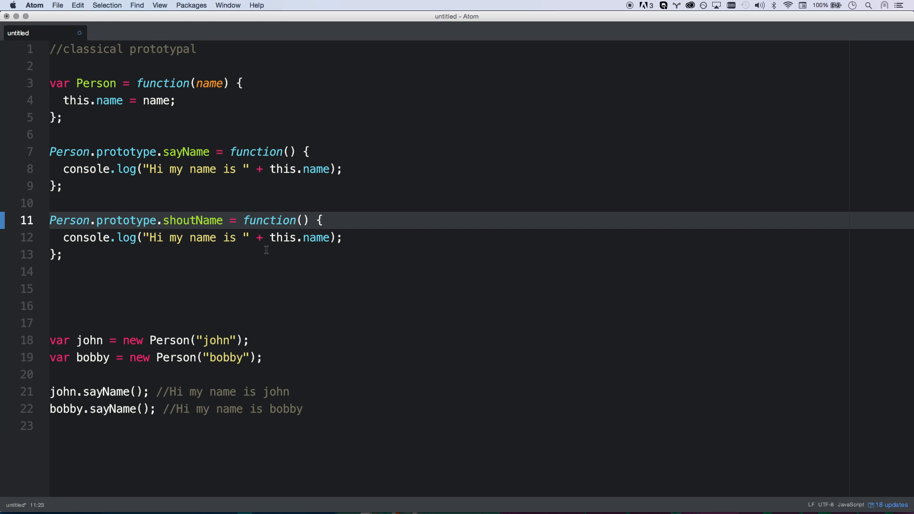
Append + "!" to the shoutName console.log output.
type("+")
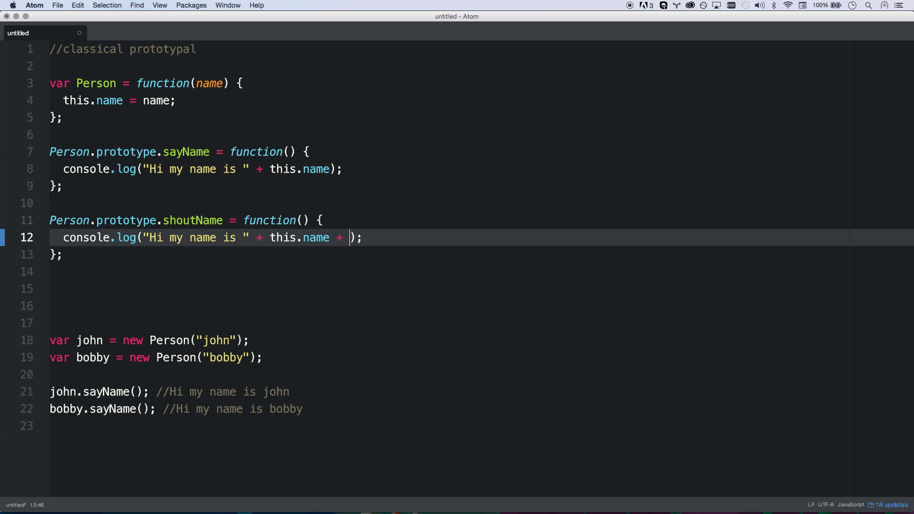
type("\"!\"")
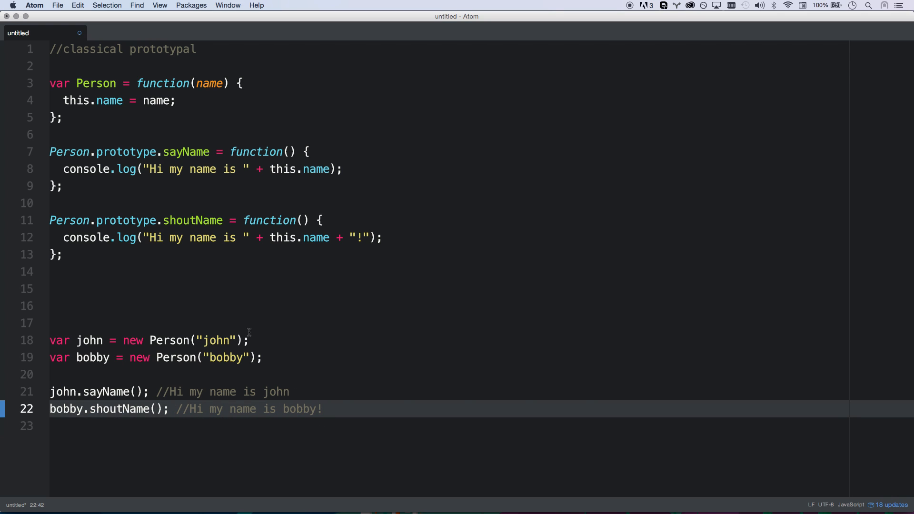
left_click(132, 323)
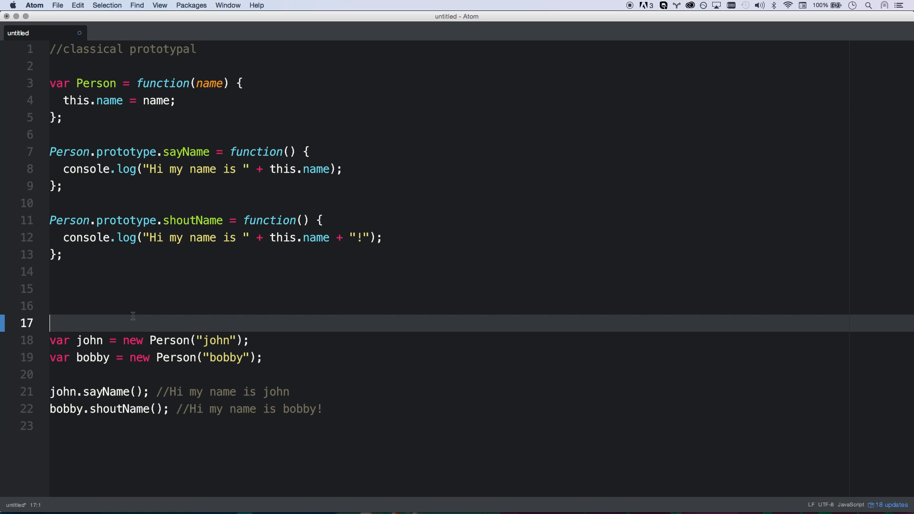
Below the shoutName call, declare 'var Friend = function()' and select the name Friend.
left_click(52, 341)
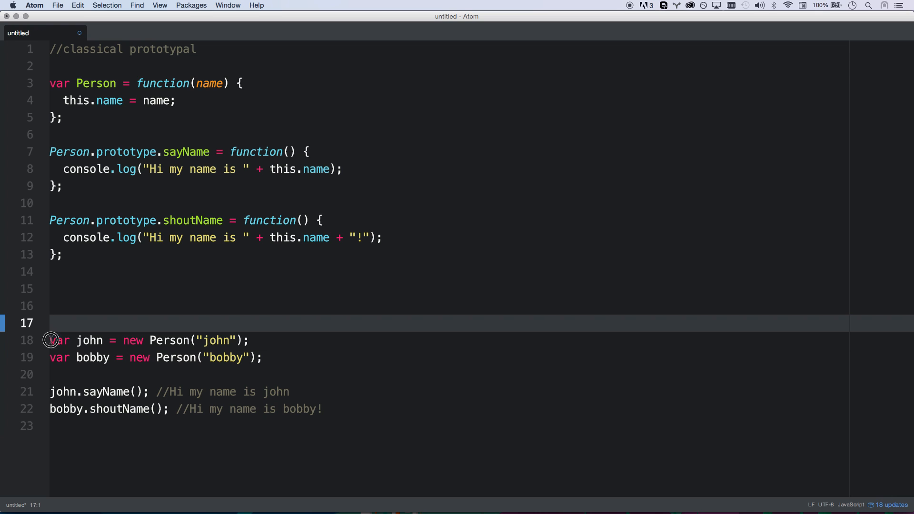
left_click(341, 408)
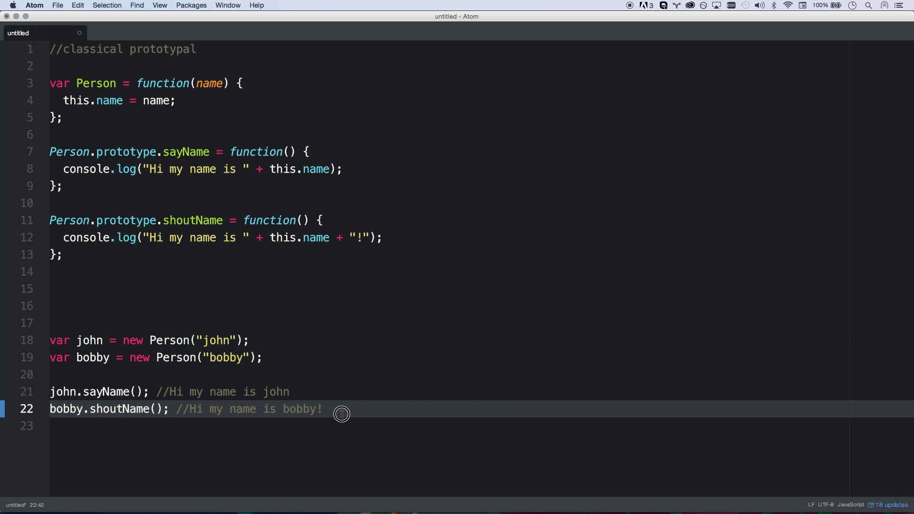
left_click(117, 341)
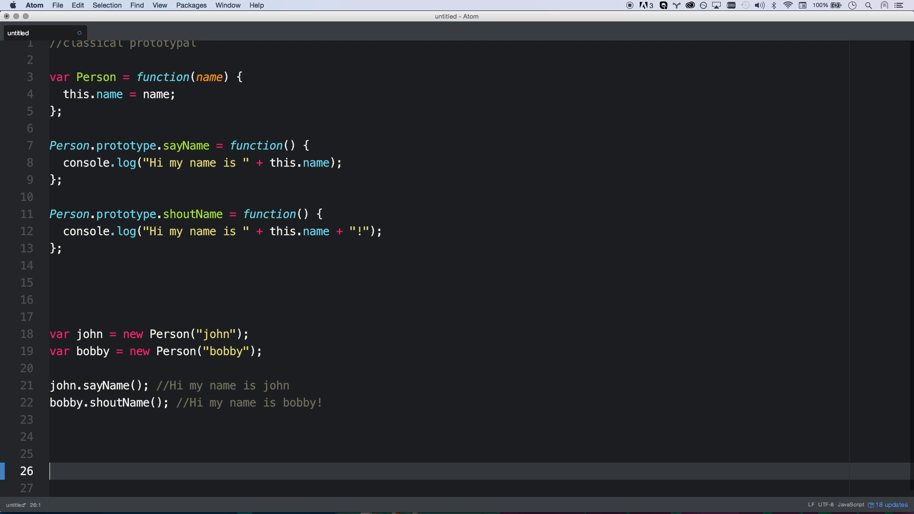
type("var Friend")
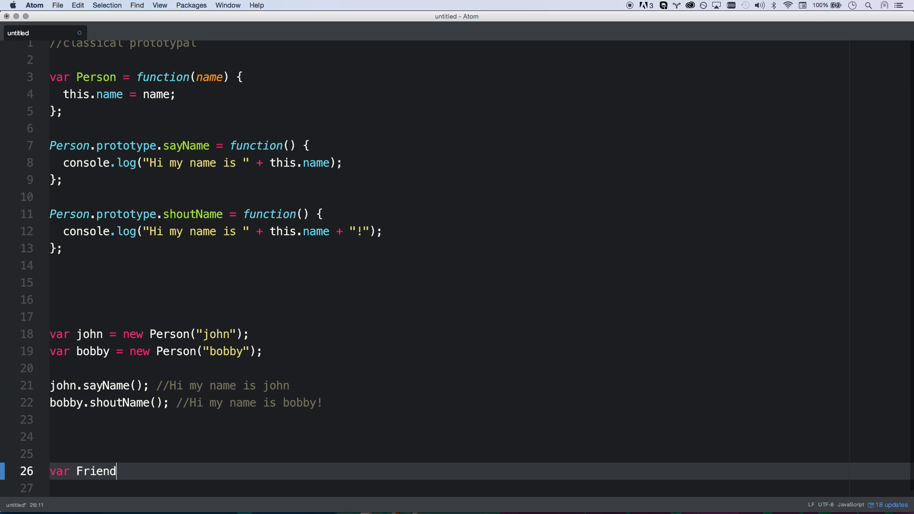
type("=")
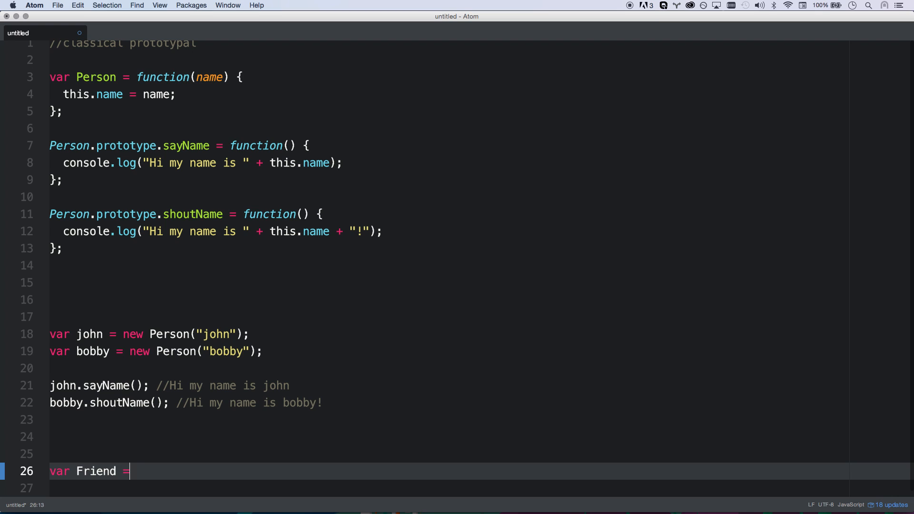
type("function() {")
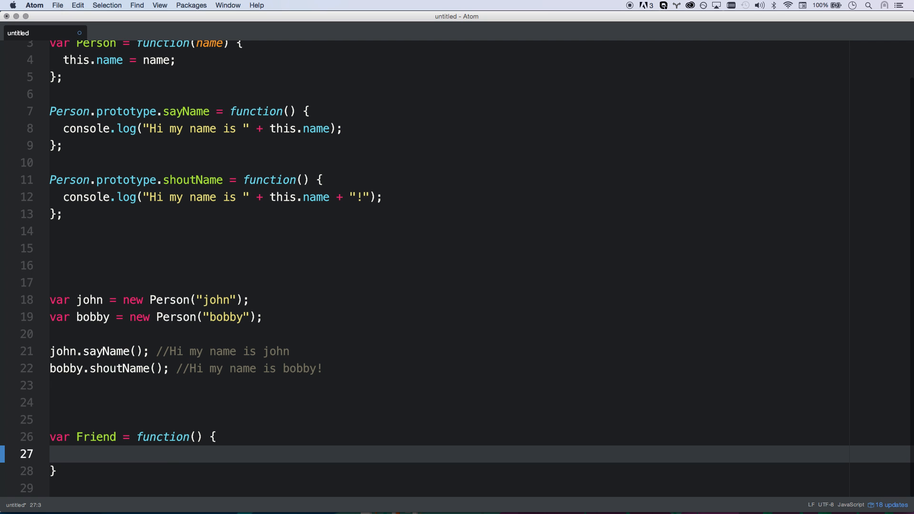
double_click(96, 436)
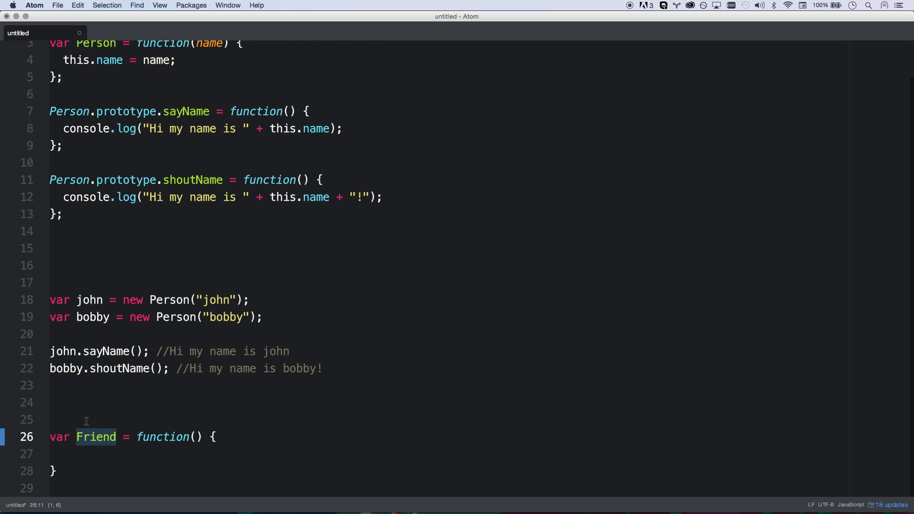
left_click(87, 420)
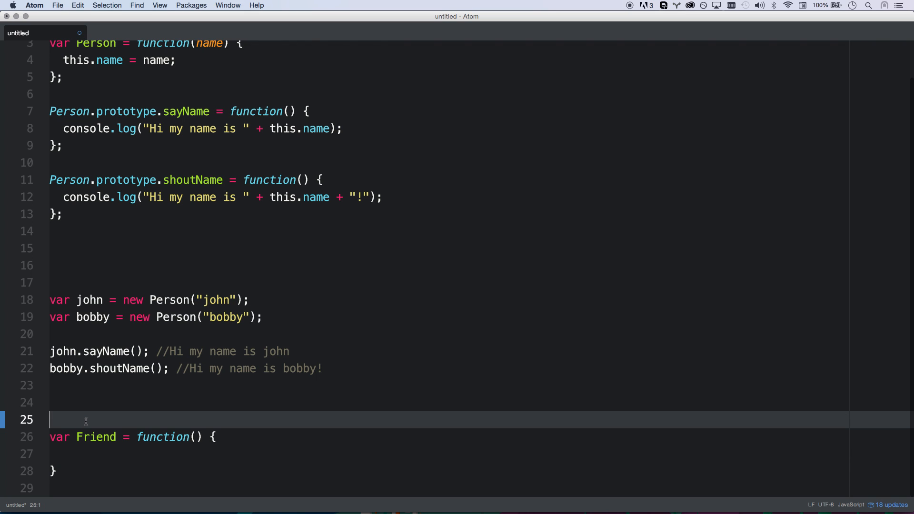
double_click(96, 437)
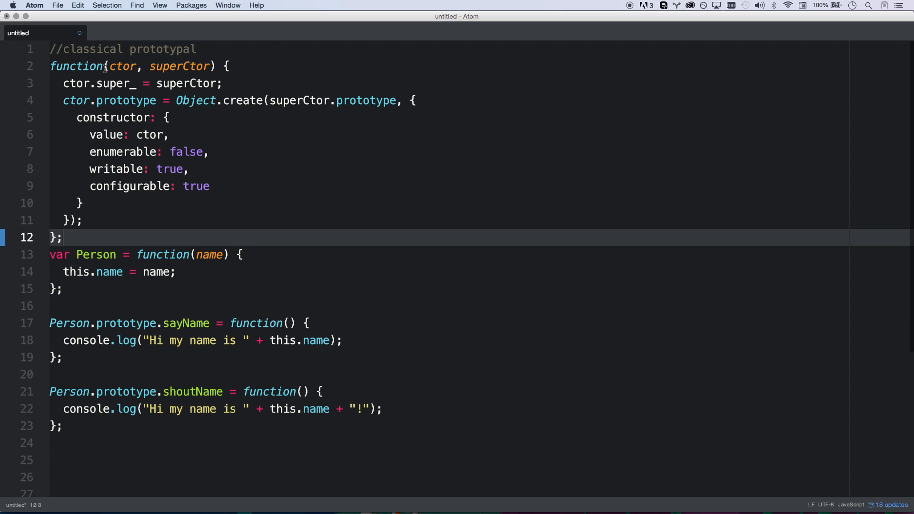
Name the helper inherits and add an empty Friend function below the john and bobby calls.
type("inherits")
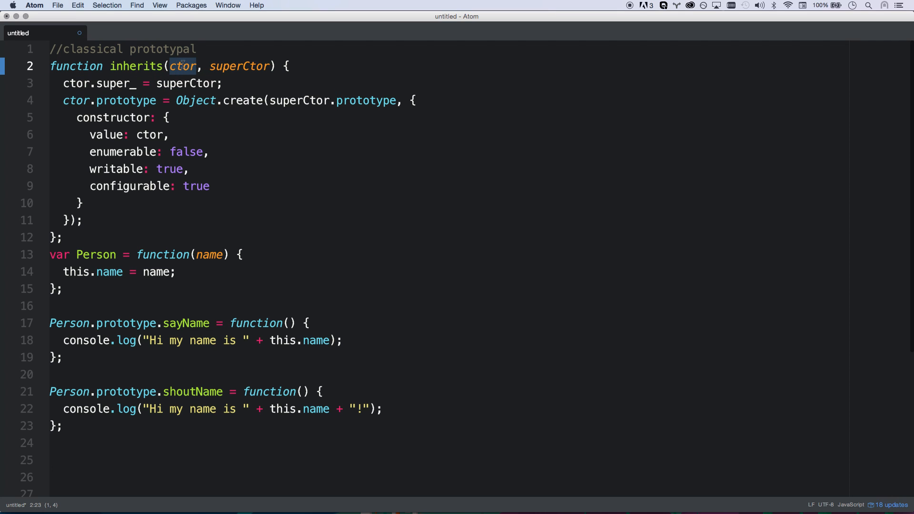
left_click(63, 237)
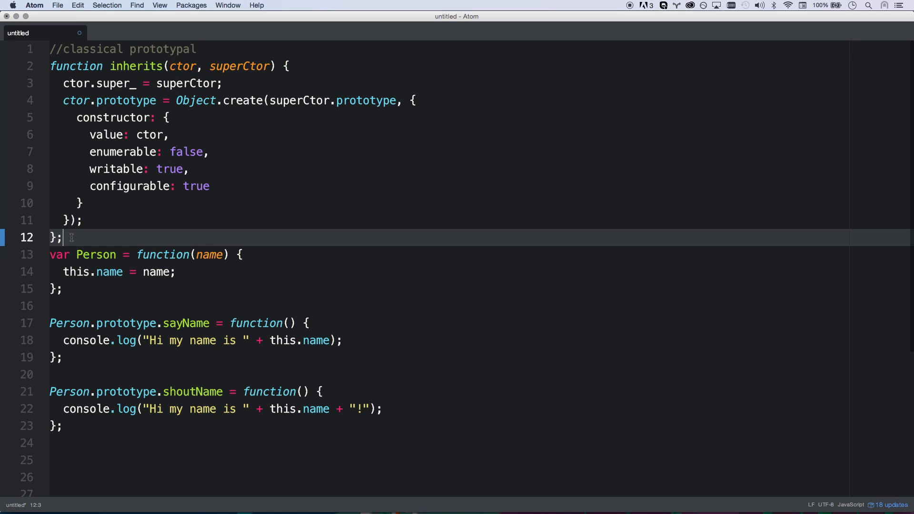
key("enter")
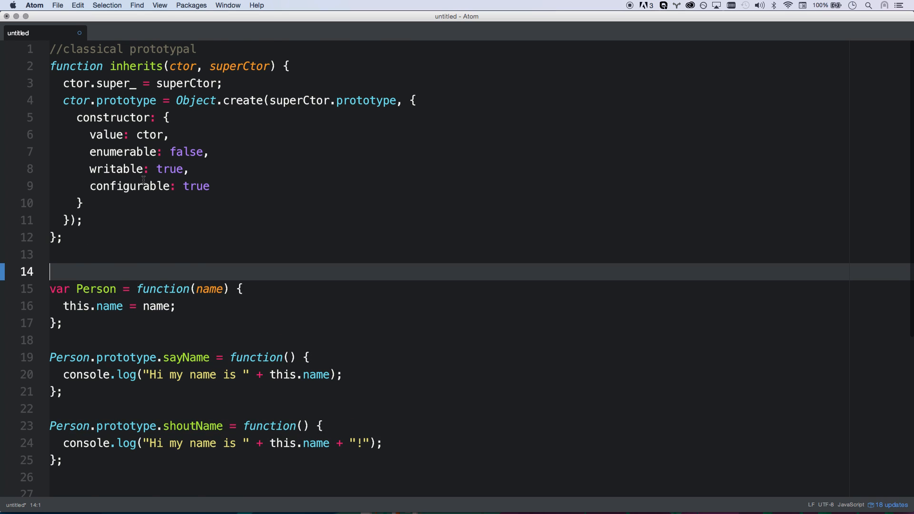
scroll("down", 3)
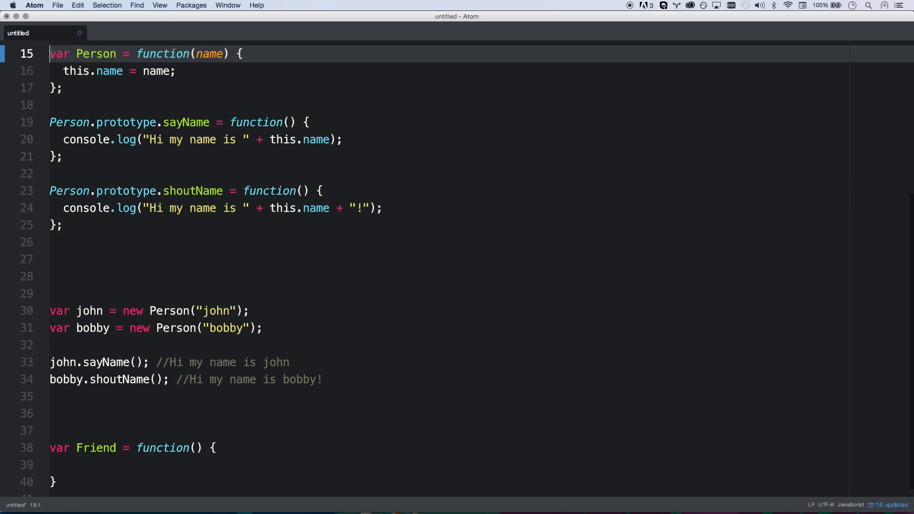
left_click(60, 226)
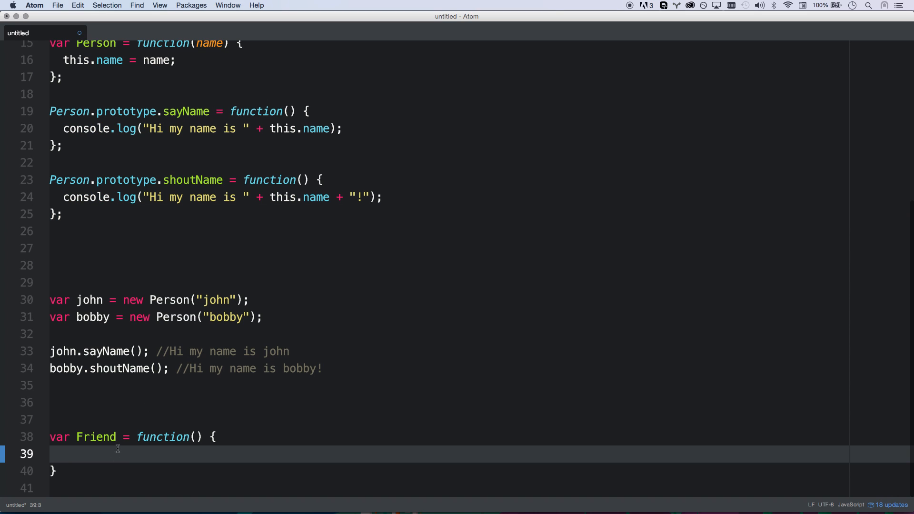
left_click(196, 437)
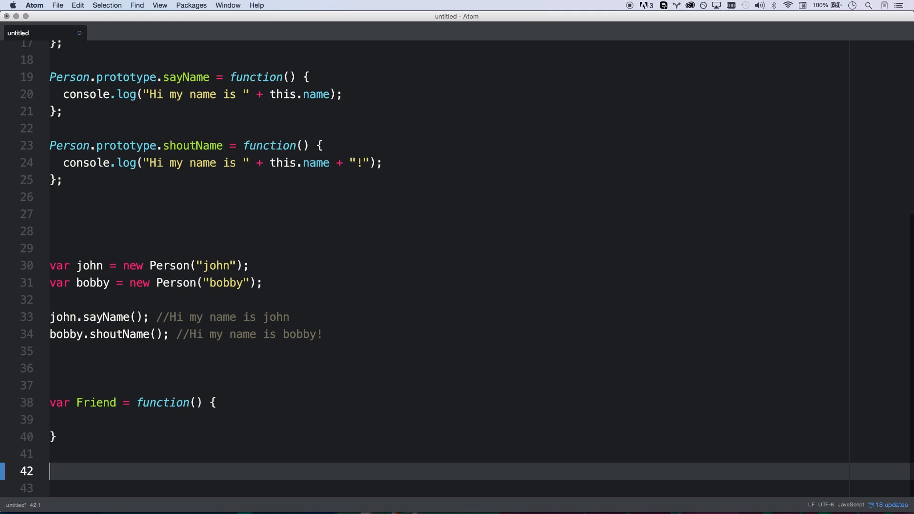
Add inherits(Friend, Person); below the Friend constructor.
type("inherits(")
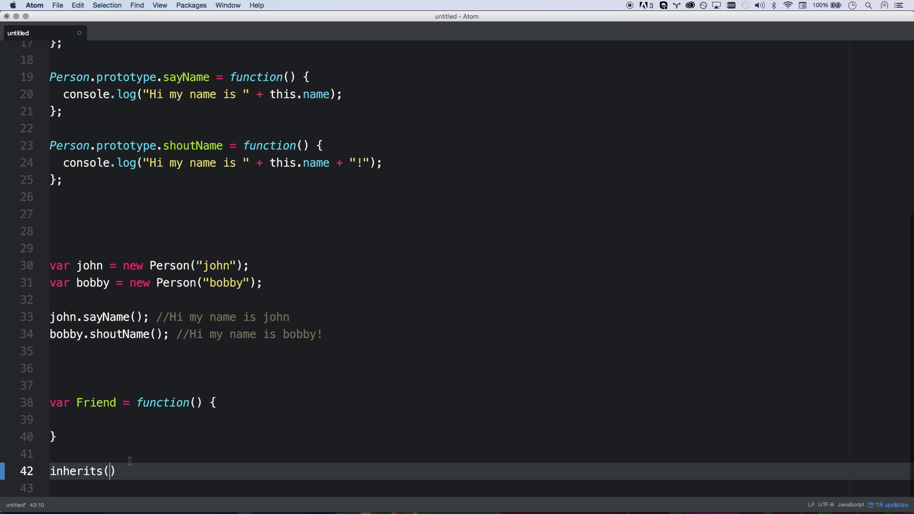
type("Friend")
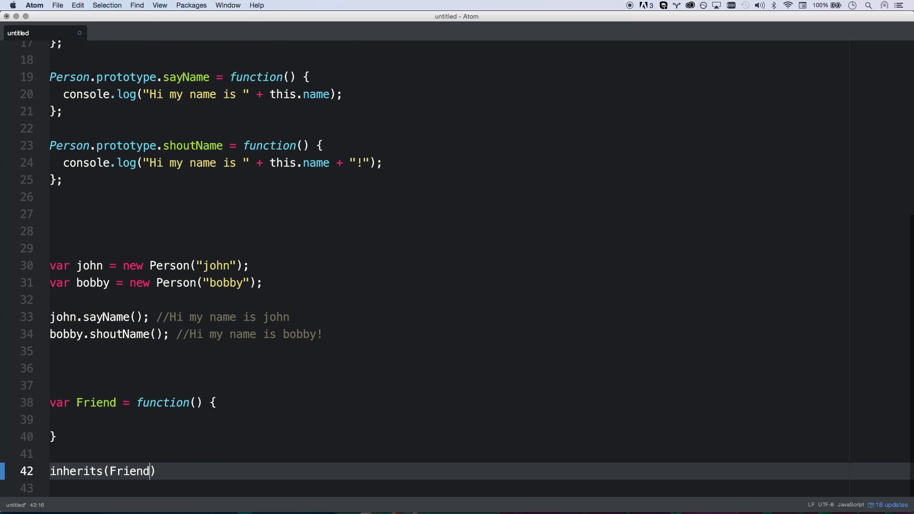
type(", Person")
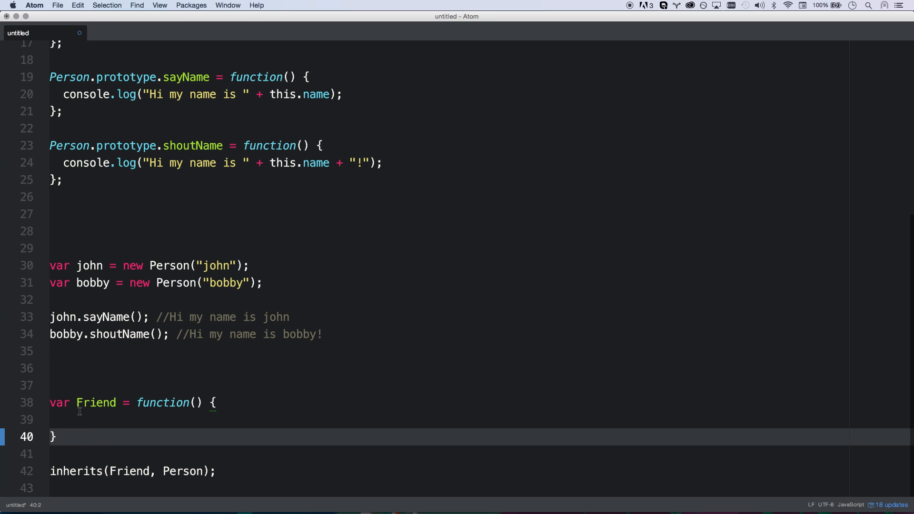
left_click(234, 471)
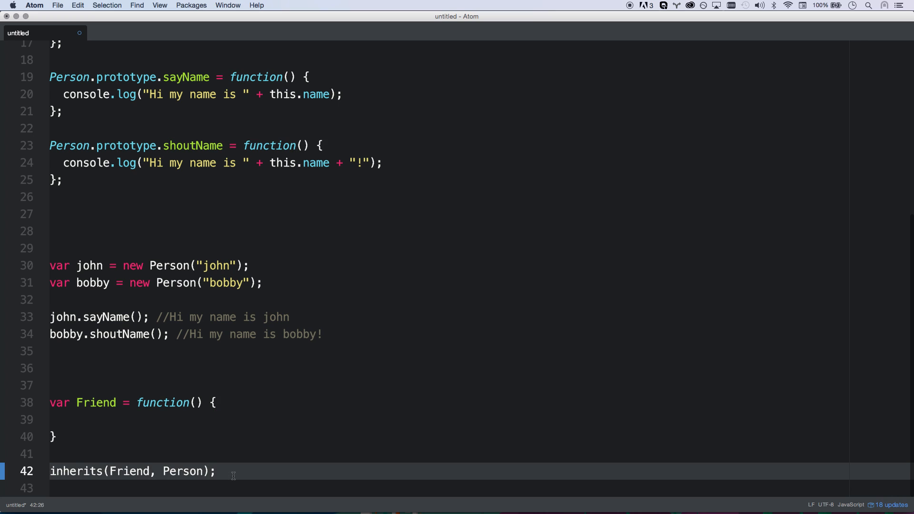
Create var julia = new Friend("julia") and call julia.sayName().
type("var")
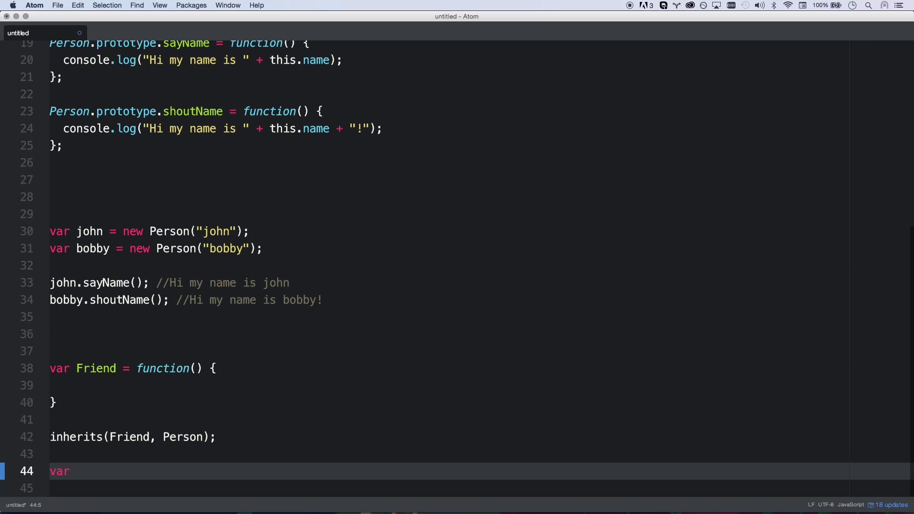
type("julia = new Friend(\"")
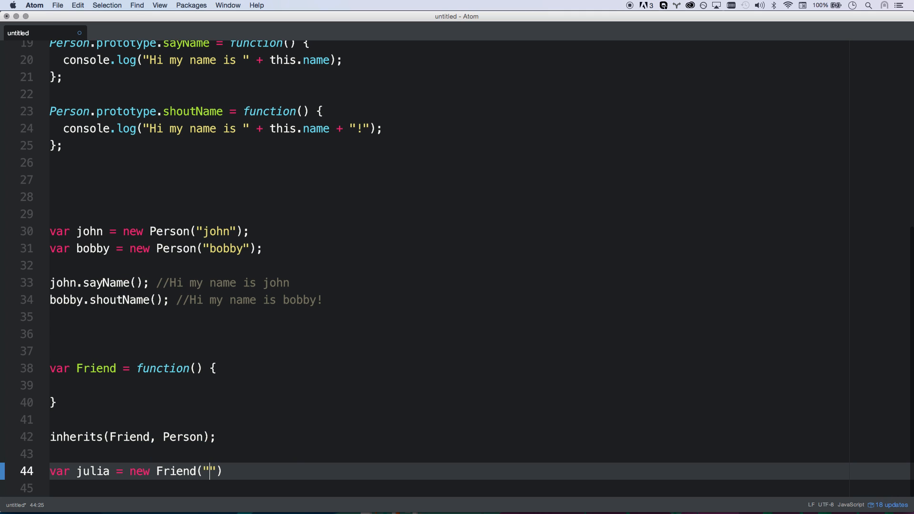
type("julia")
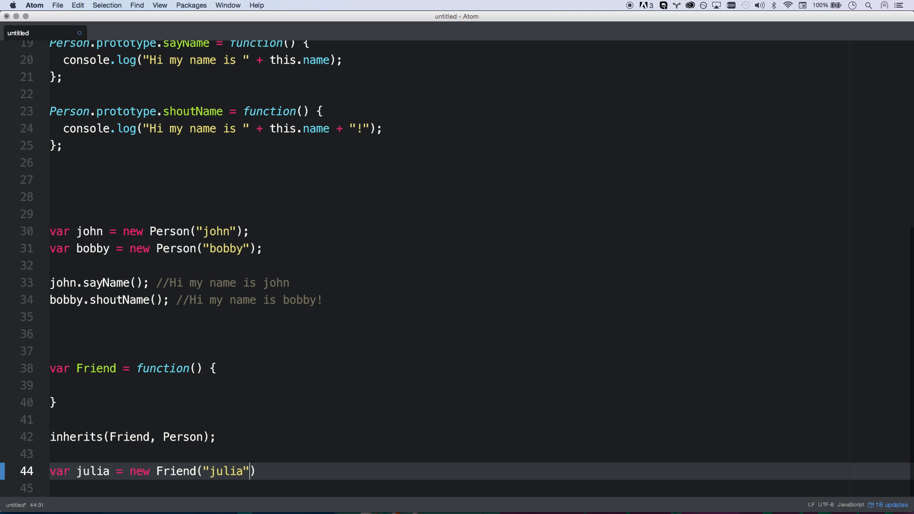
type("jul")
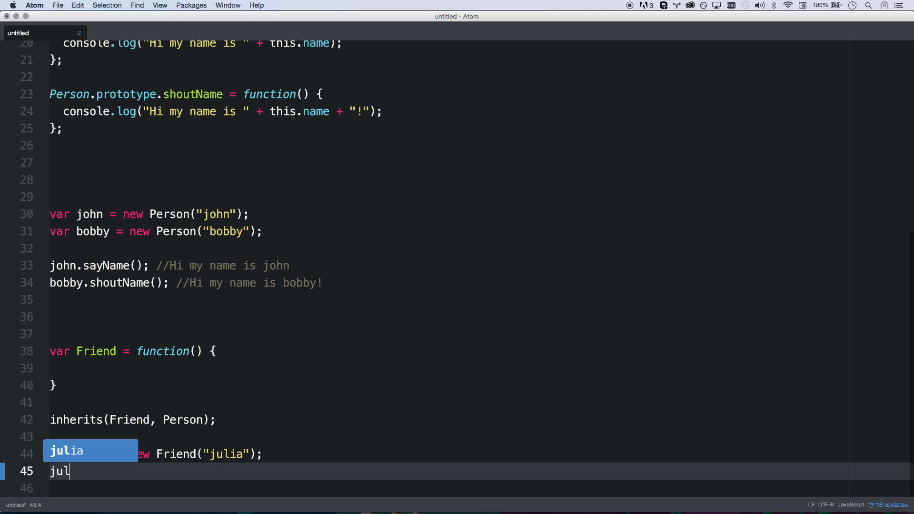
type("ia.sayName();")
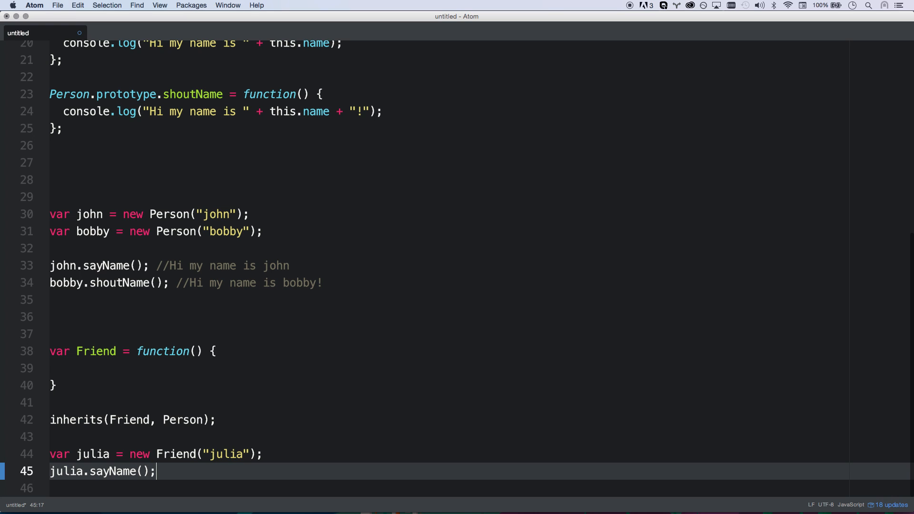
Give Friend a name parameter and assign it with this.name = name;.
left_click(88, 368)
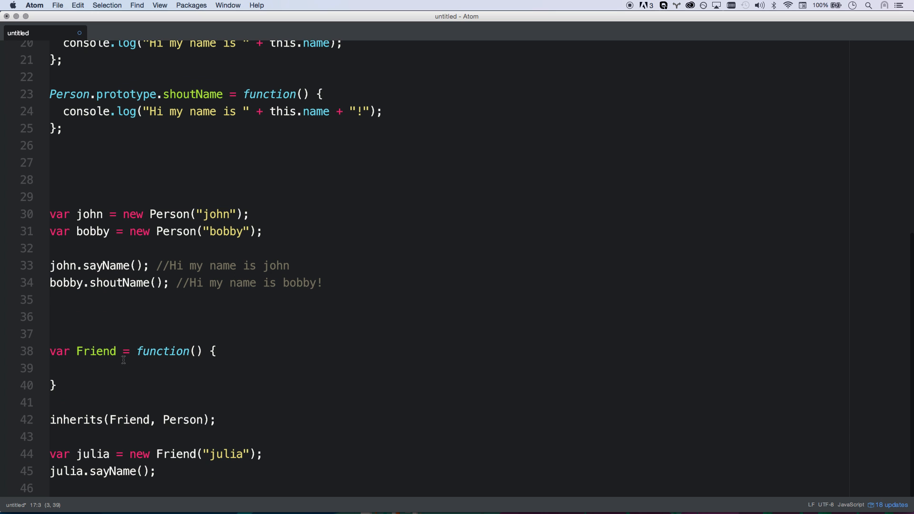
left_click(75, 368)
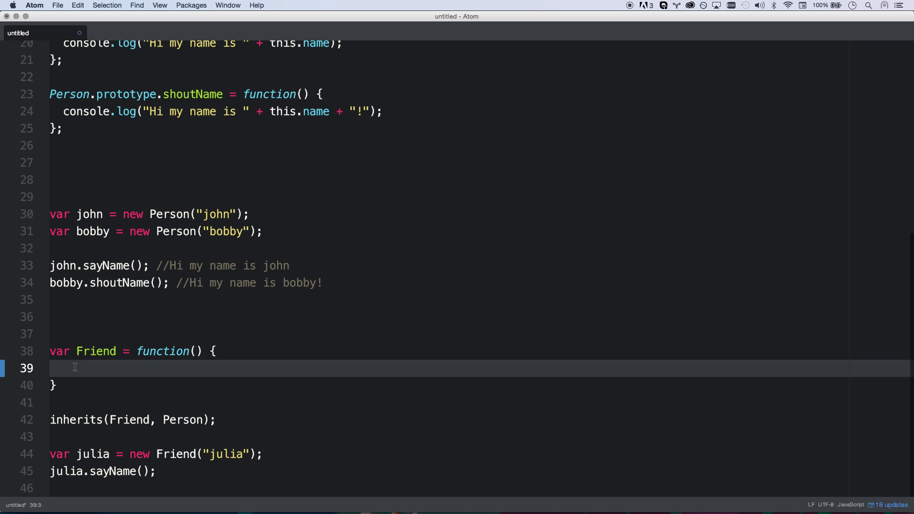
scroll("up", 3)
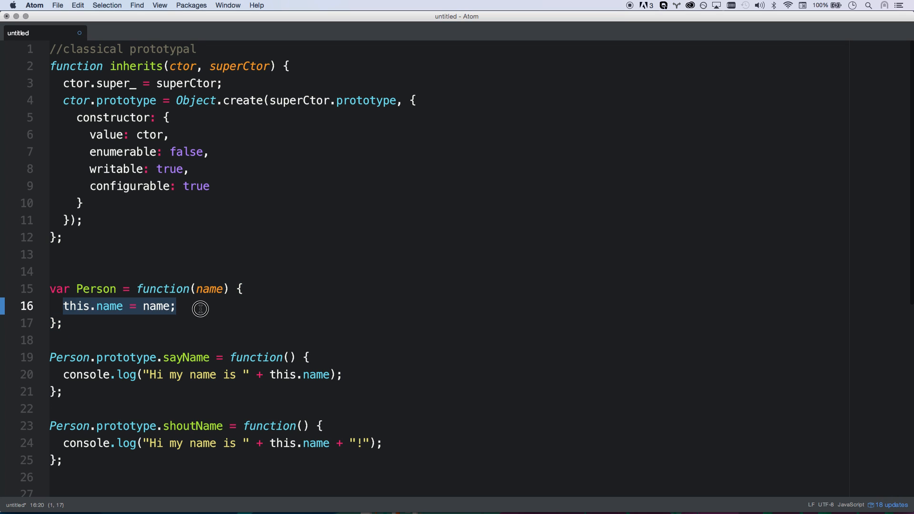
scroll("down", 3)
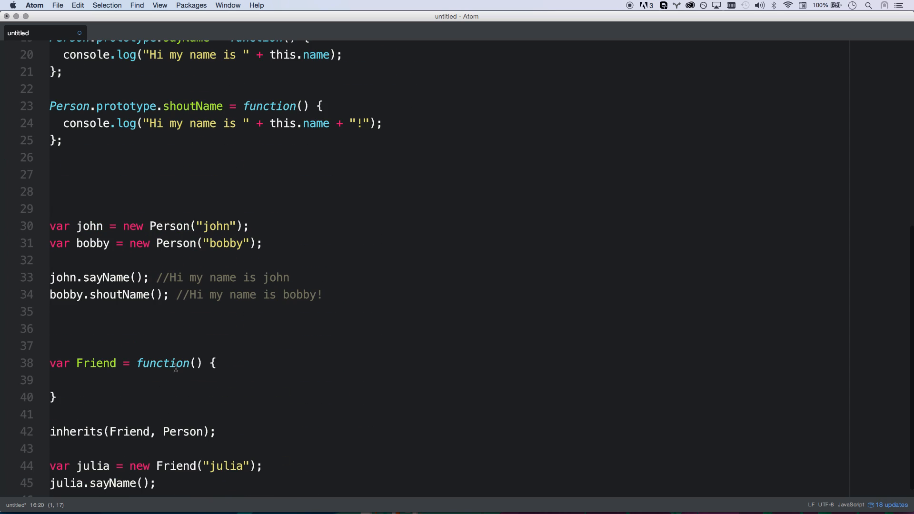
type("name")
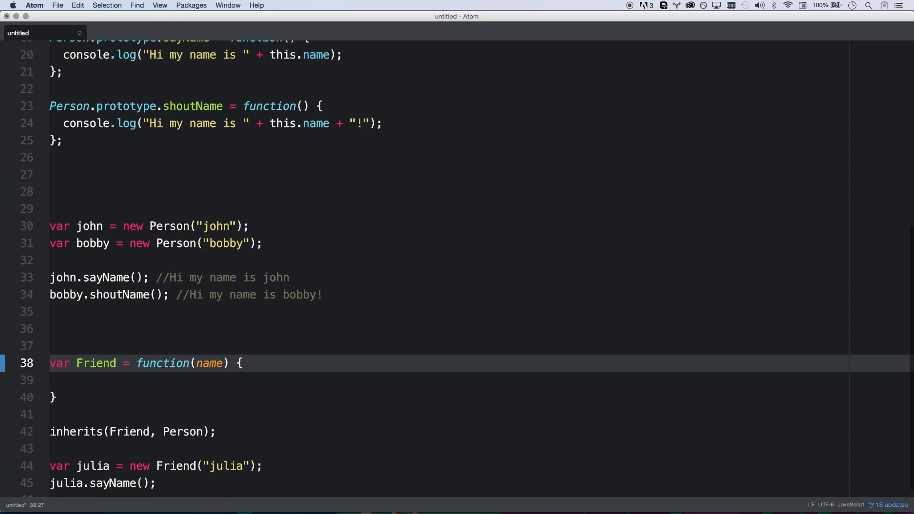
type("this.name = name;")
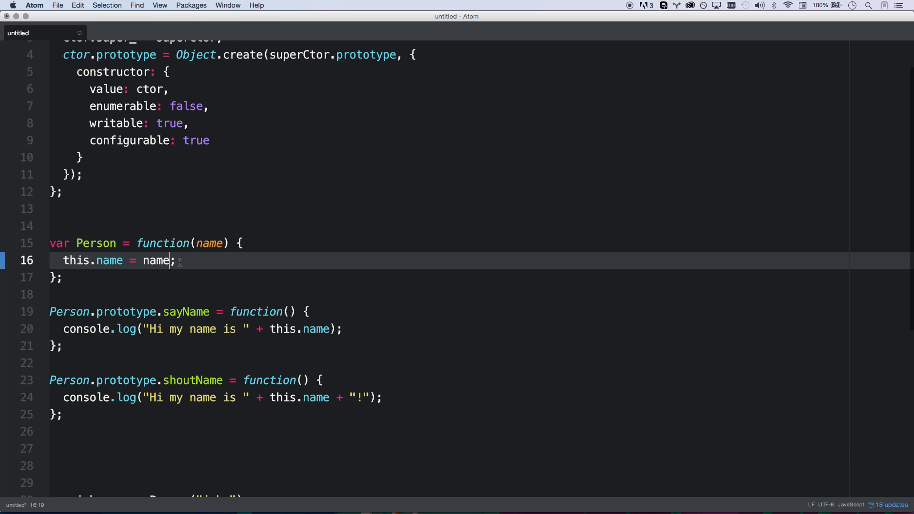
Make Person store the name lower-cased using toLowerCase().
type(".")
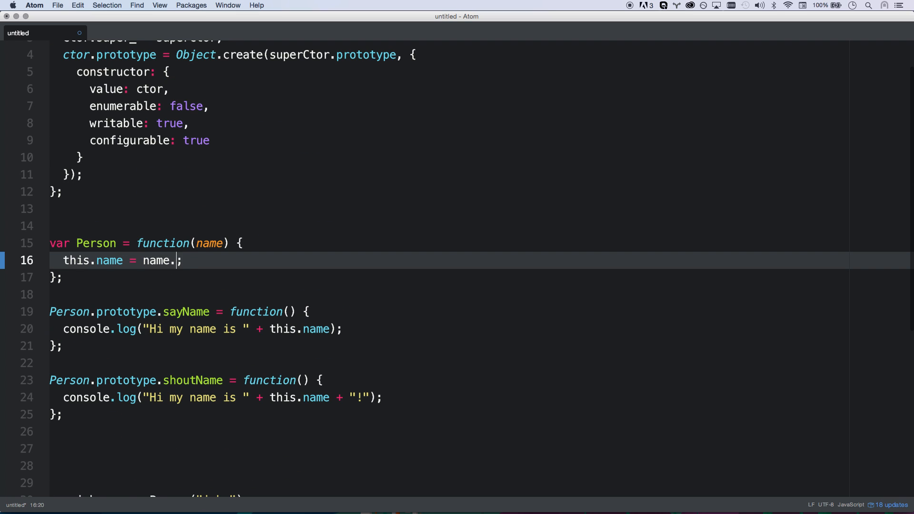
type("toLowerCase()")
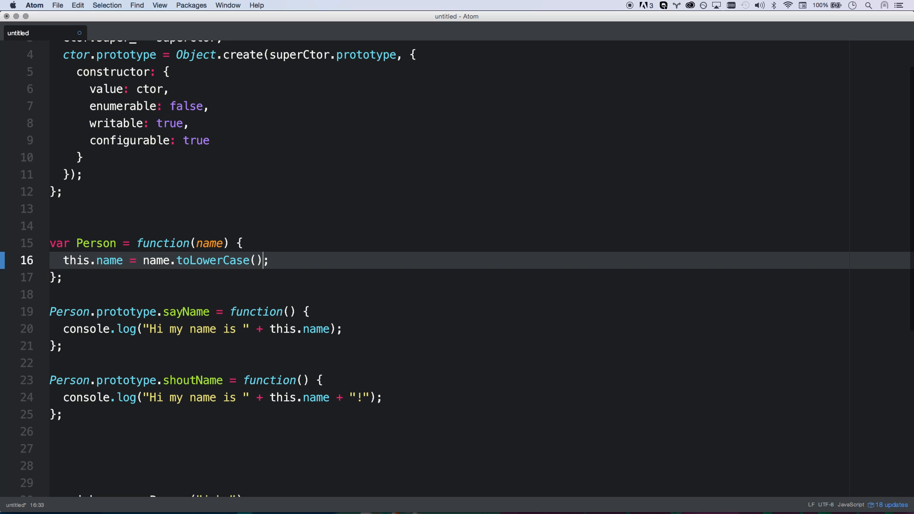
scroll("down", 3)
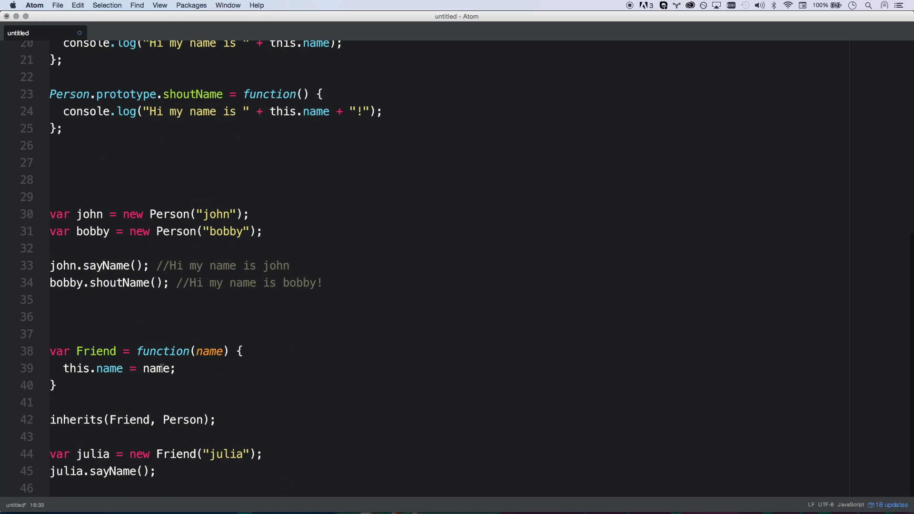
type(".ot")
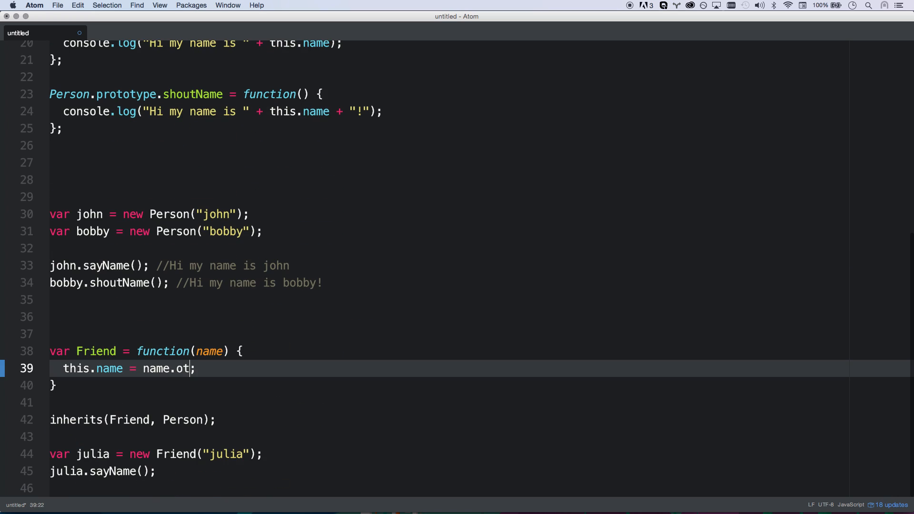
type("oLowerCase")
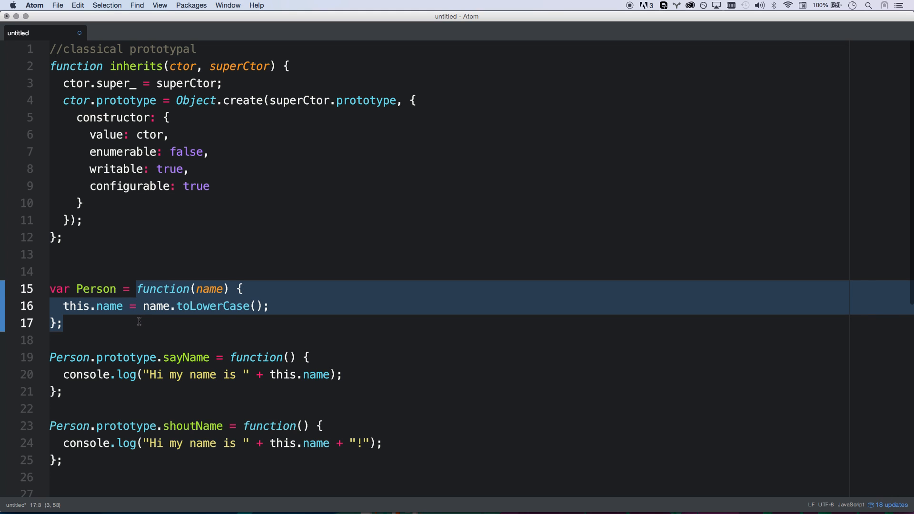
mouse_move(119, 303)
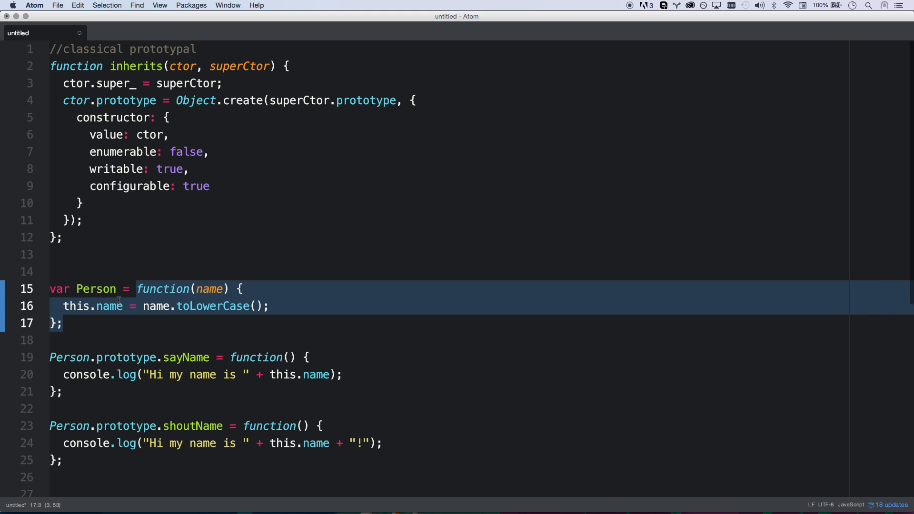
Replace Friend's body with Person.call(this, name).
scroll("down", 3)
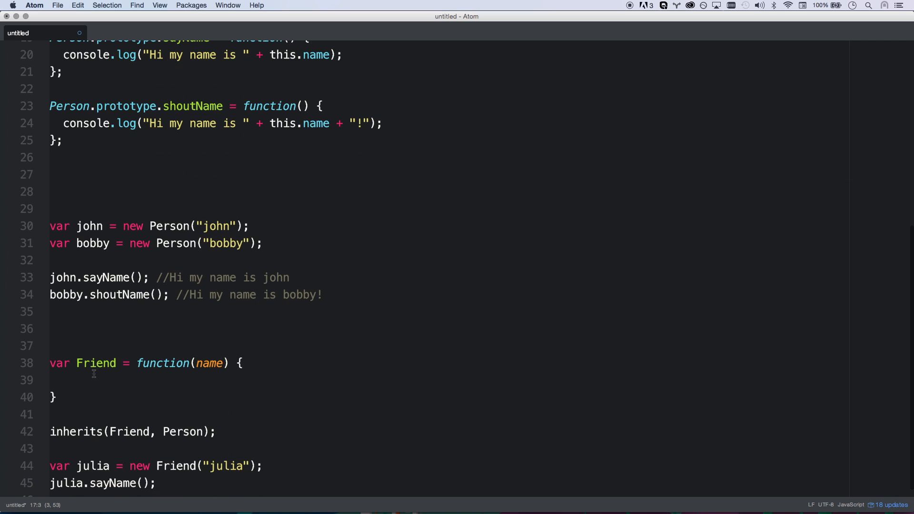
left_click(79, 379)
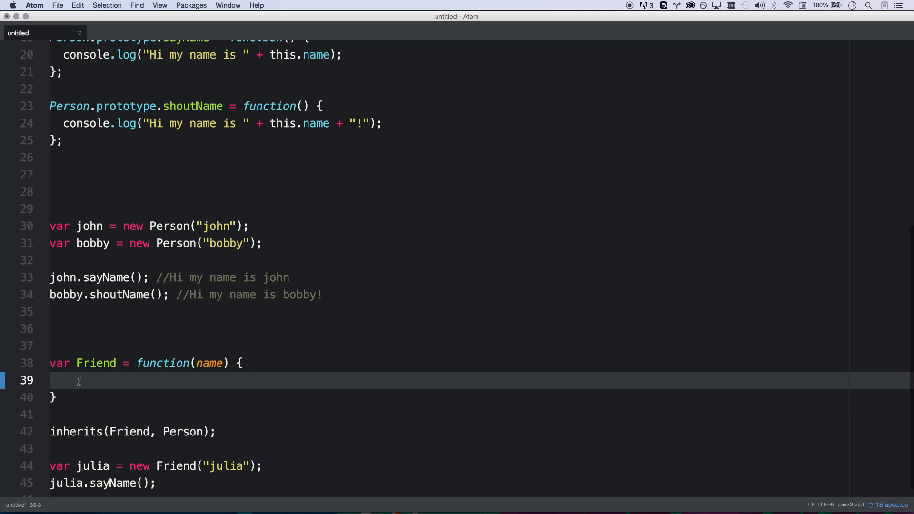
type("Person.")
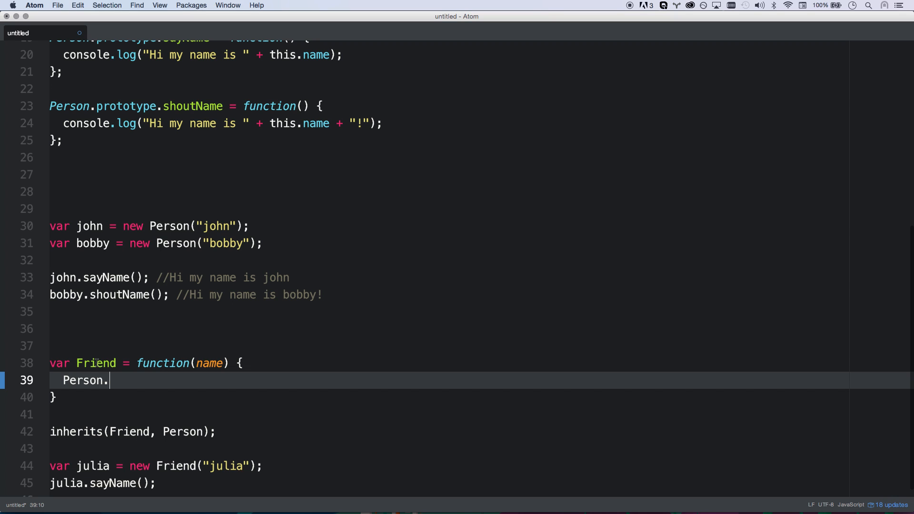
type("call(this)")
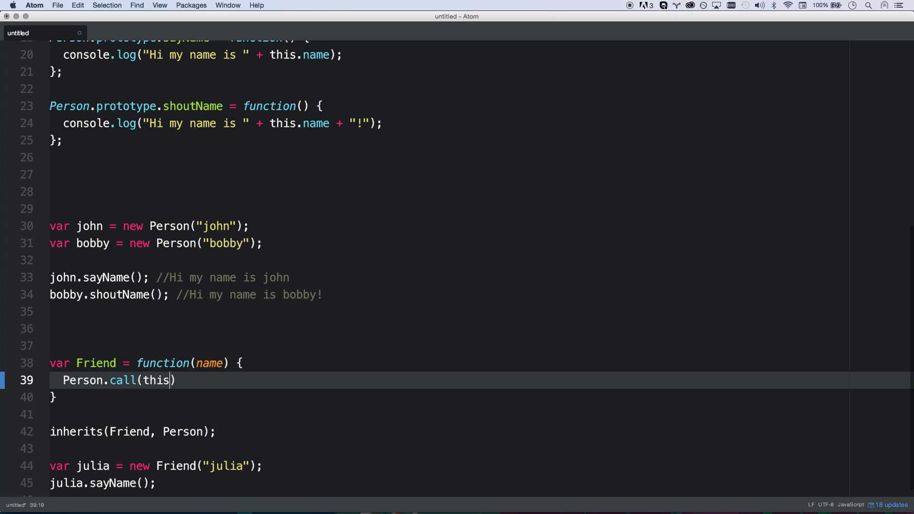
type(", name")
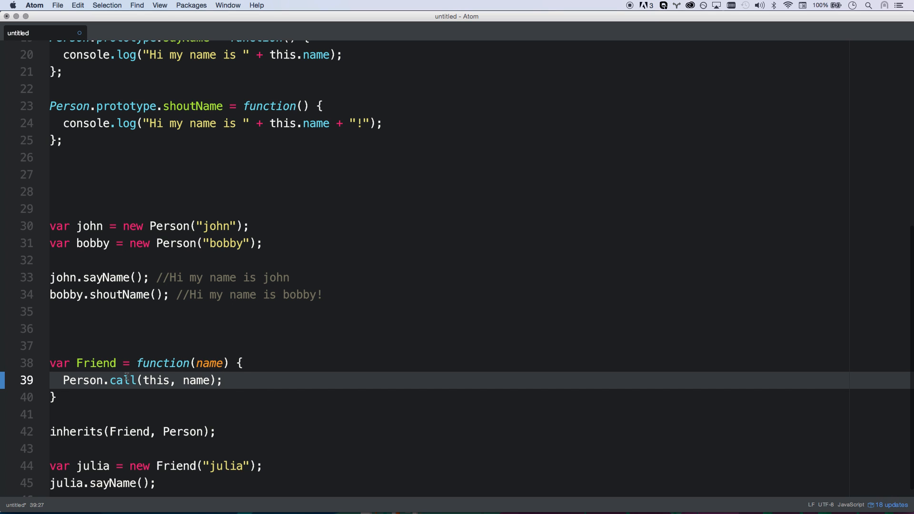
Insert a blank line at the end of the Friend function.
scroll("up", 3)
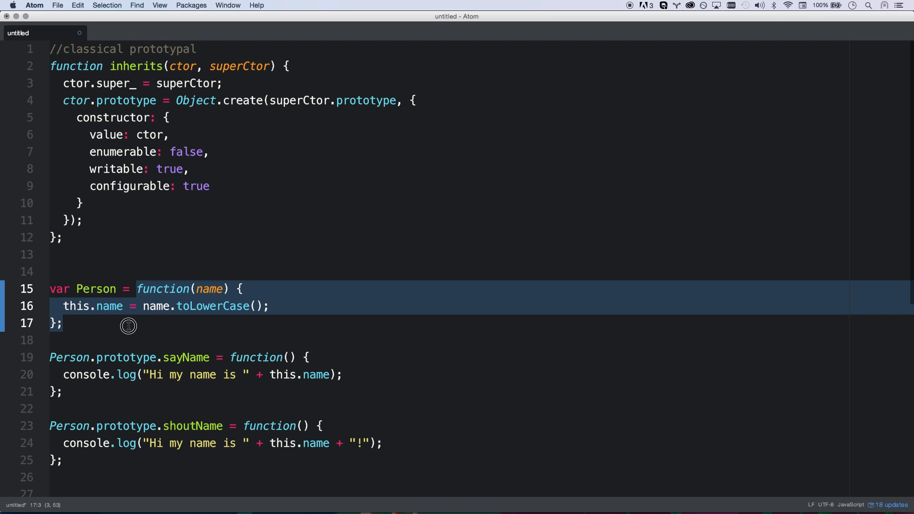
scroll("down", 3)
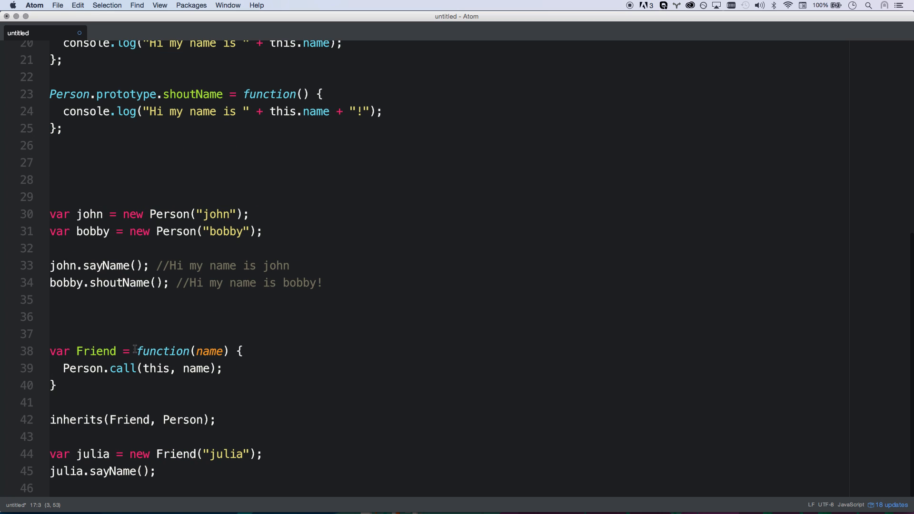
left_click(55, 385)
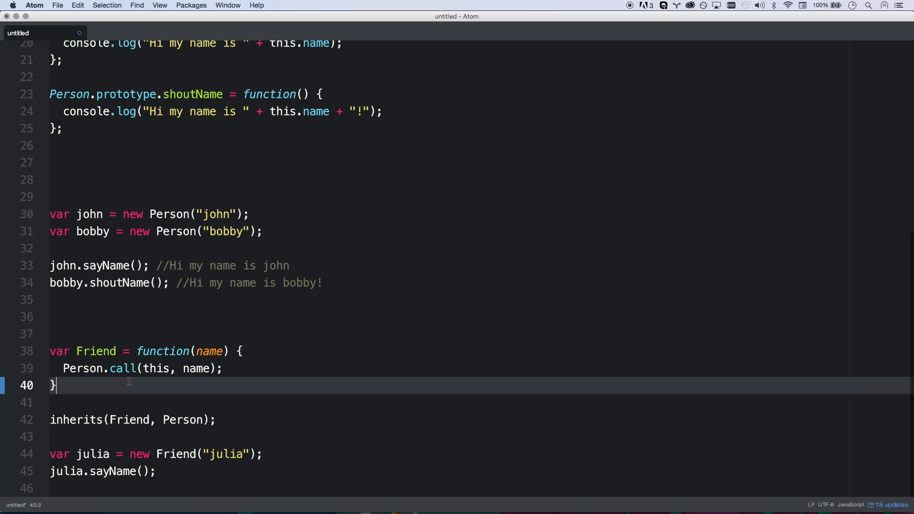
key("enter")
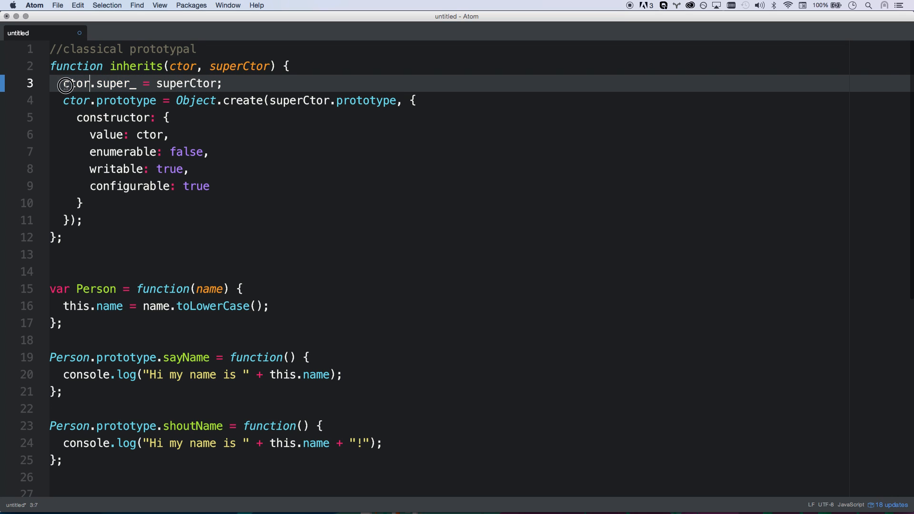
Highlight ctor and the super_ property in the inherits helper.
double_click(183, 66)
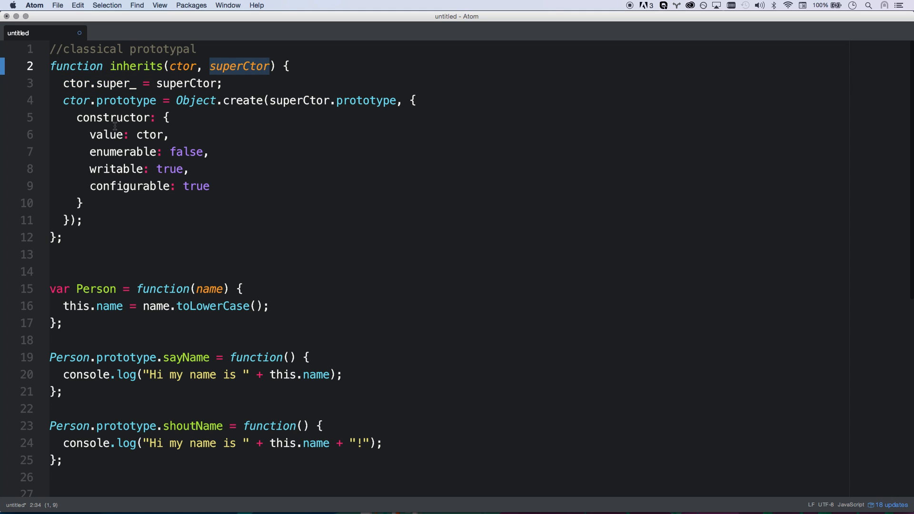
double_click(110, 83)
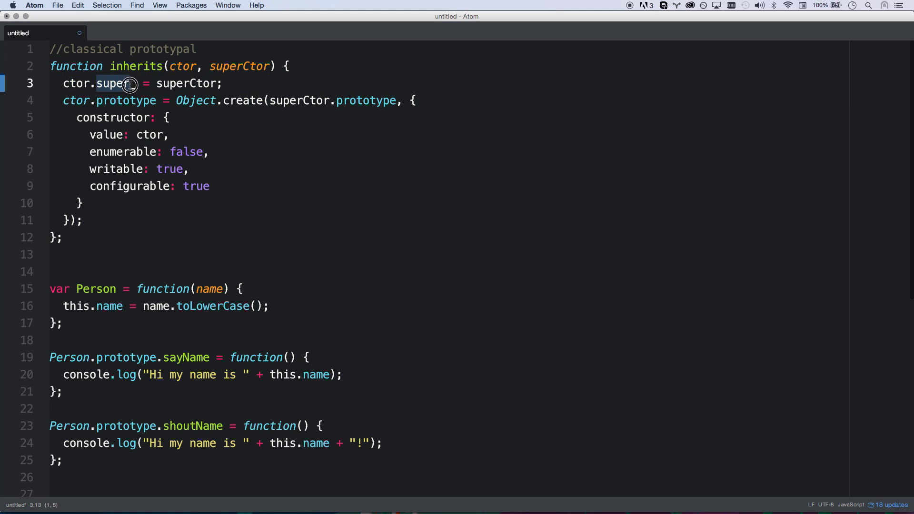
scroll("down", 3)
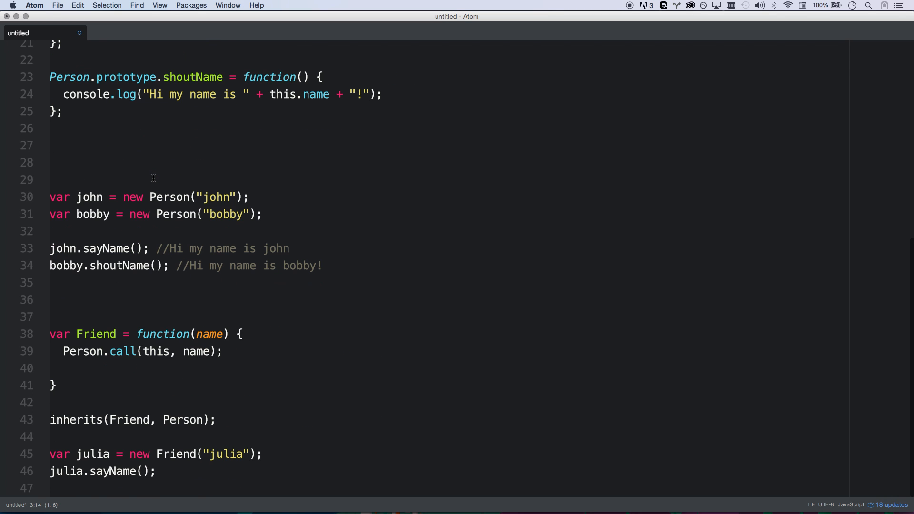
Change Friend's parent call to Friend.super_.call and add an empty second argument for julia.
double_click(83, 352)
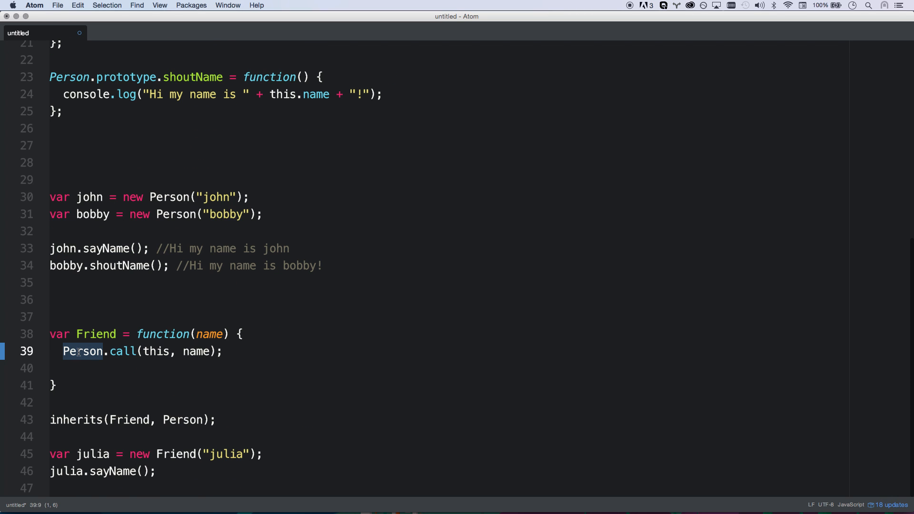
type("Friend.s")
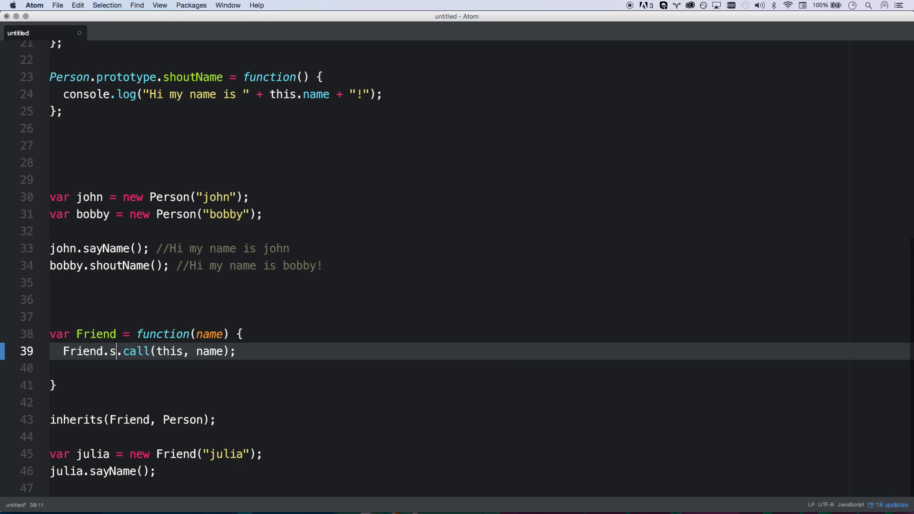
type("uper_")
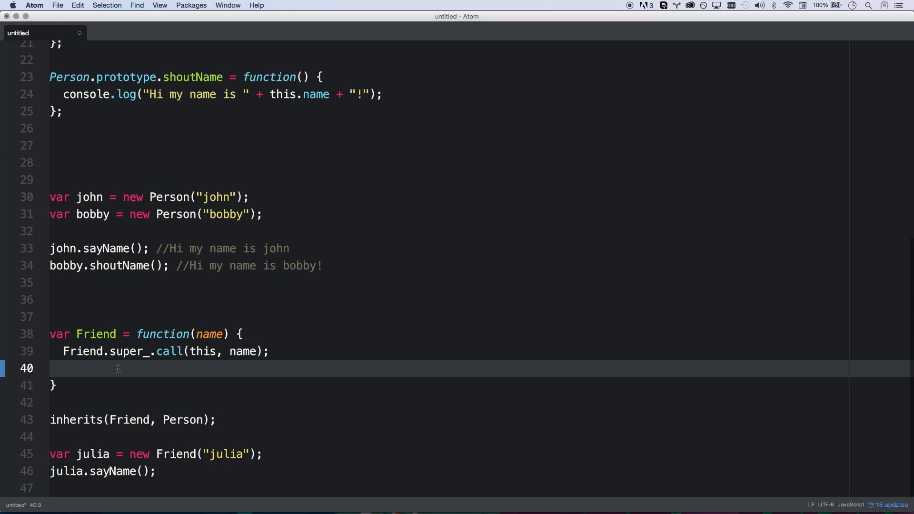
left_click(249, 455)
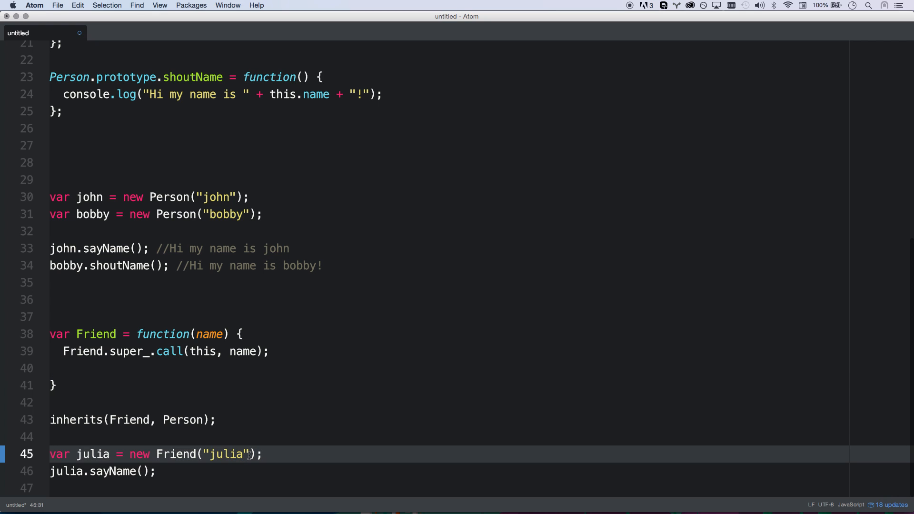
type(", \"\"")
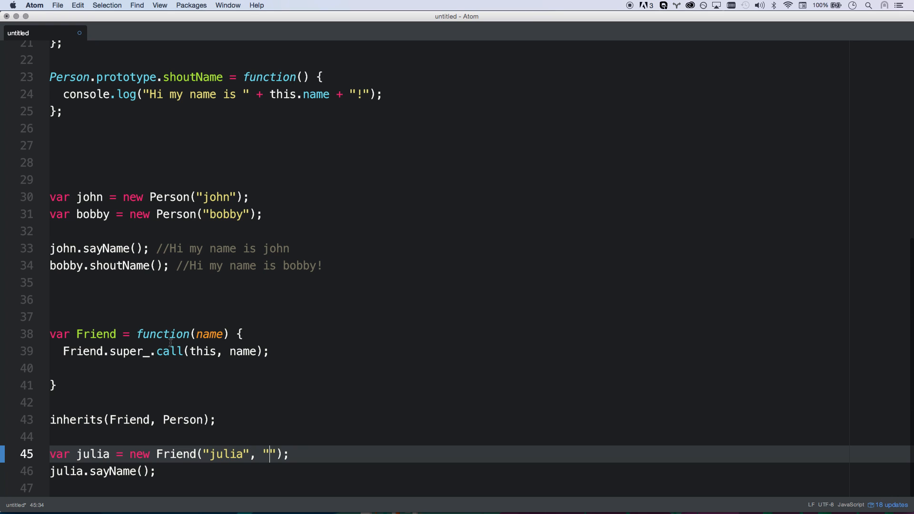
Rename Friend to Musician, store an instrument parameter as this.instrument, and pass "trombone" for julia.
double_click(95, 333)
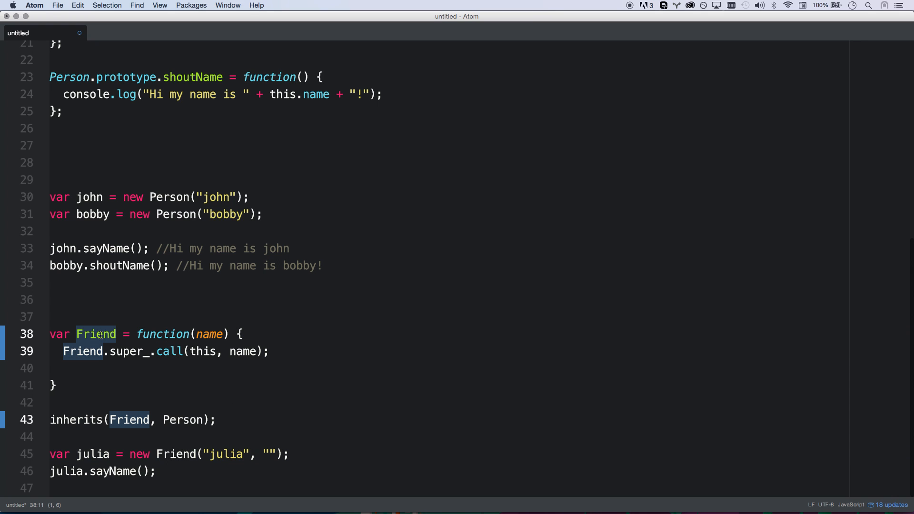
type("Musician")
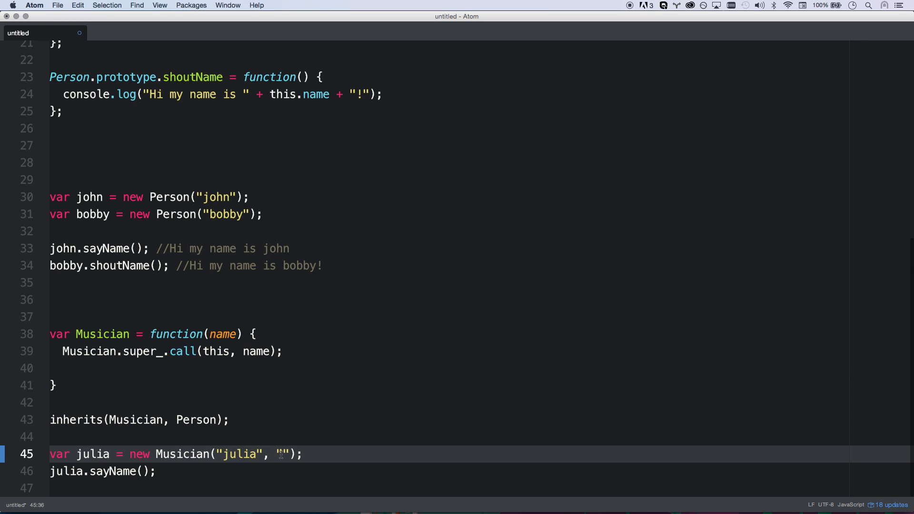
type(", instrumen")
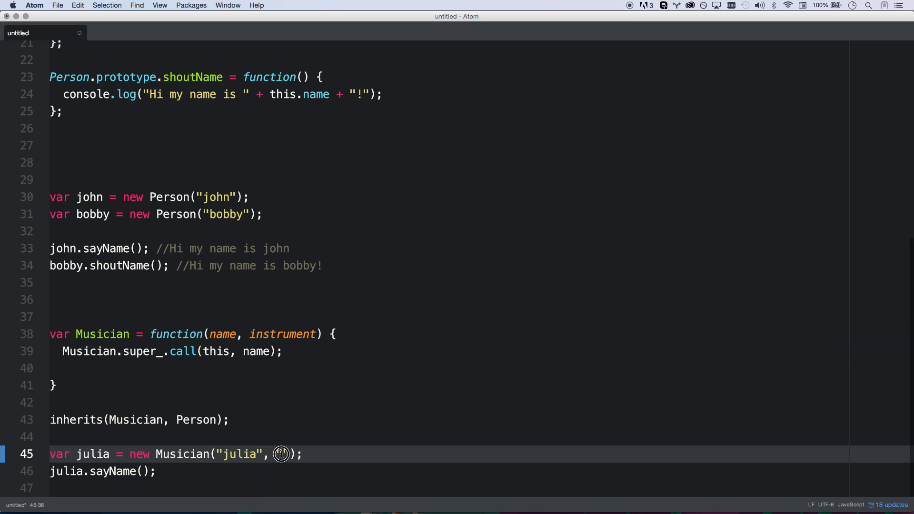
type("trom")
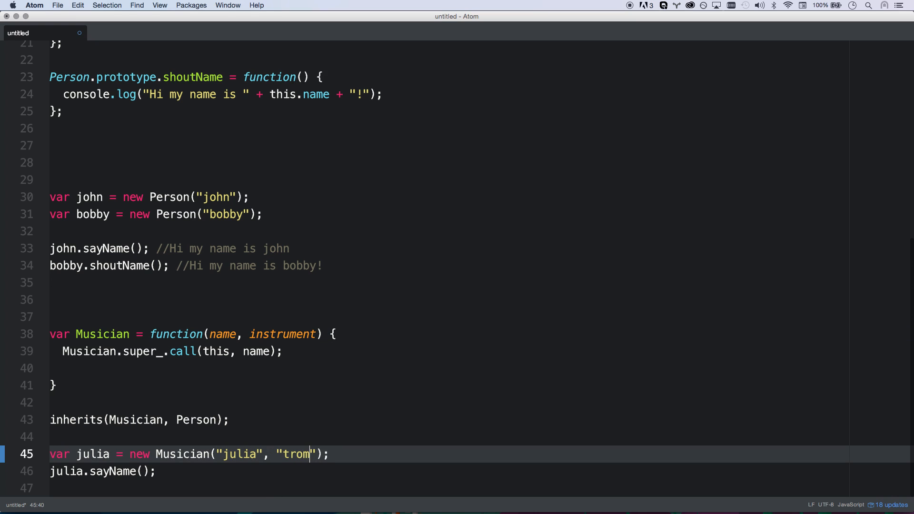
type("bone")
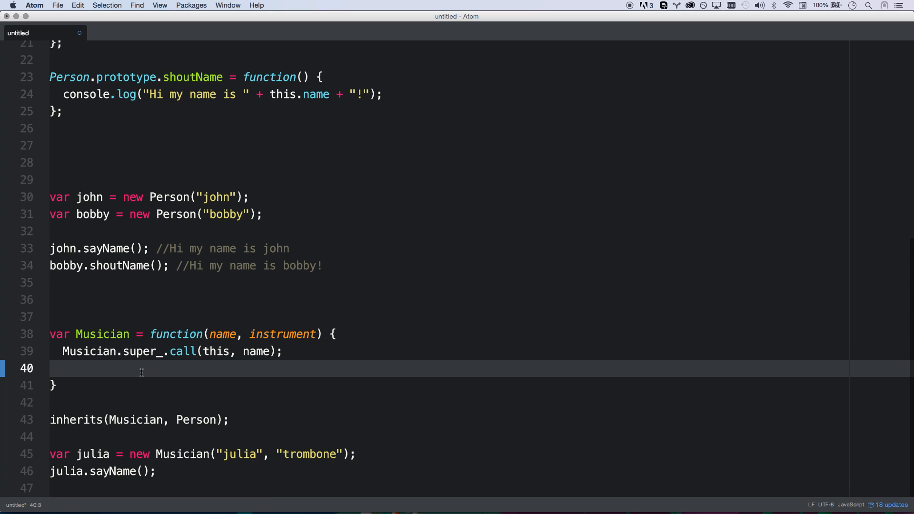
type("this.instrument =")
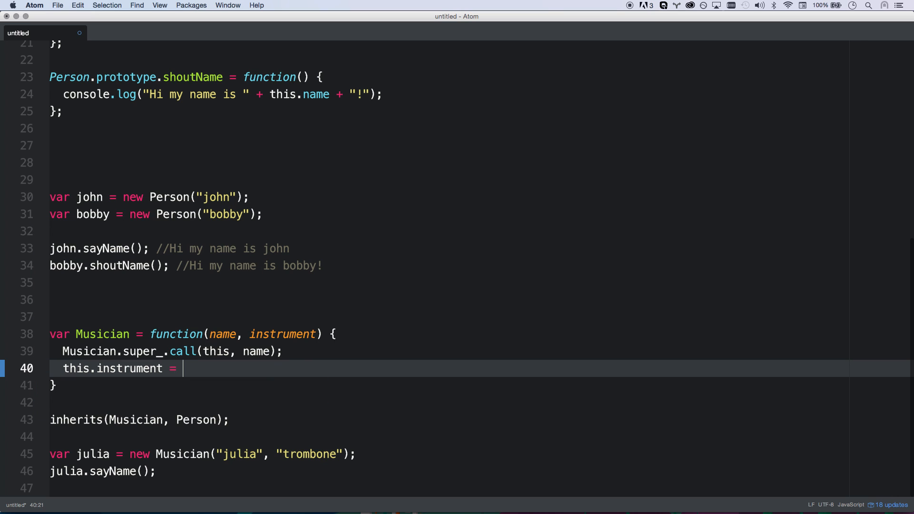
type("instrument;")
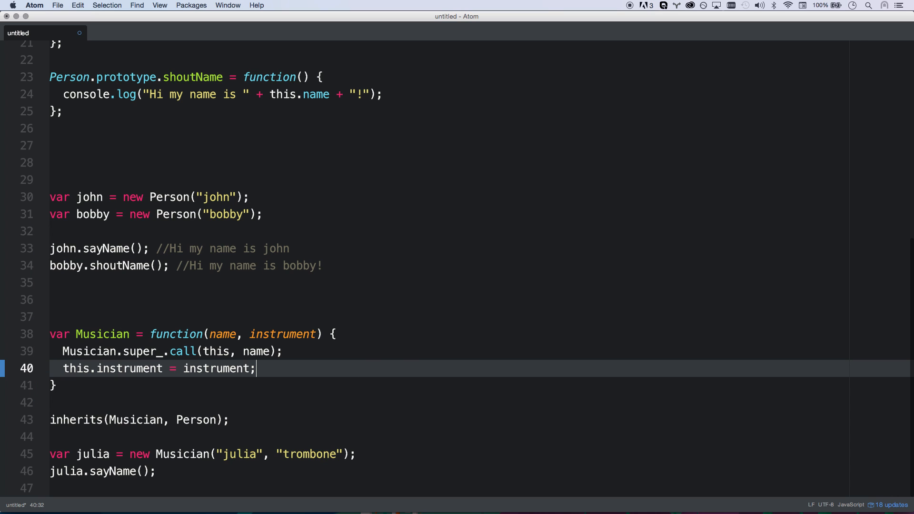
double_click(89, 351)
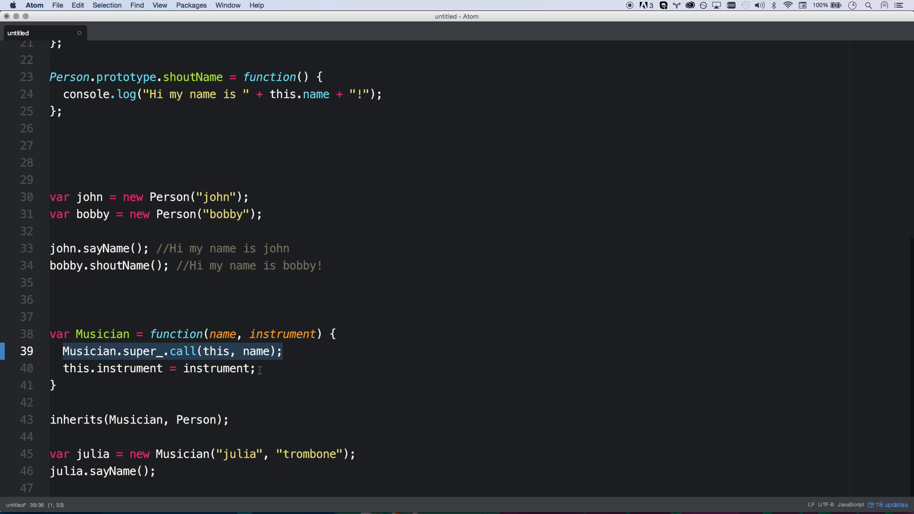
left_click(255, 368)
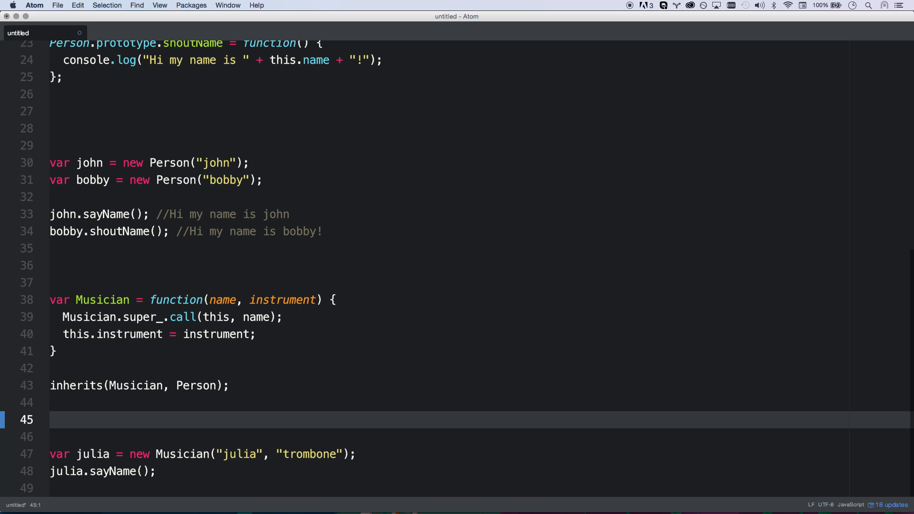
Add Musician.prototype.getInstrument logging this.instrument.
type("Mu")
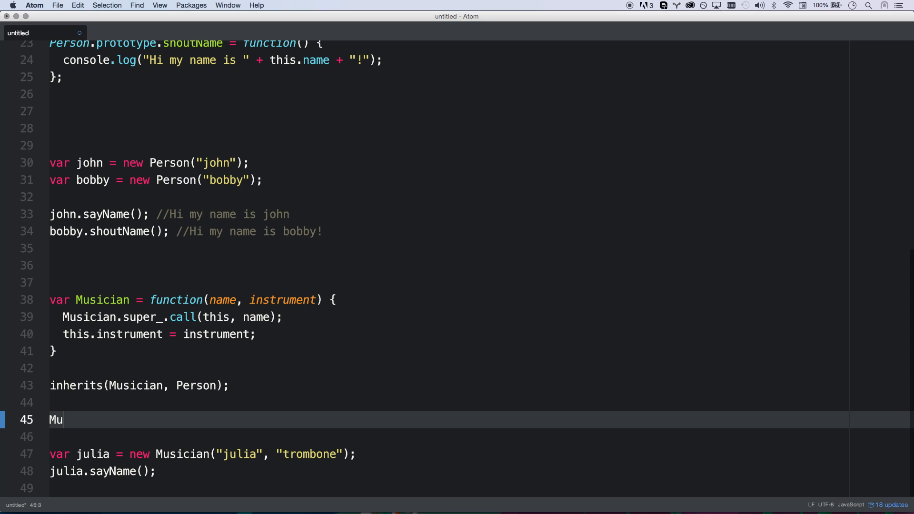
type("sician.pro")
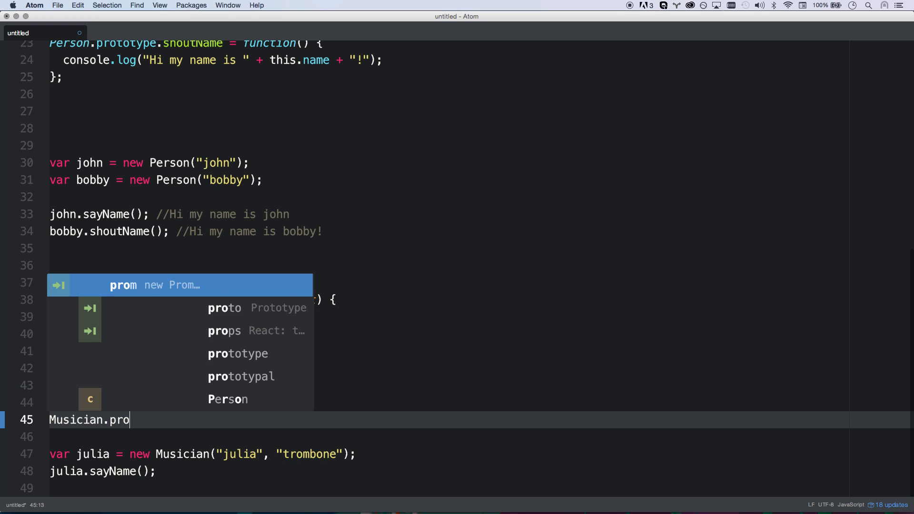
type("totype.getInstrument = function() {")
type("console.log(this.);")
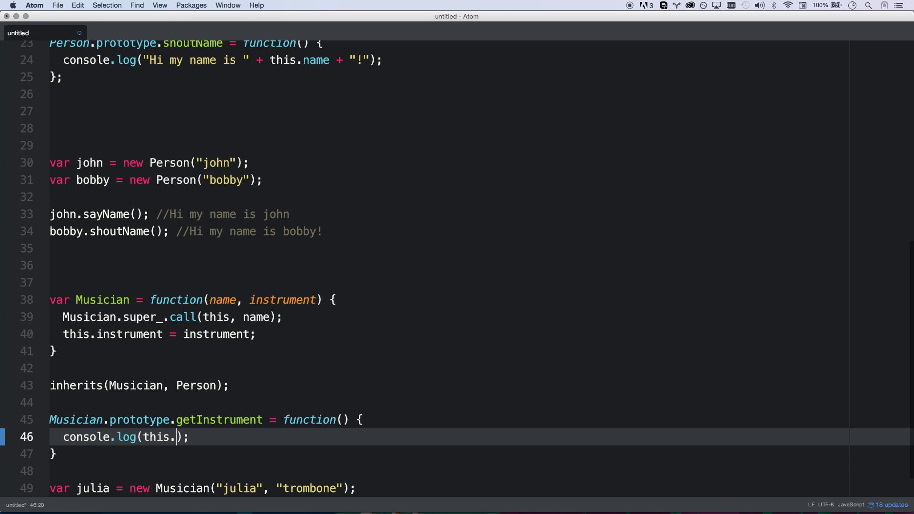
type("instrument")
type("julia.sayName();")
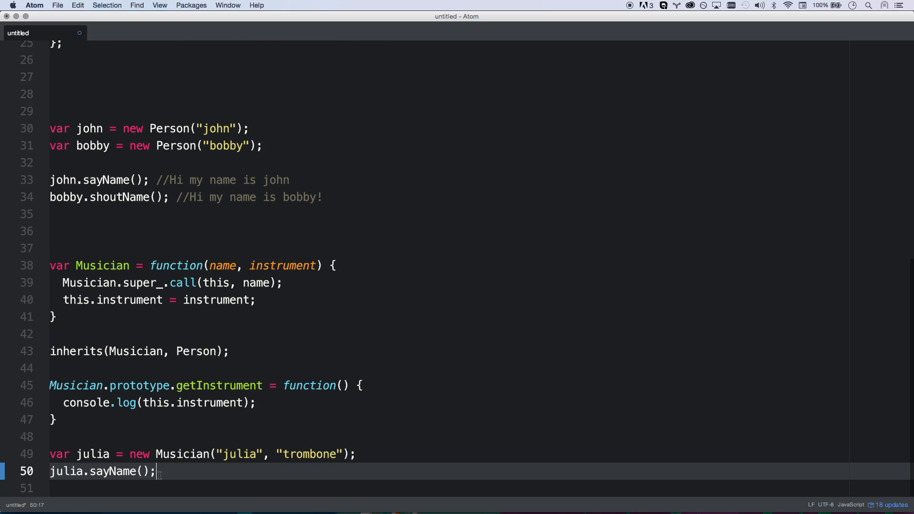
Call julia.getInstrument() with expected-output comments in the demo.
type("//")
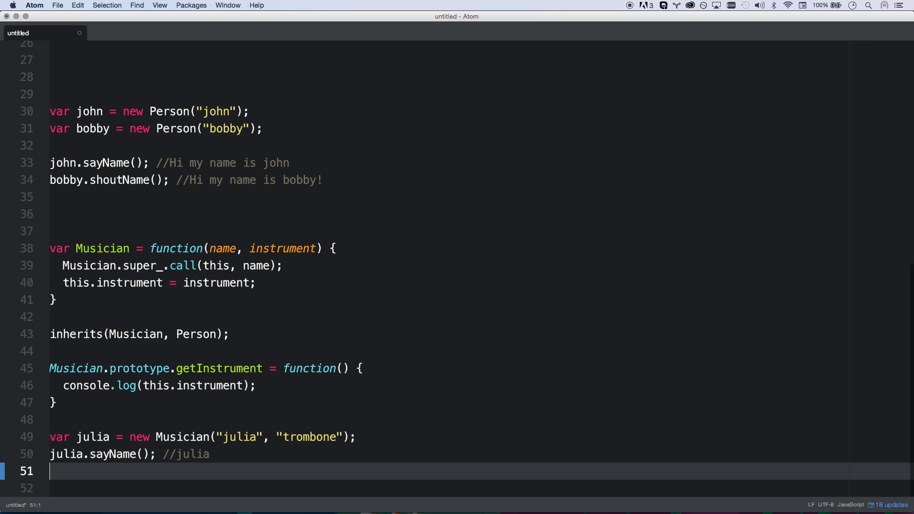
type("julia.ge")
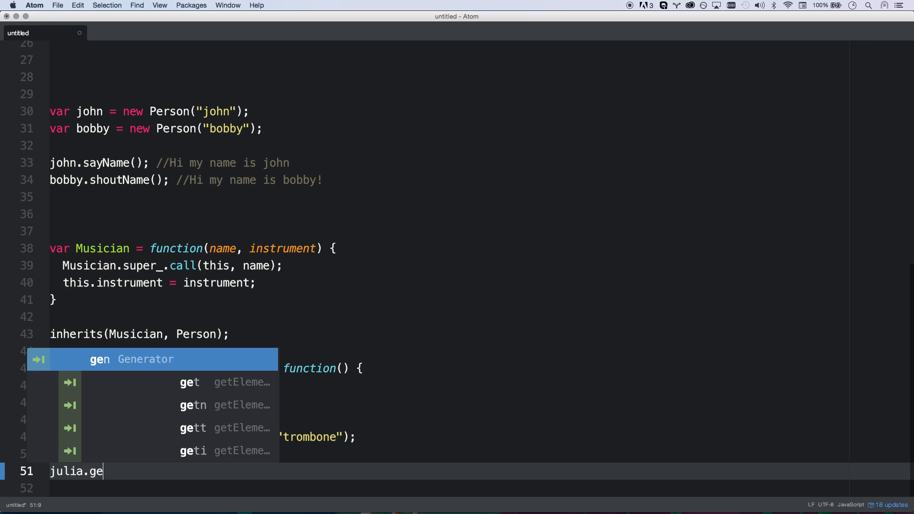
type("tIntrument()")
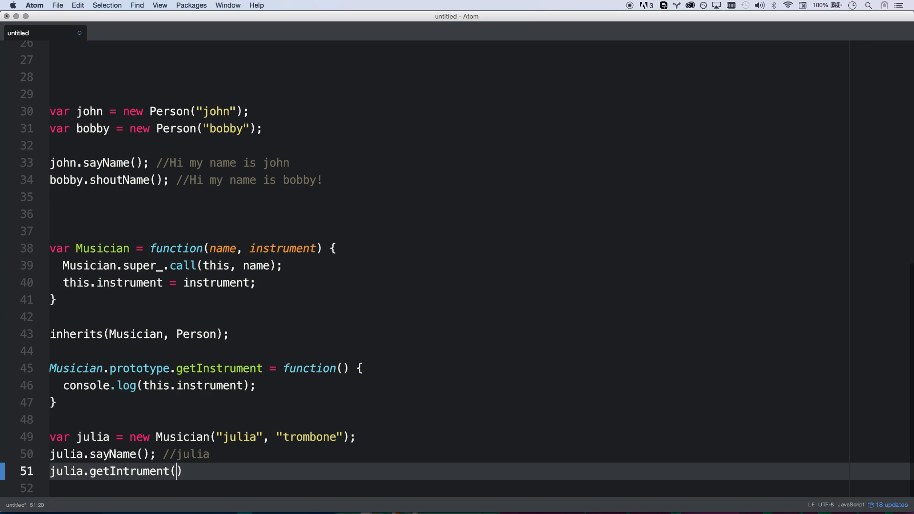
type("; //ins")
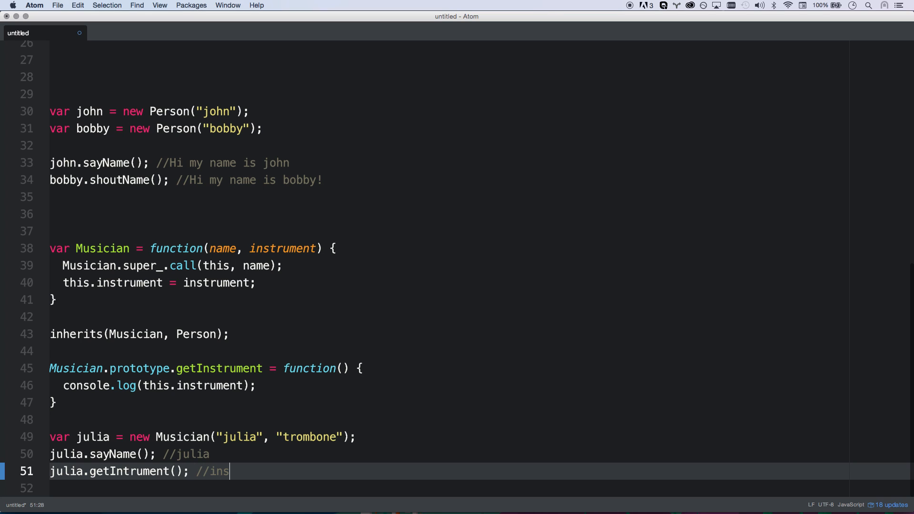
type("trument")
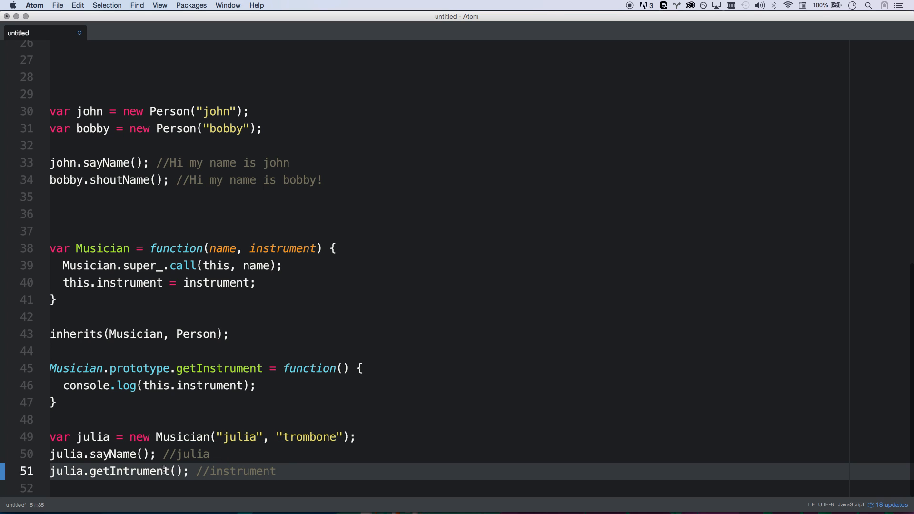
left_click(275, 471)
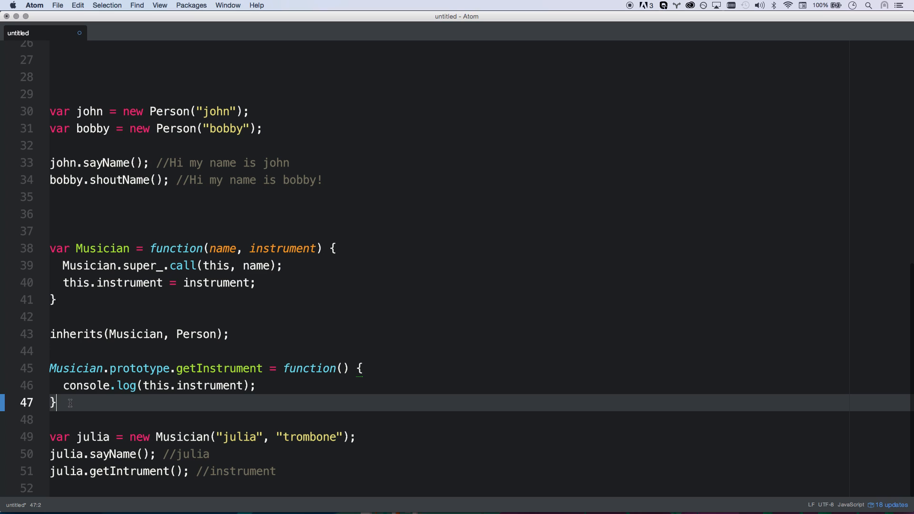
key("enter")
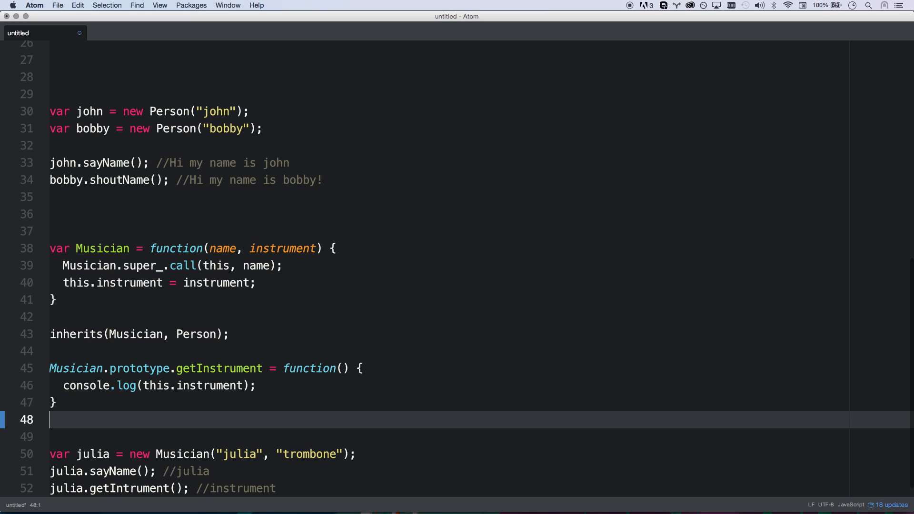
Override Musician.prototype.shoutName to log "DUDE! my name is " + this.name + exclamation marks.
type("Mu")
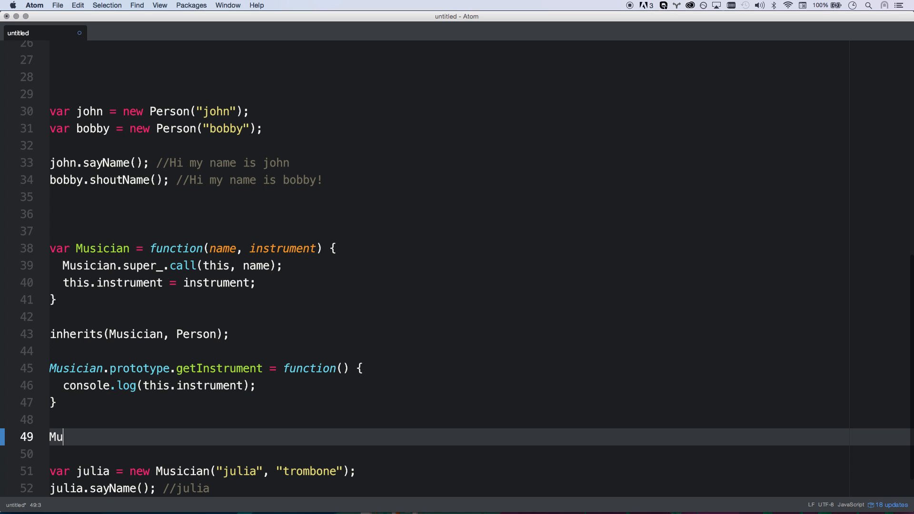
type("sician.shoutNa")
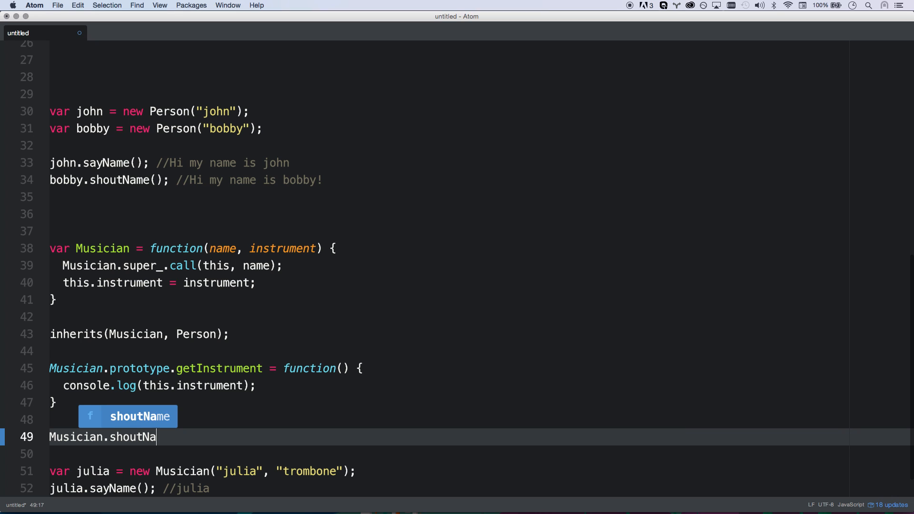
key("Tab")
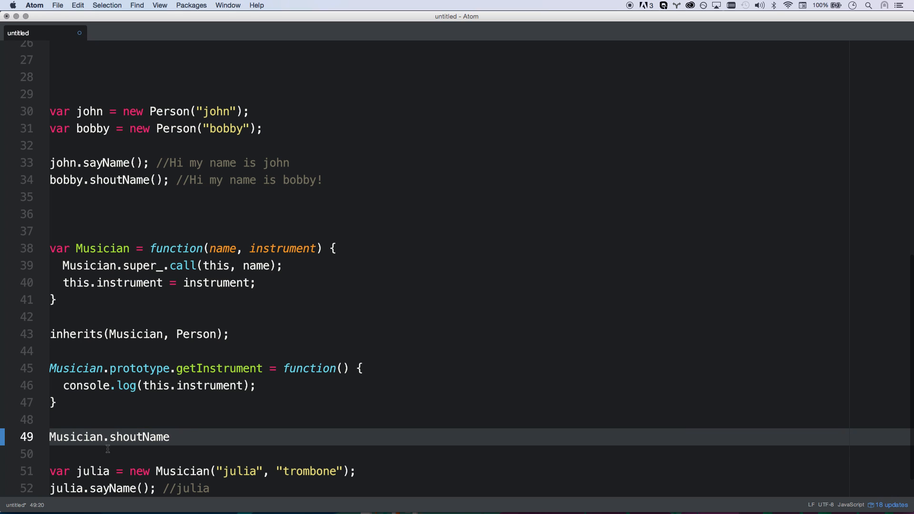
type("prototype.")
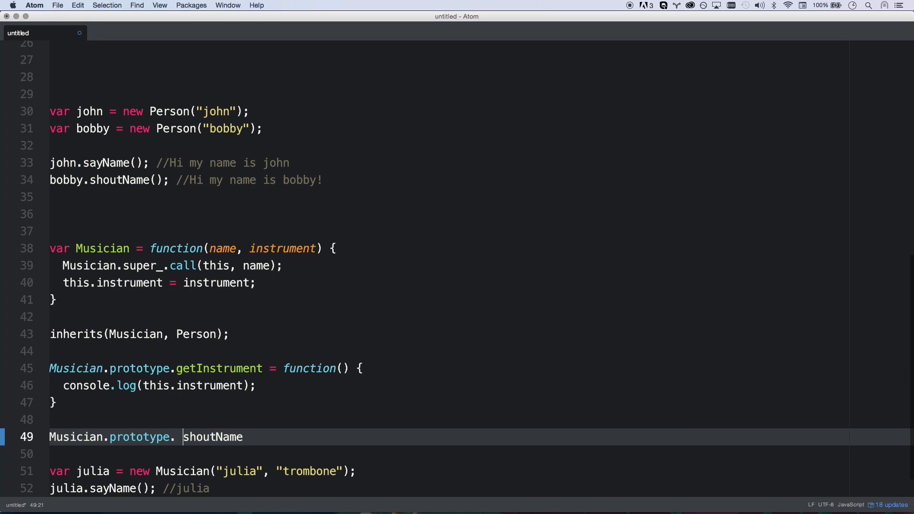
type("=")
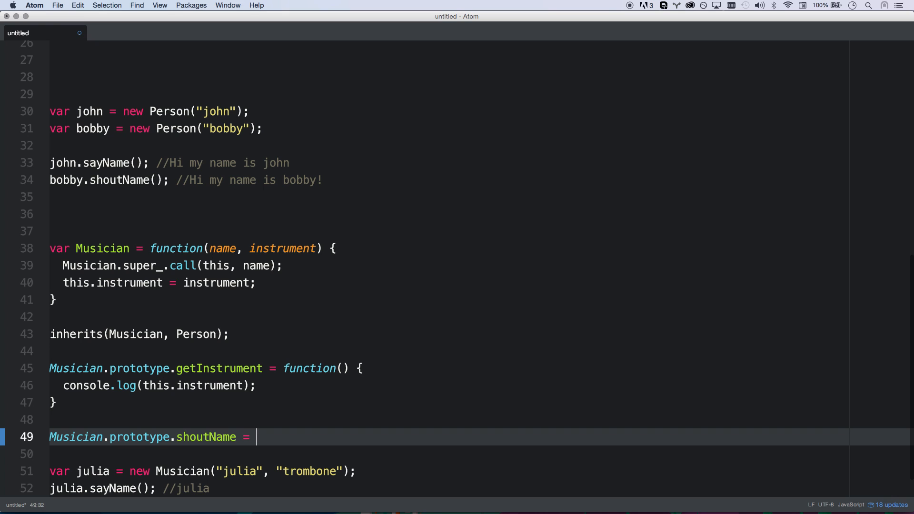
type("function() {\\}")
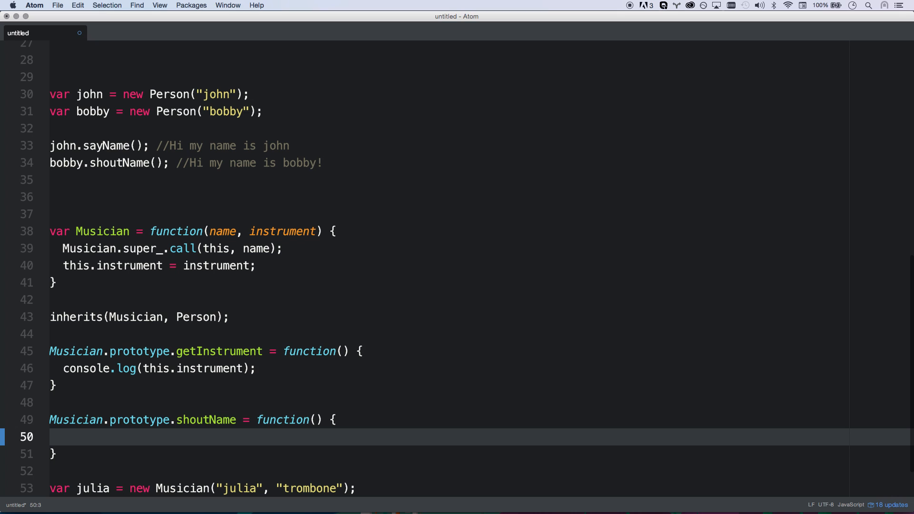
type("console.log(\"\");")
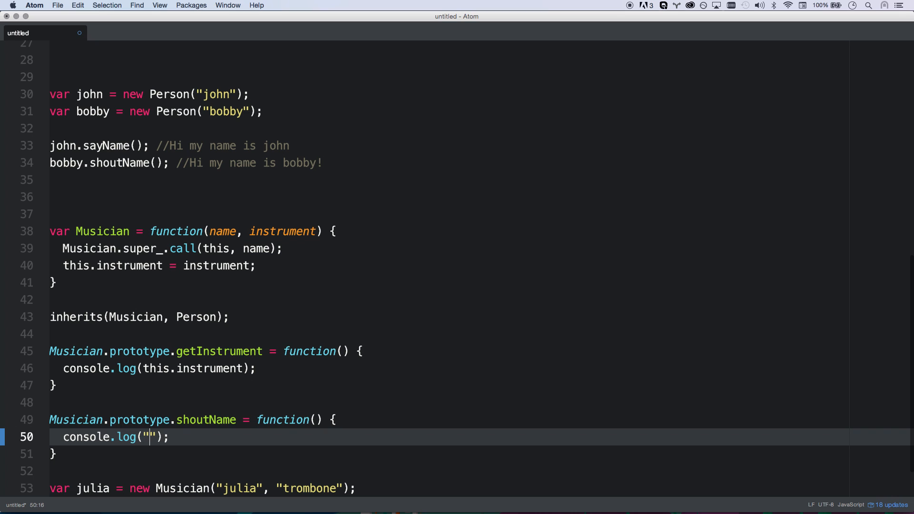
type("DUDE! my")
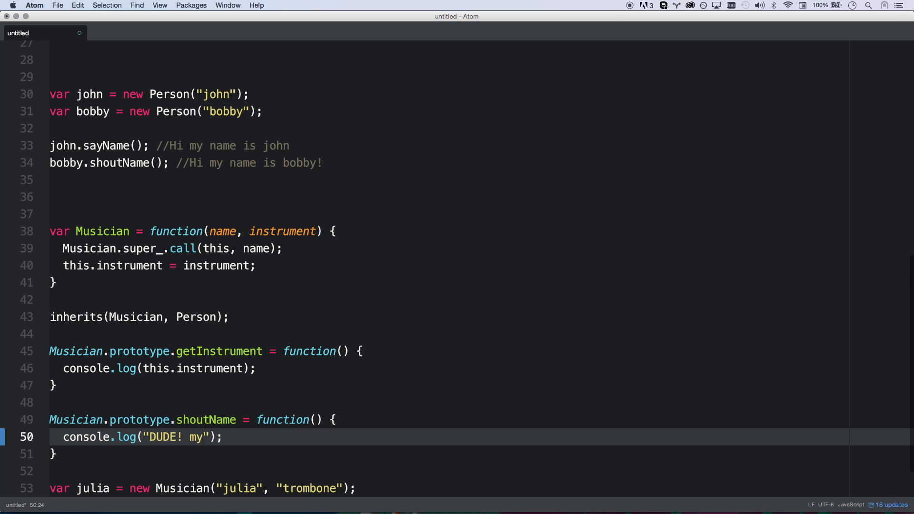
type("name is")
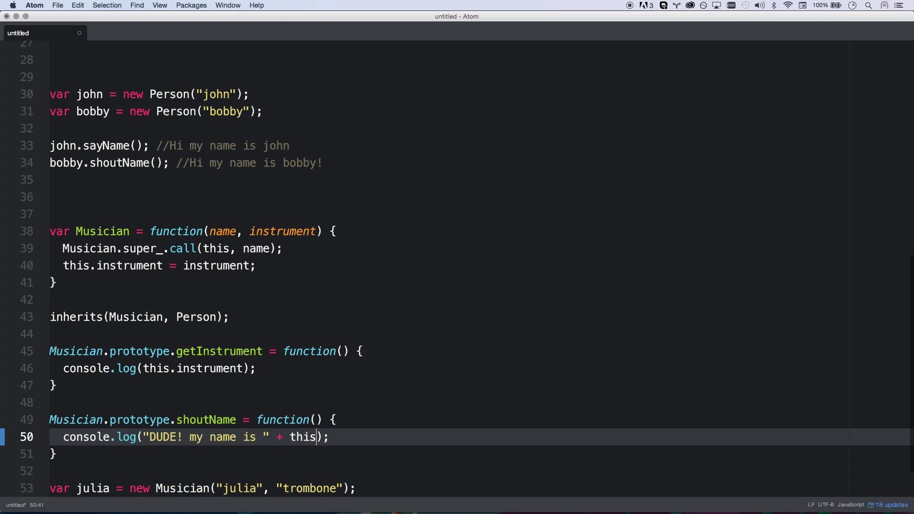
type(".name + \"@!\"")
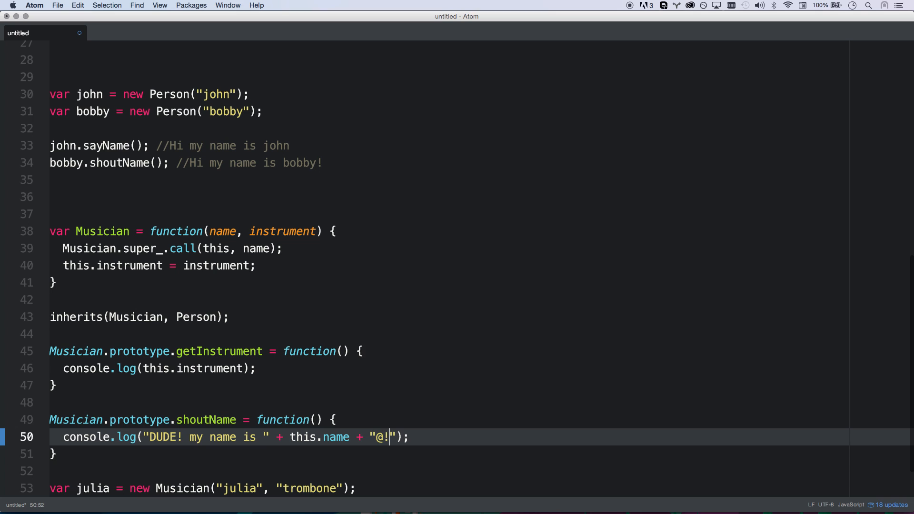
type("!!!!!!!")
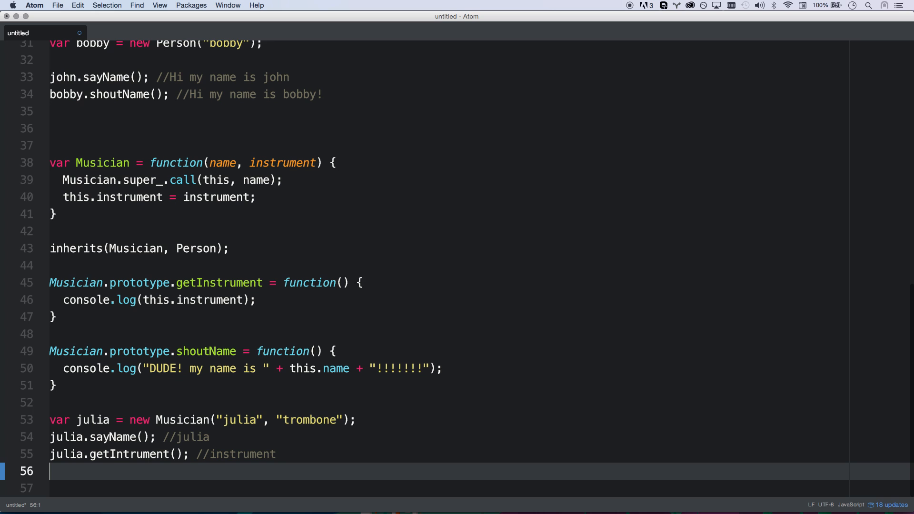
Add a julia.shoutName(); call and blank lines after the override.
type("julia.shout")
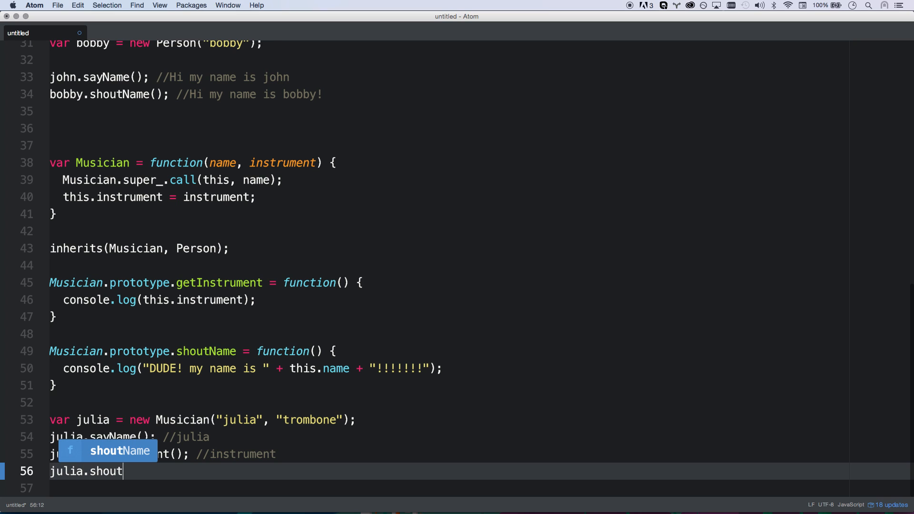
type("Name();")
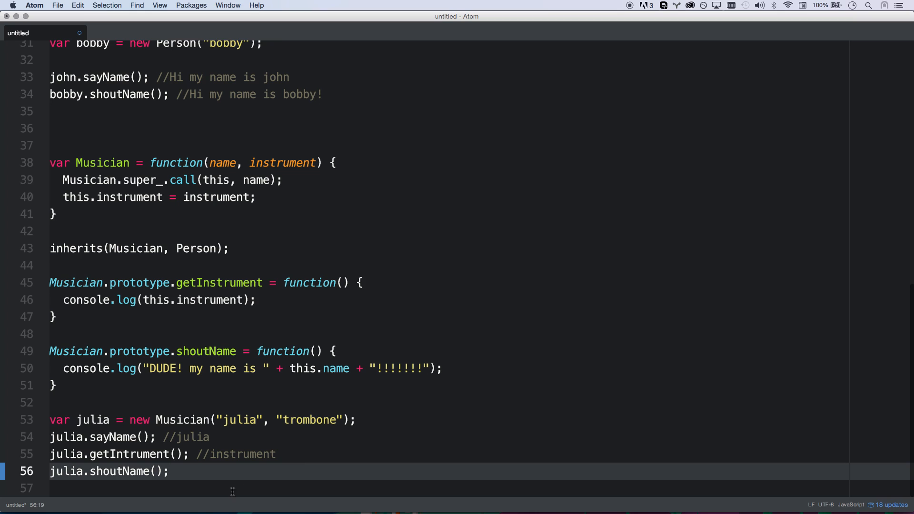
left_click(76, 471)
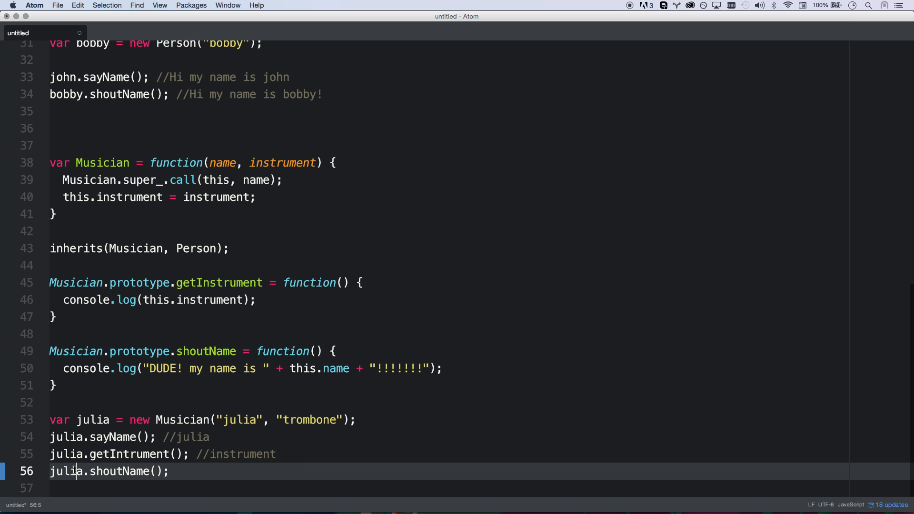
left_click(65, 384)
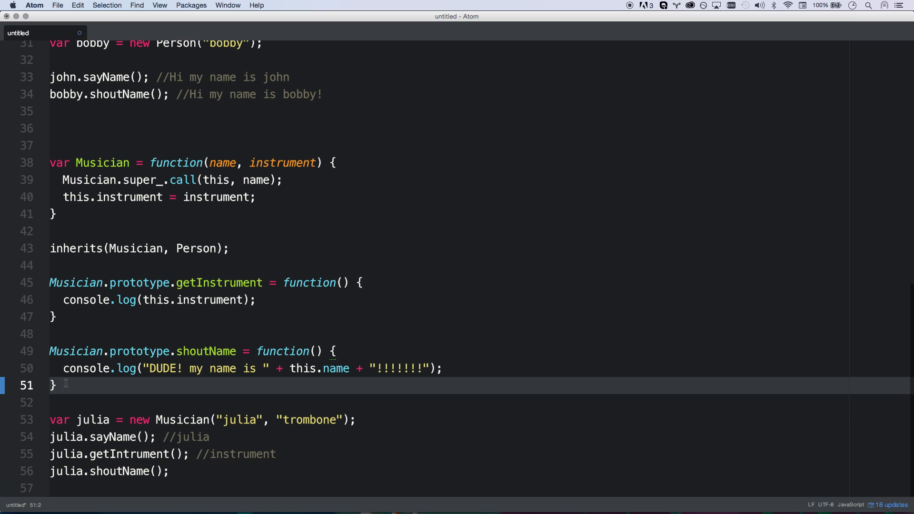
key("enter")
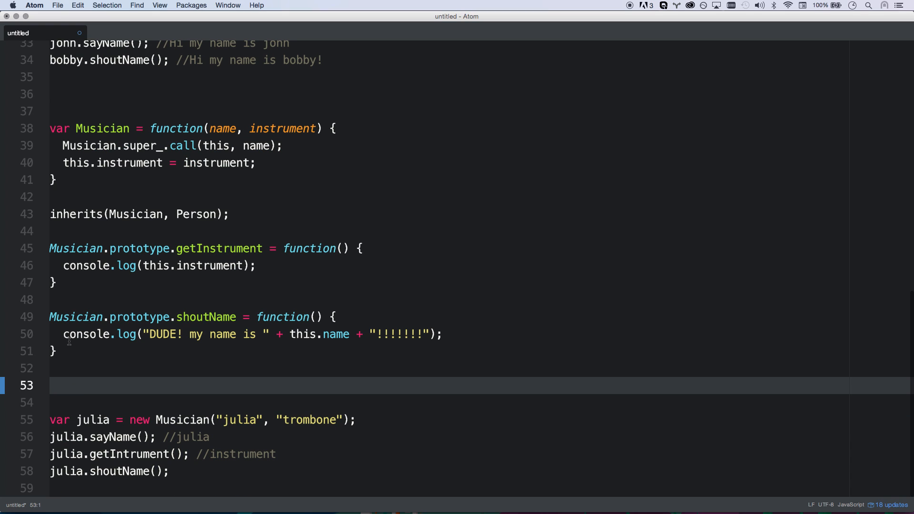
Compare Person's methods with the Musician shoutName override.
left_click(69, 335)
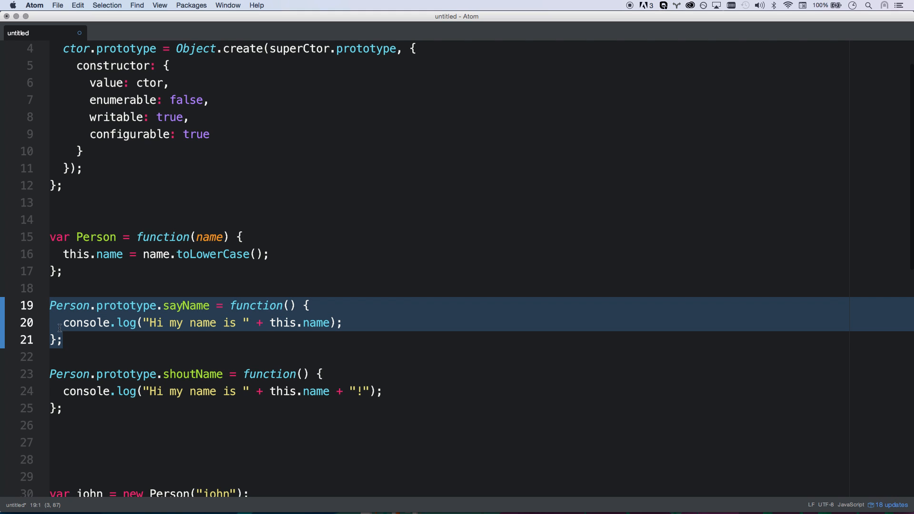
scroll("down", 3)
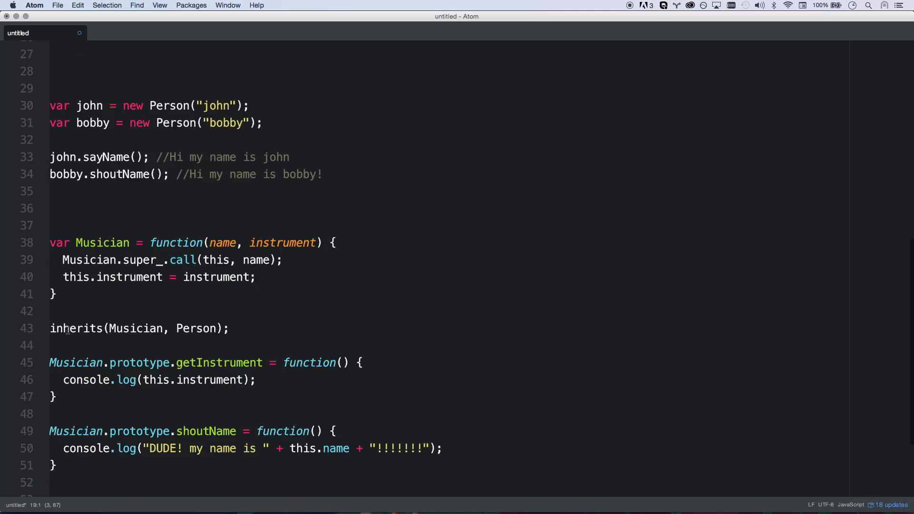
scroll("down", 3)
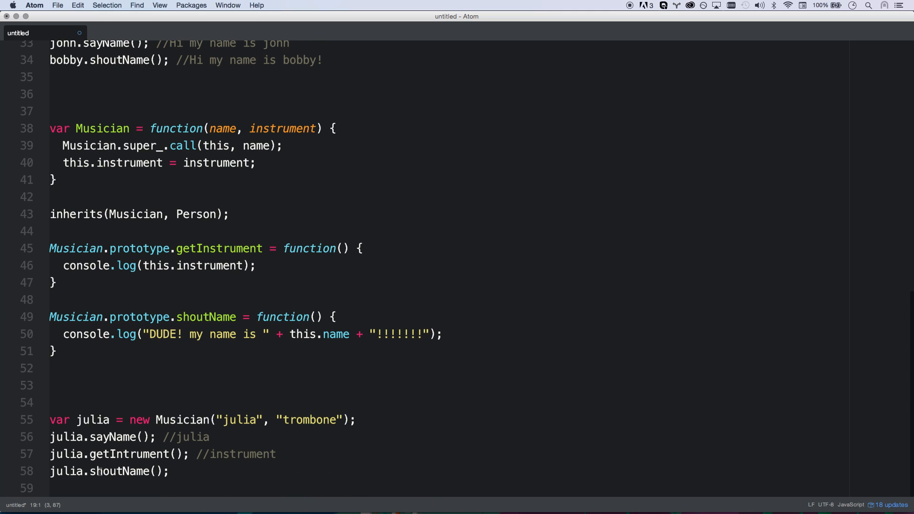
left_click(61, 351)
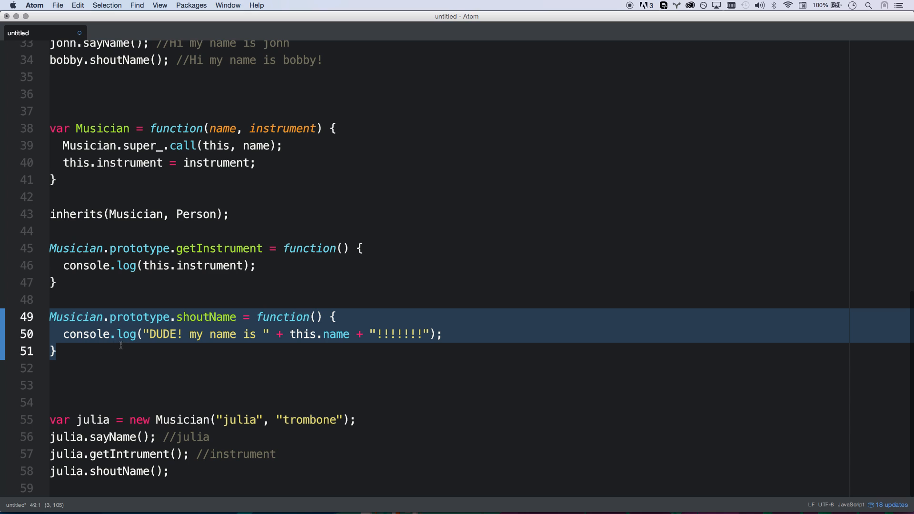
mouse_move(80, 345)
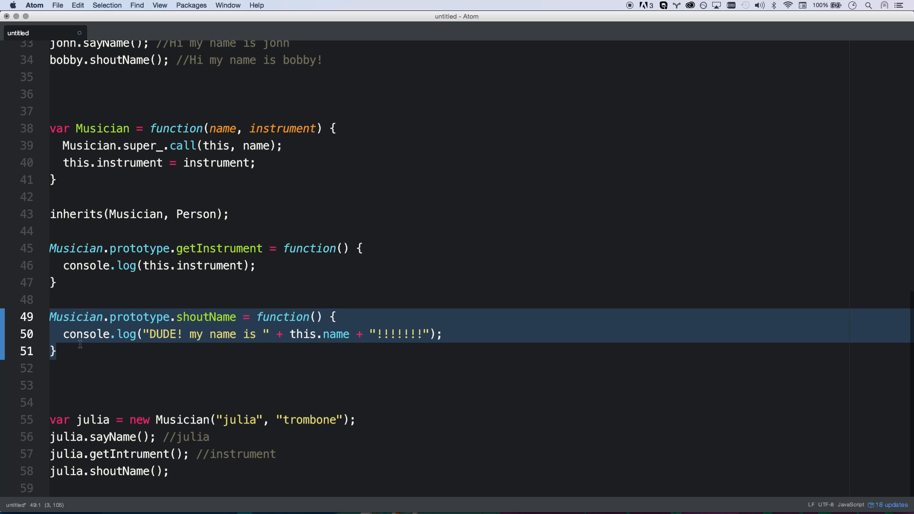
Comment julia.shoutName() with // DUDE! my name ......
left_click(170, 471)
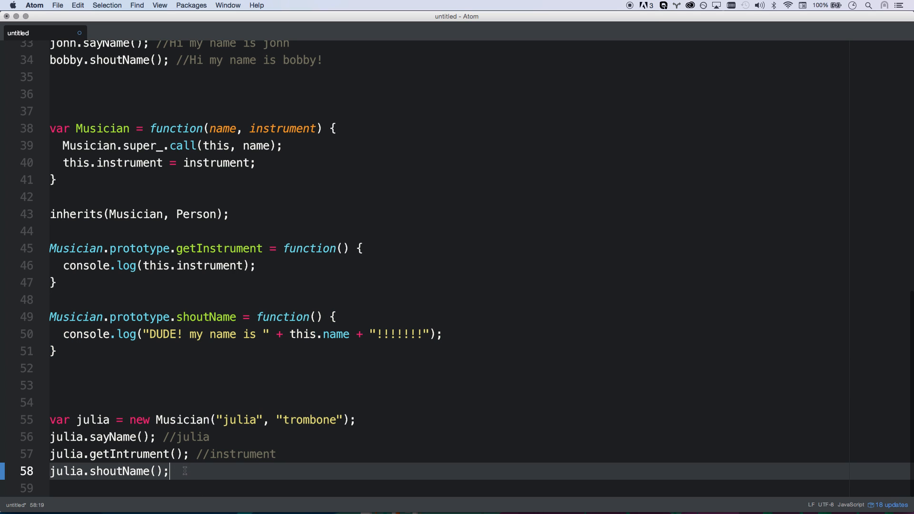
type("//")
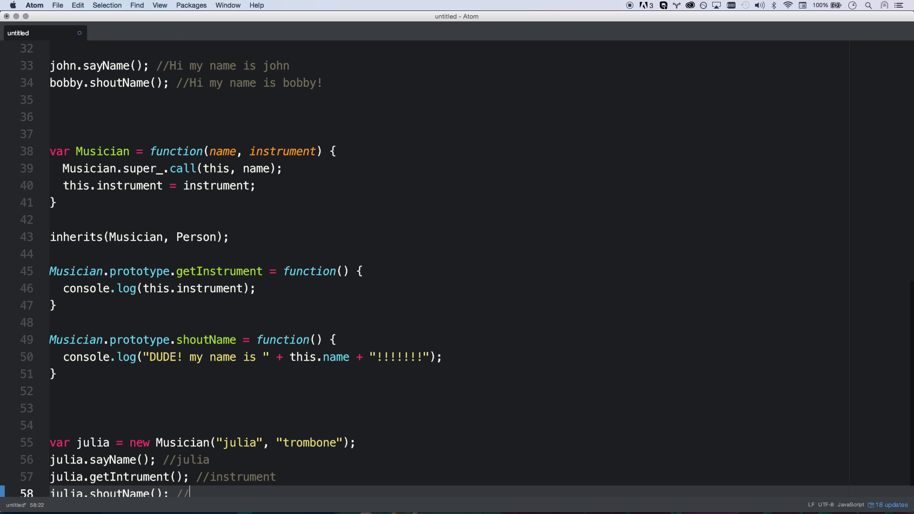
type("DUDE")
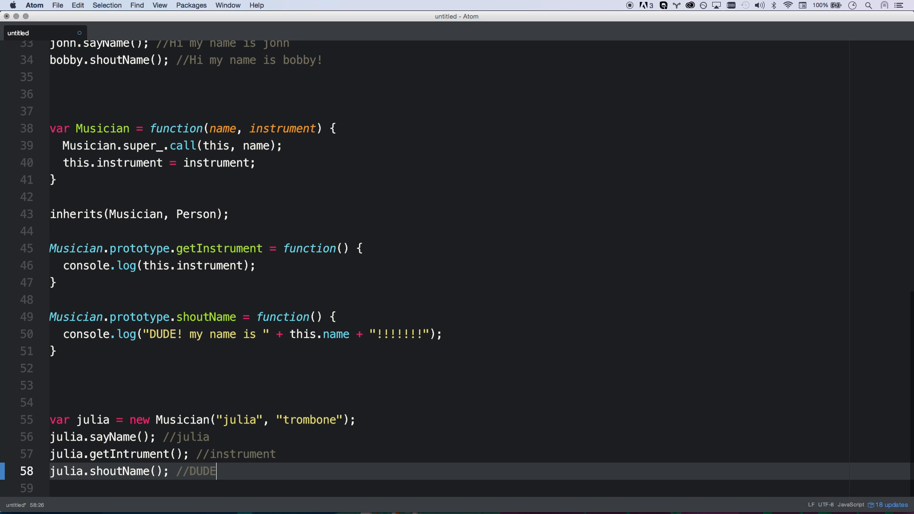
type("! my name .")
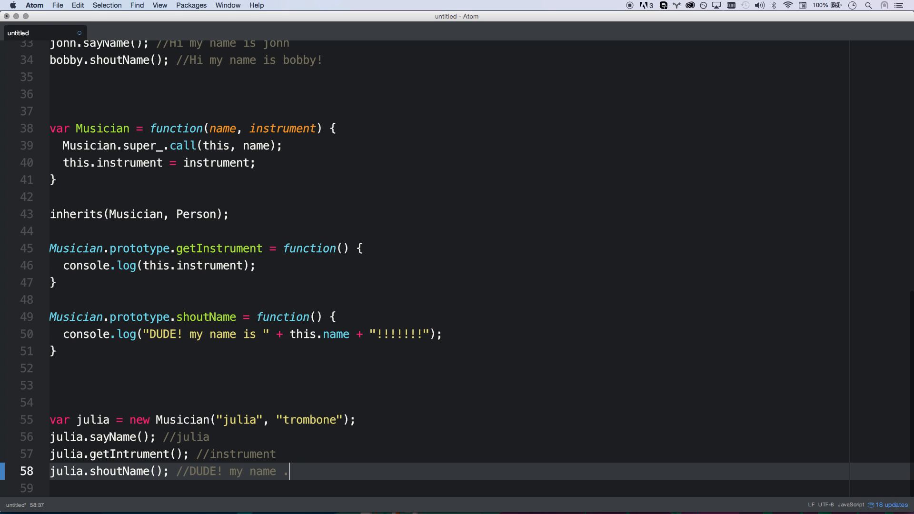
type(".....")
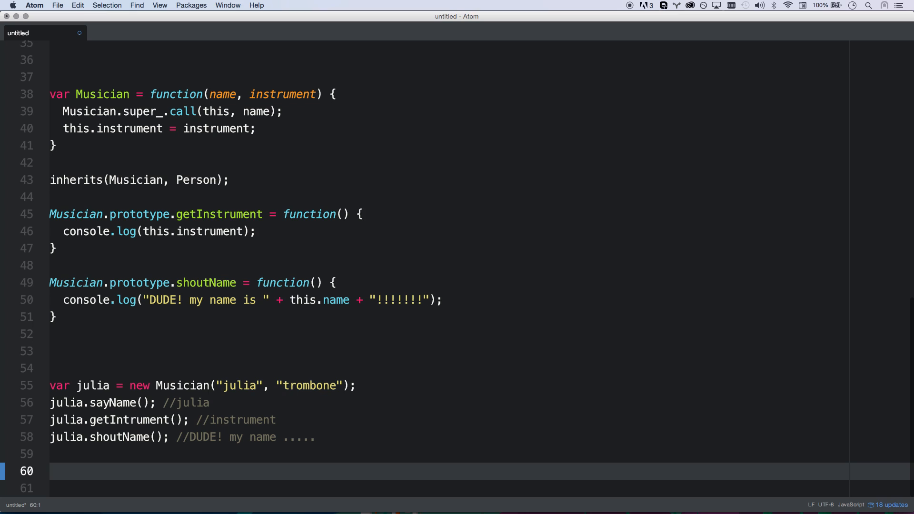
Add delete Musician.prototype.shoutName, then begin another julia.shoutName call below it.
type("Mu")
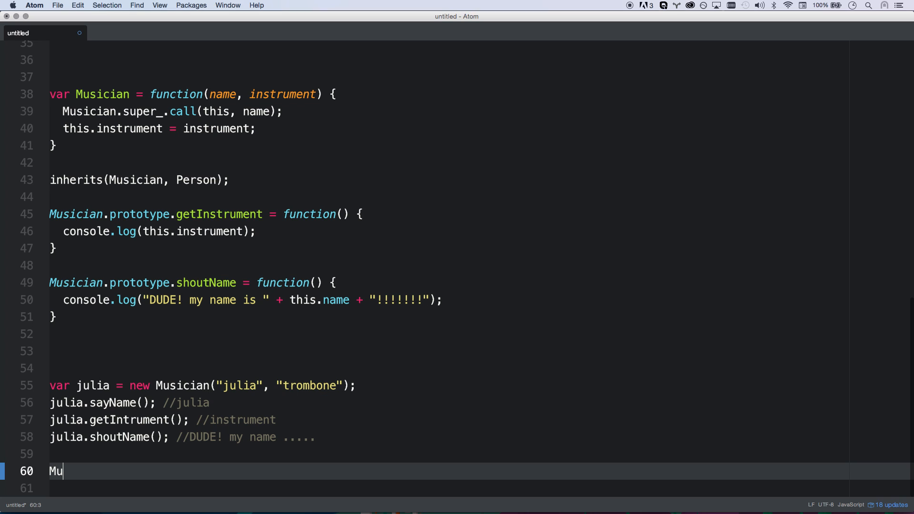
type("delete Musician.prototype.shoutN")
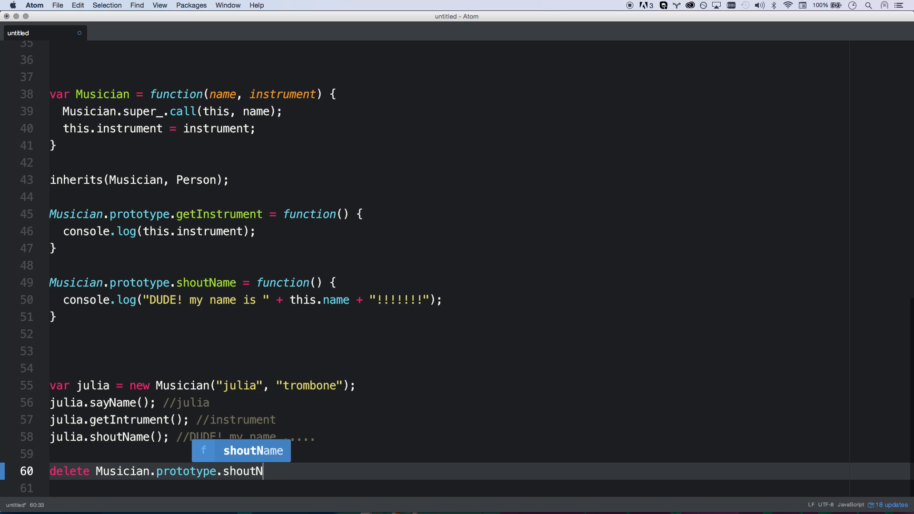
type("ame")
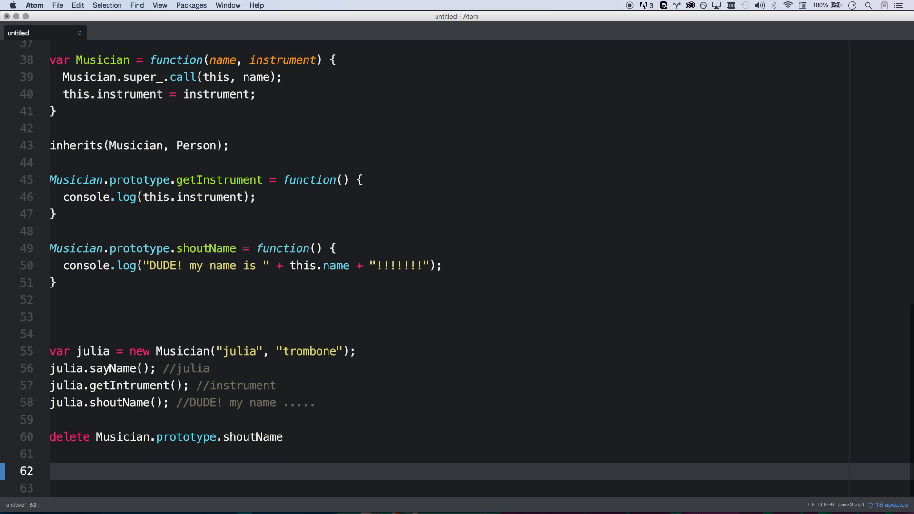
type("juliea.shoutN")
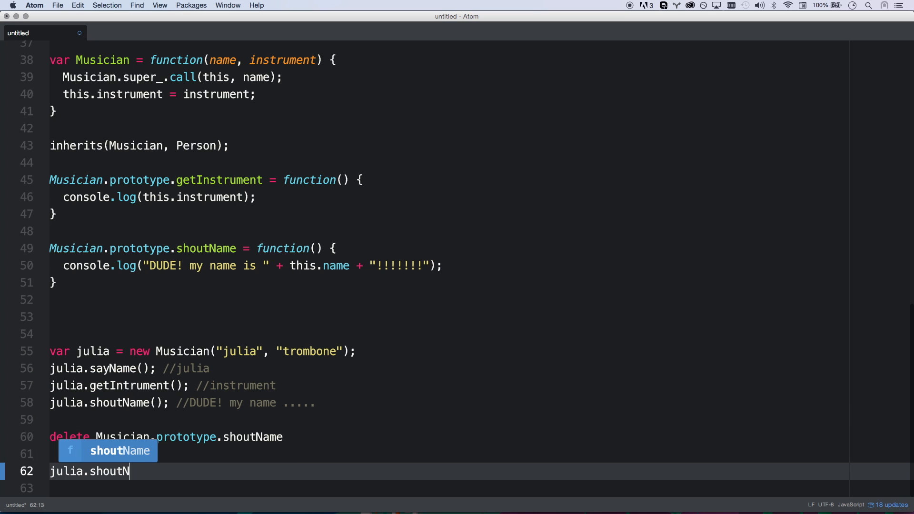
key("Tab")
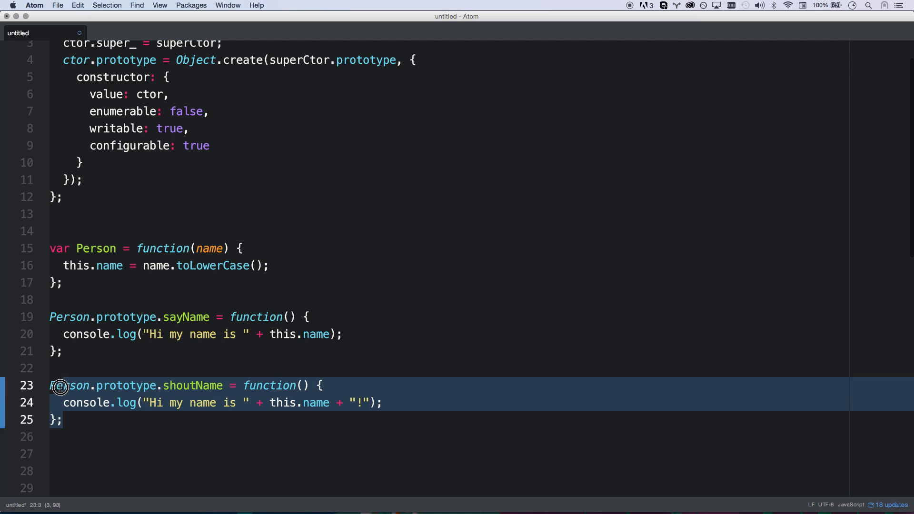
scroll("down", 3)
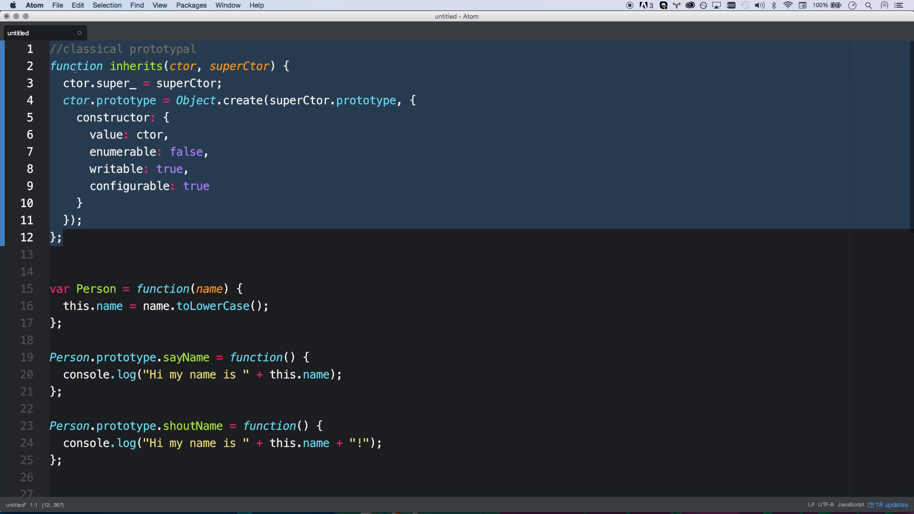
mouse_move(138, 88)
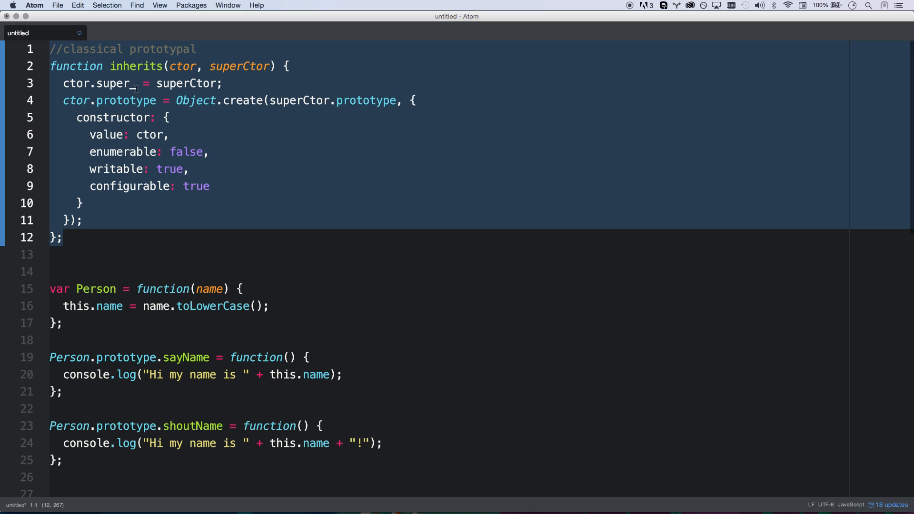